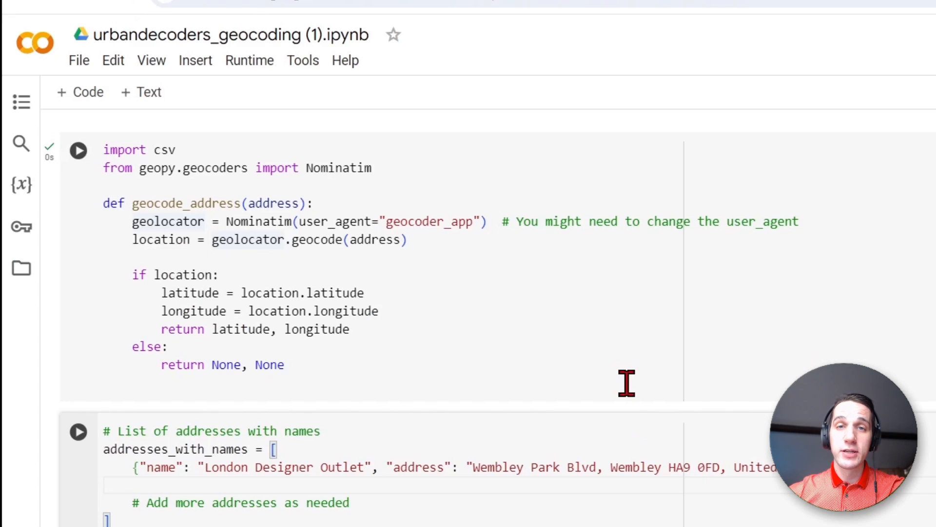
Inspect the Hays Galleria row in geocoded_addresses, then view the Main level's London scene.
scroll("down", 3)
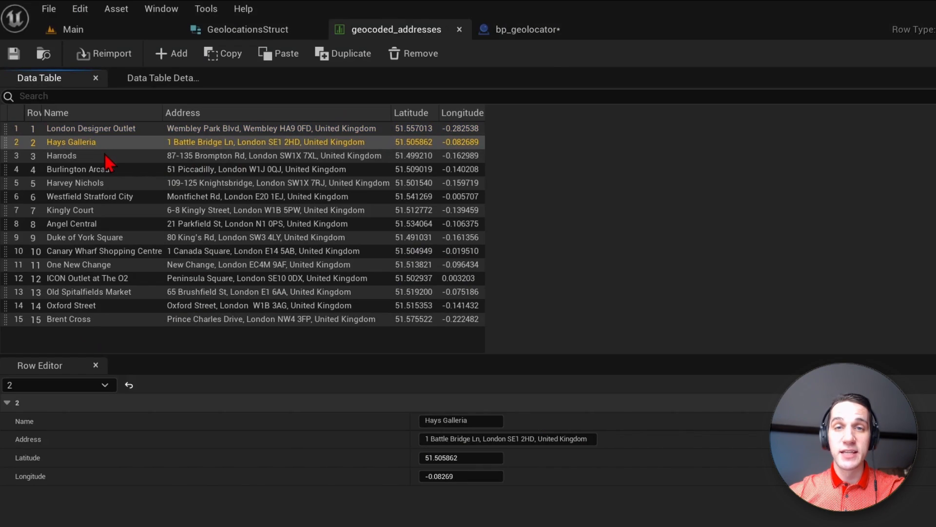
left_click(527, 29)
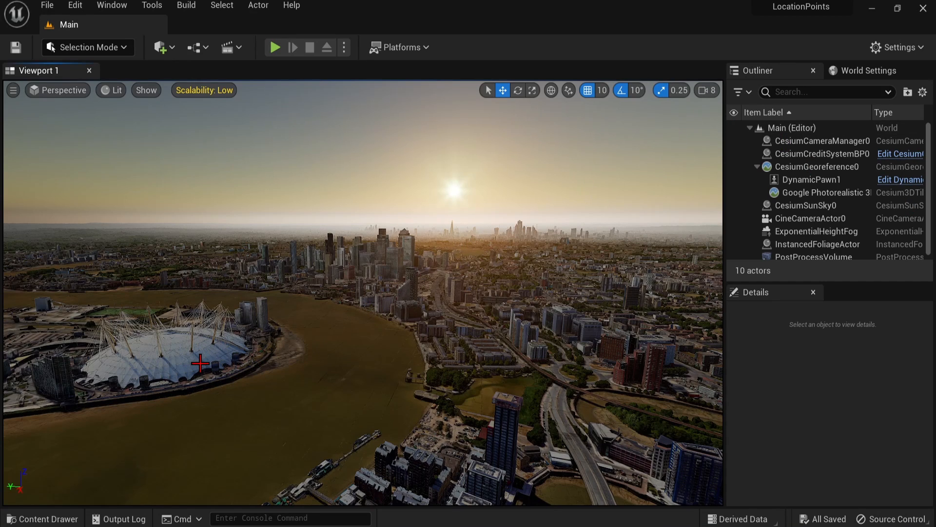
mouse_move(204, 361)
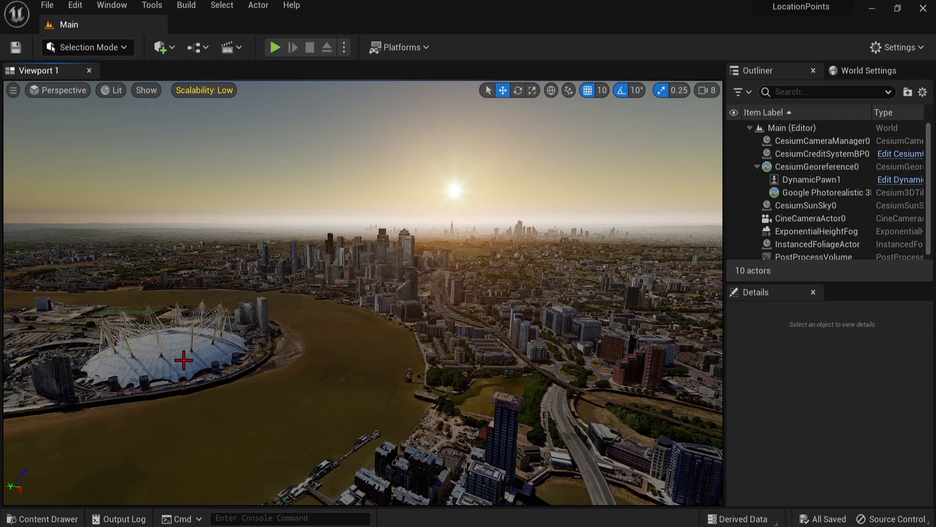
mouse_move(446, 324)
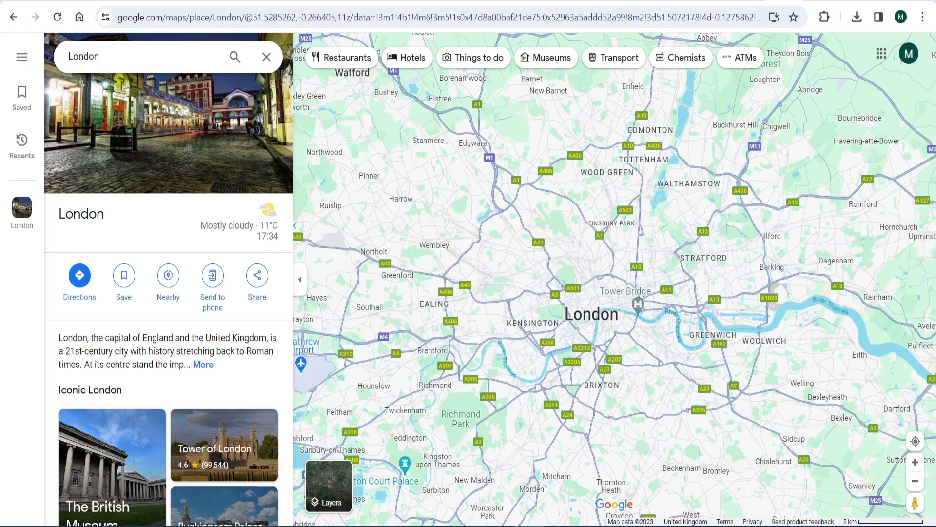
mouse_move(186, 54)
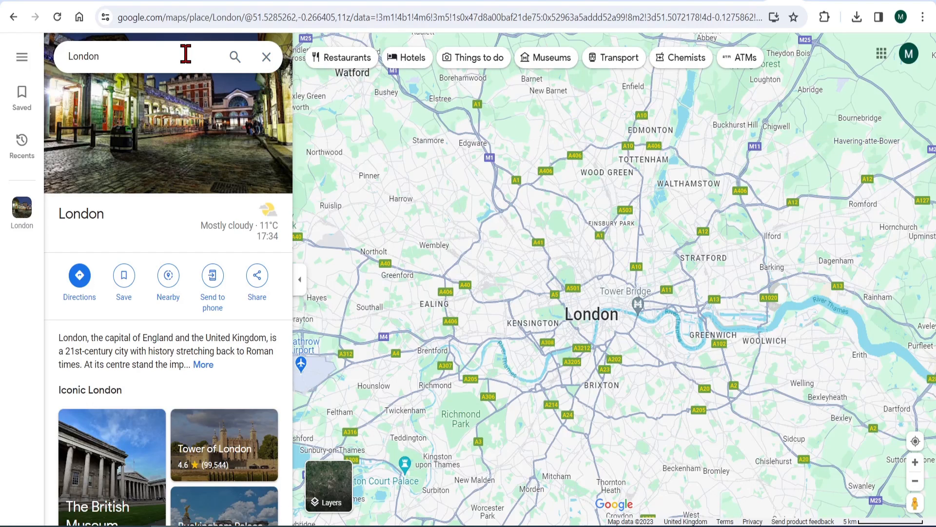
Search Google Maps for London Designer Outlet and copy its Wembley Park Blvd address.
left_click(131, 57)
type(" Designer Outlet")
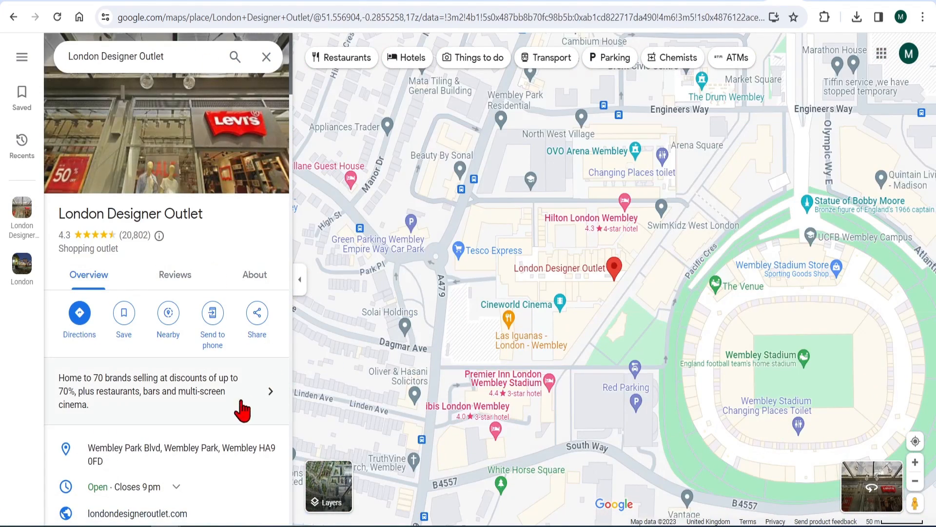
left_click(270, 449)
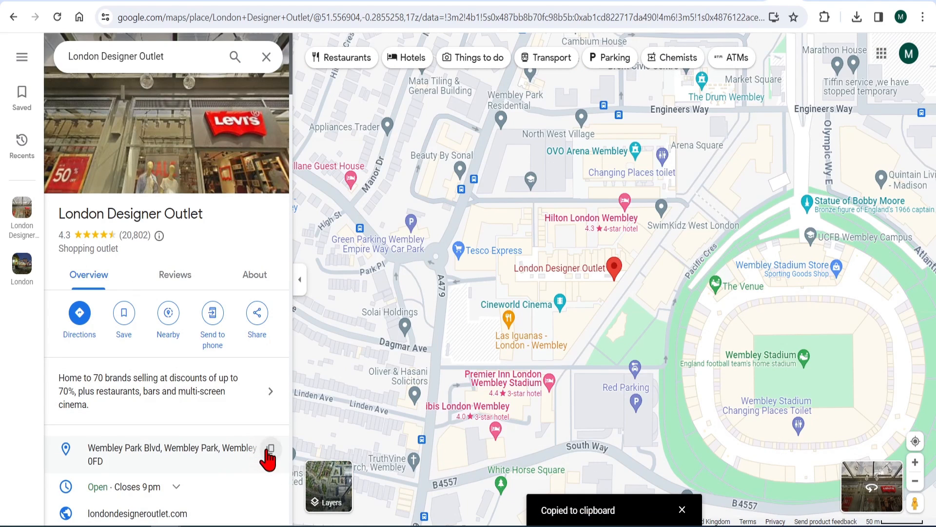
mouse_move(270, 449)
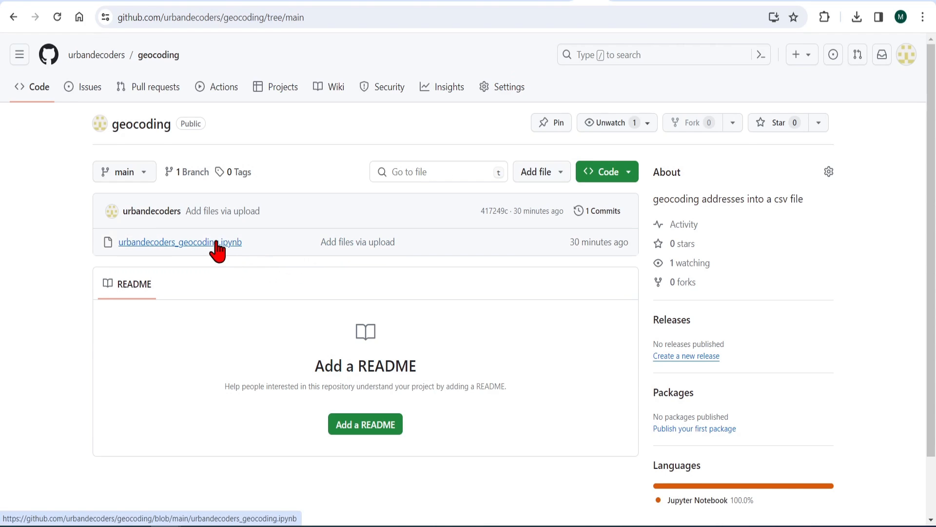
View urbandecoders_geocoding.ipynb in the geocoding repository and scroll its code cells.
left_click(181, 242)
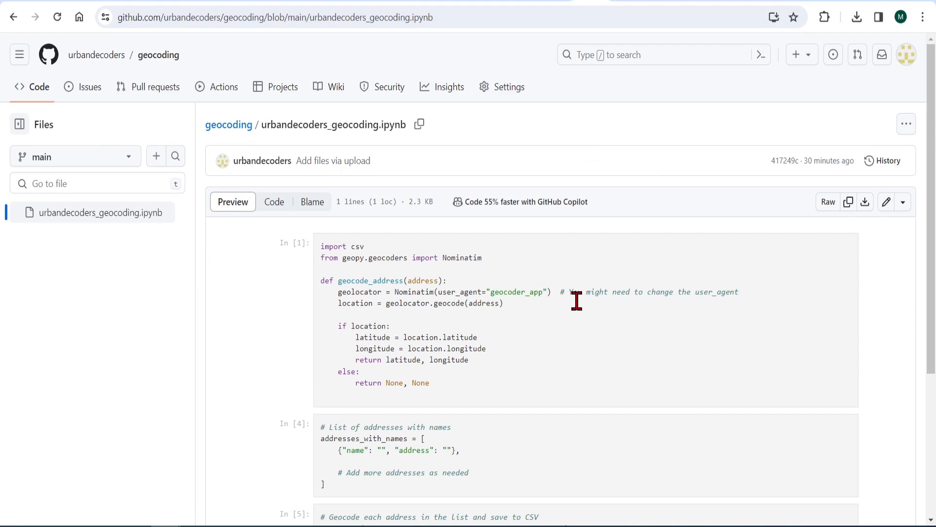
scroll("down", 3)
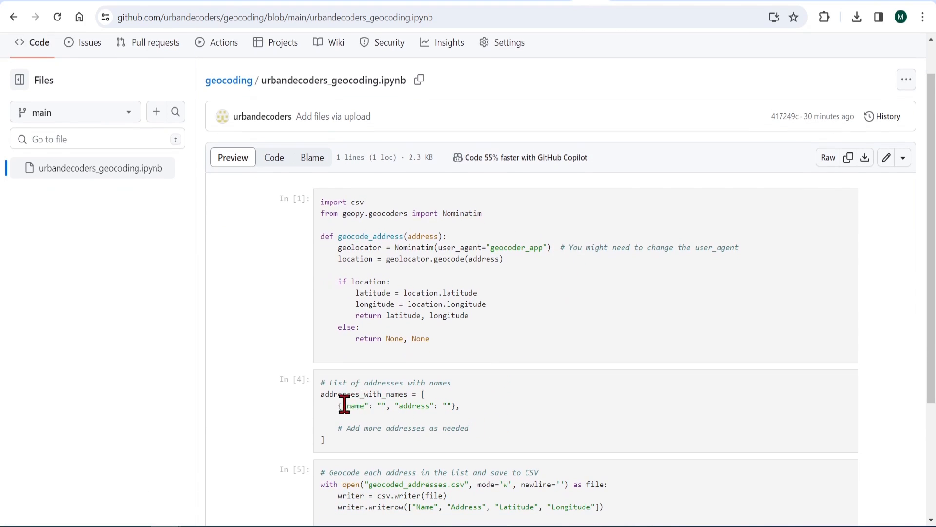
mouse_move(467, 403)
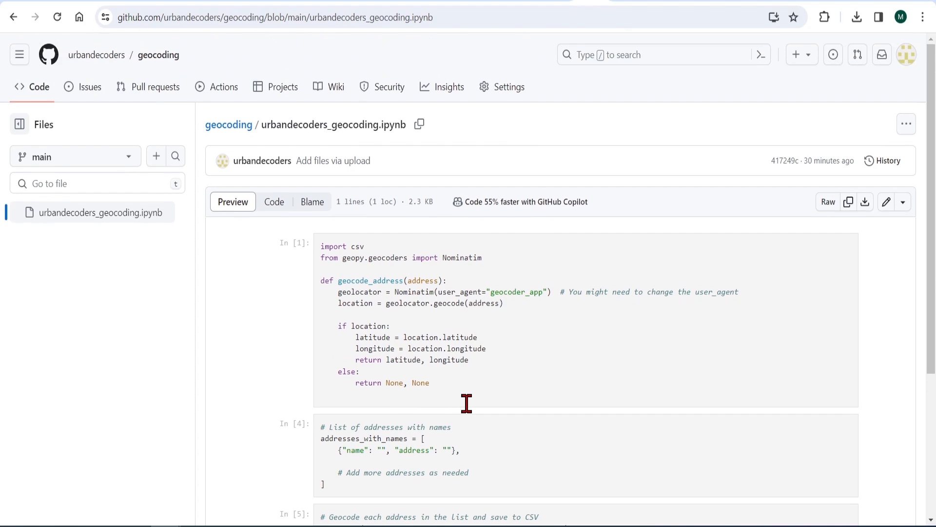
mouse_move(865, 201)
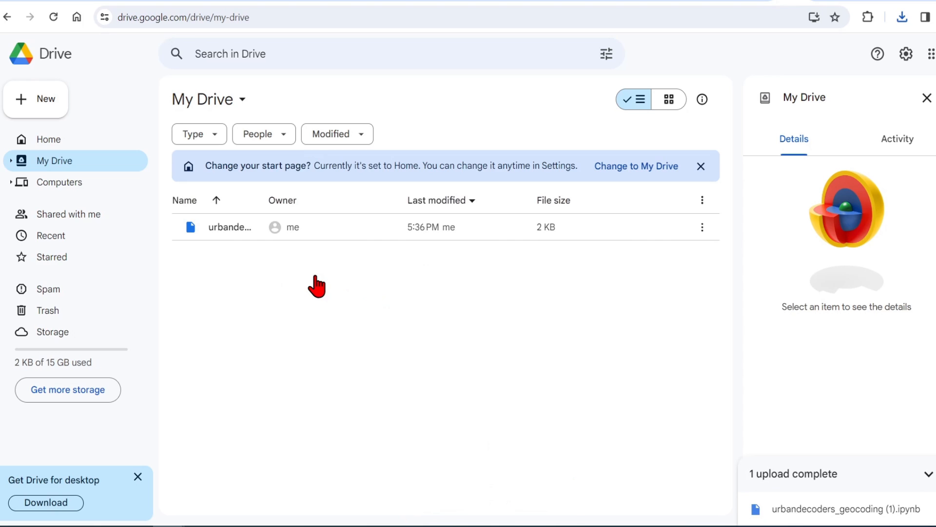
Install the Colaboratory app for Drive via Open with > Connect more apps on the notebook.
left_click(230, 228)
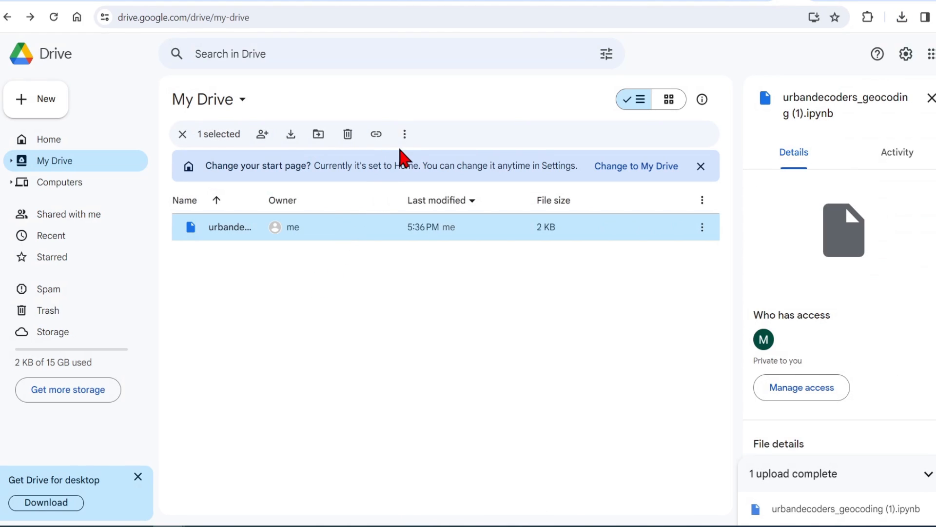
left_click(404, 133)
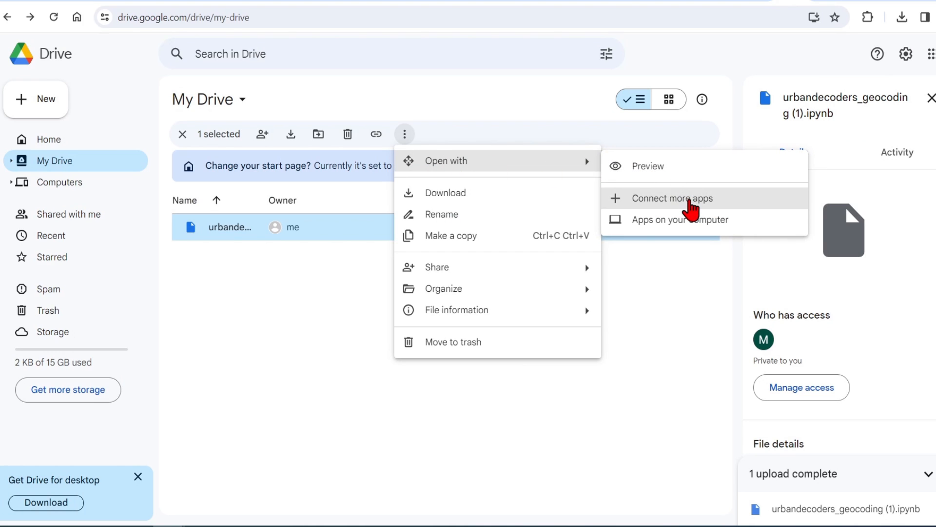
left_click(671, 198)
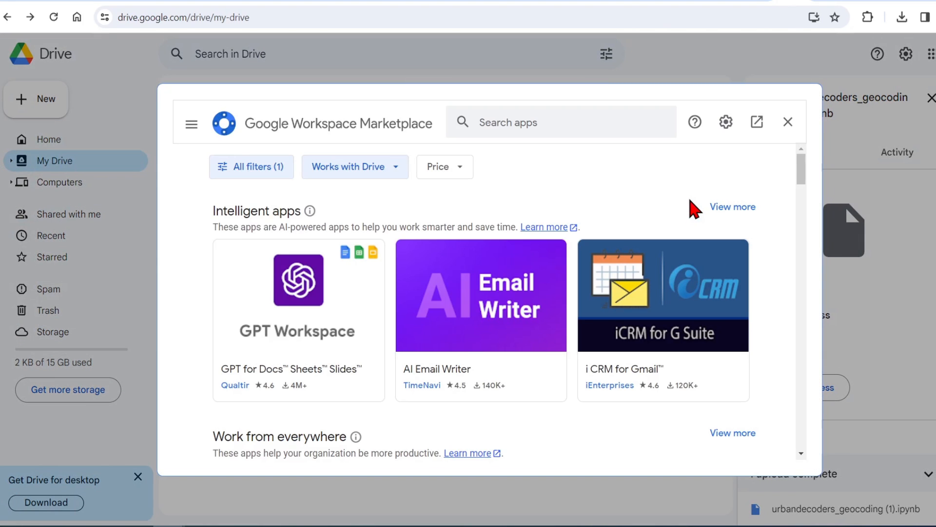
mouse_move(806, 173)
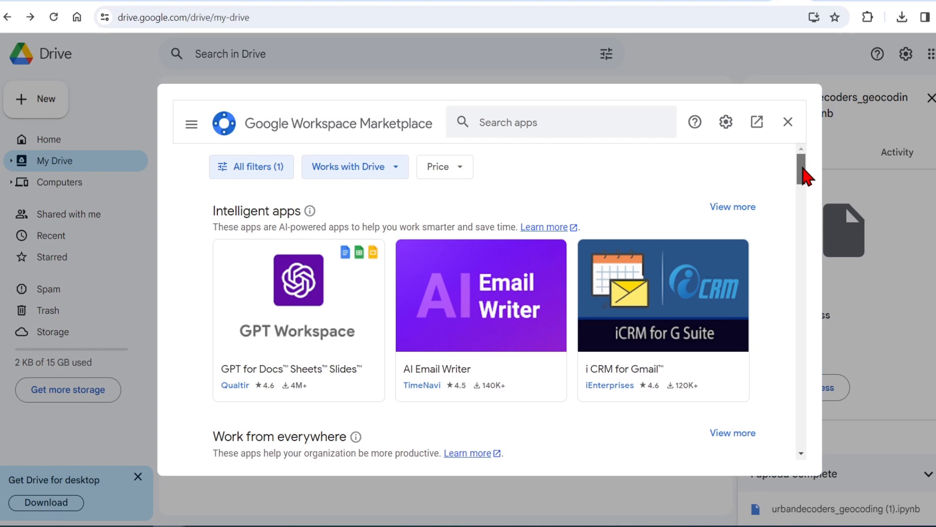
scroll("down", 3)
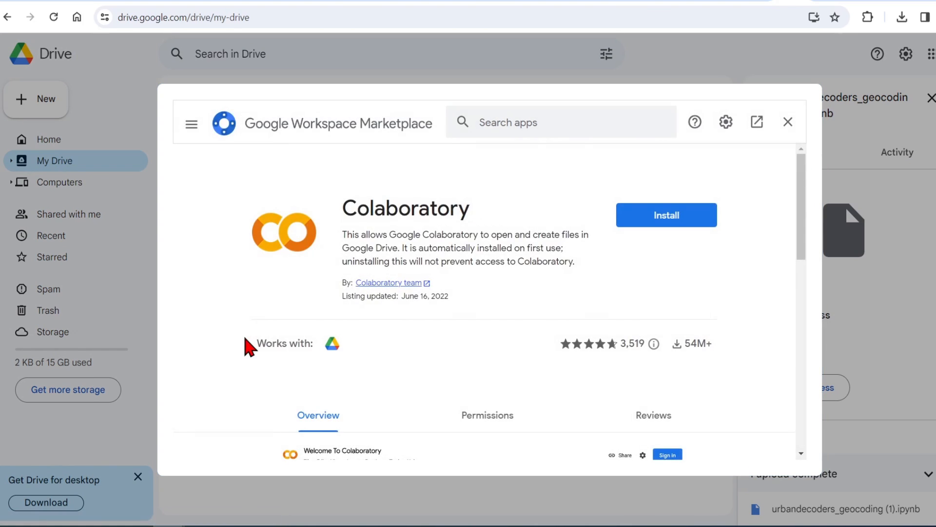
left_click(666, 215)
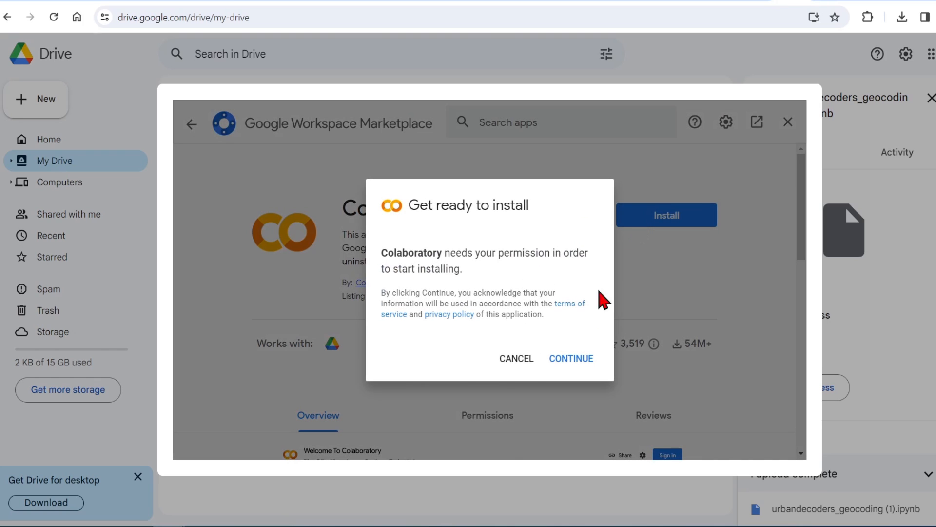
left_click(570, 358)
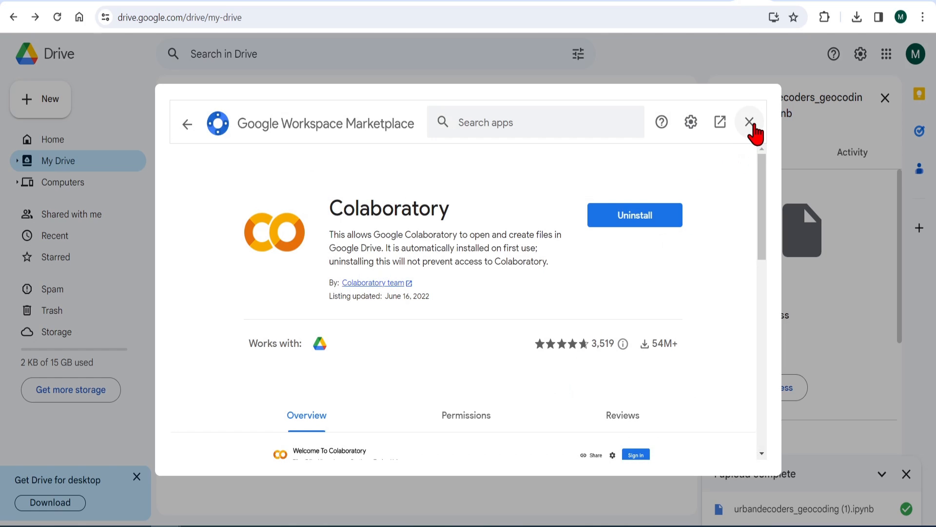
Close the Marketplace and open the uploaded geocoding notebook in Colab.
left_click(750, 122)
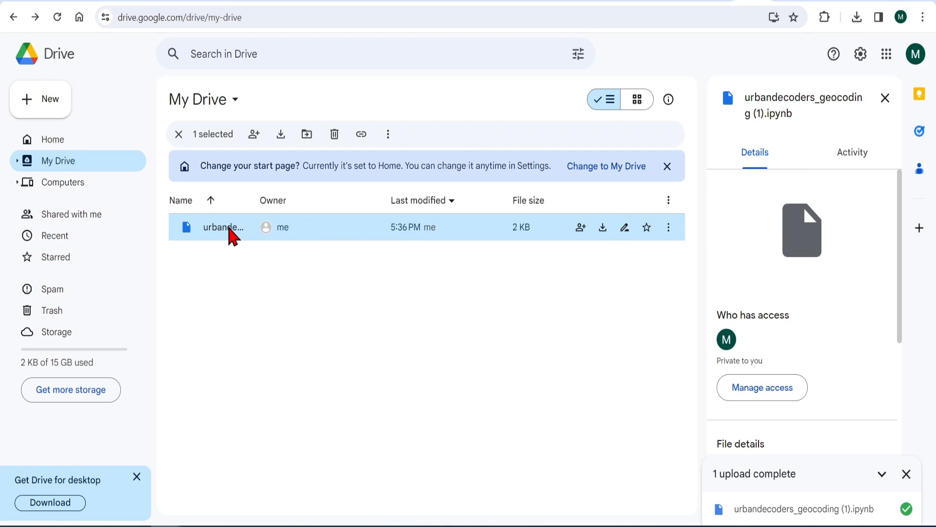
double_click(224, 227)
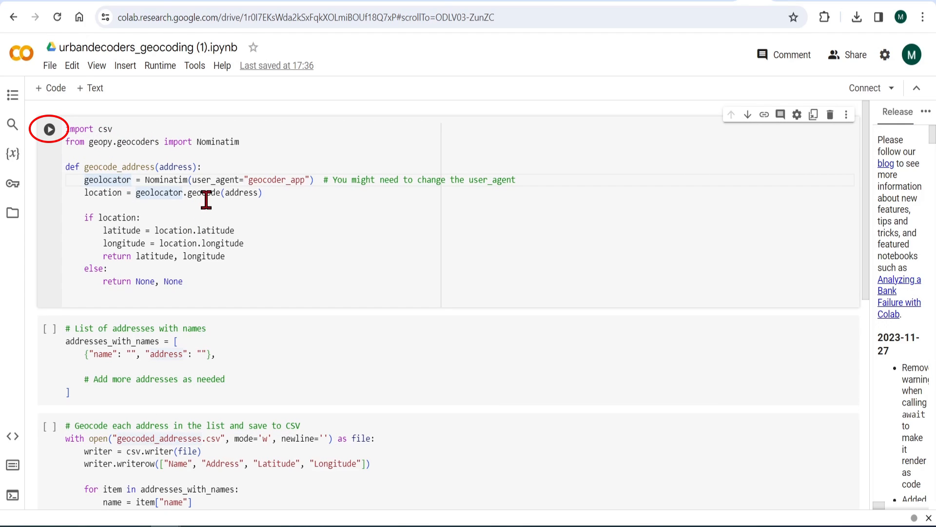
Run the geocoding function cell and add 'London Designer Outlet' to the address list.
left_click(49, 129)
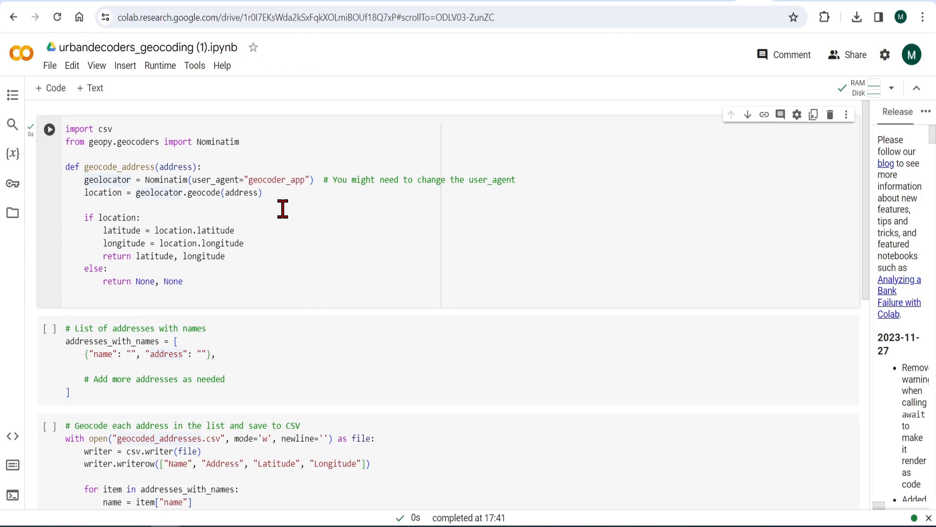
left_click(194, 353)
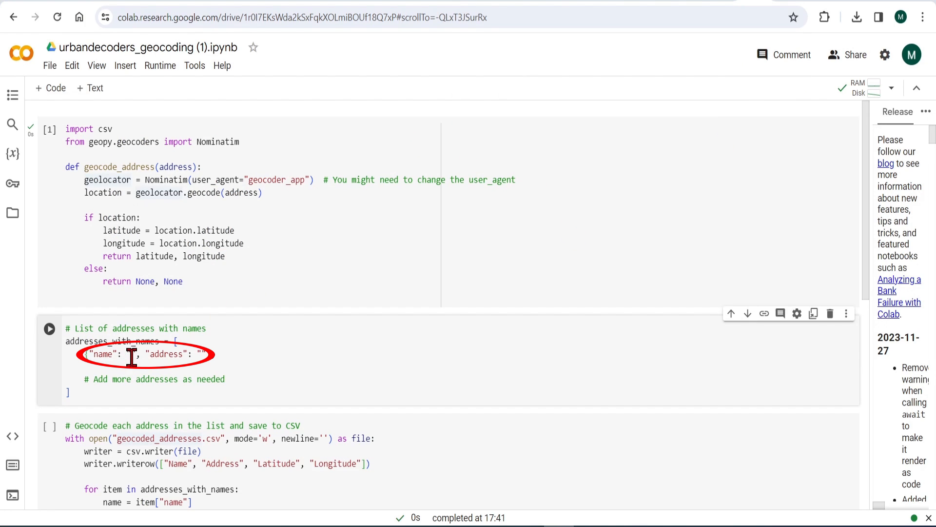
type("London Designer Outlet")
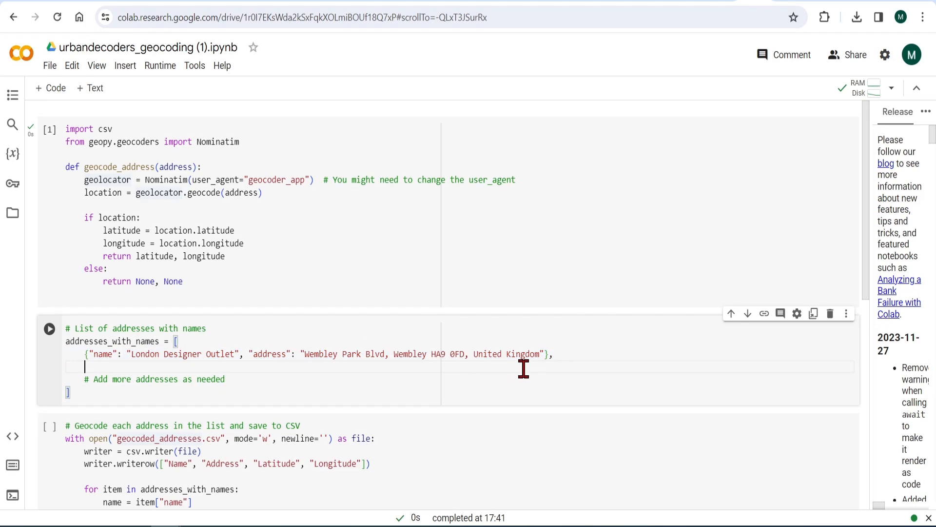
mouse_move(523, 274)
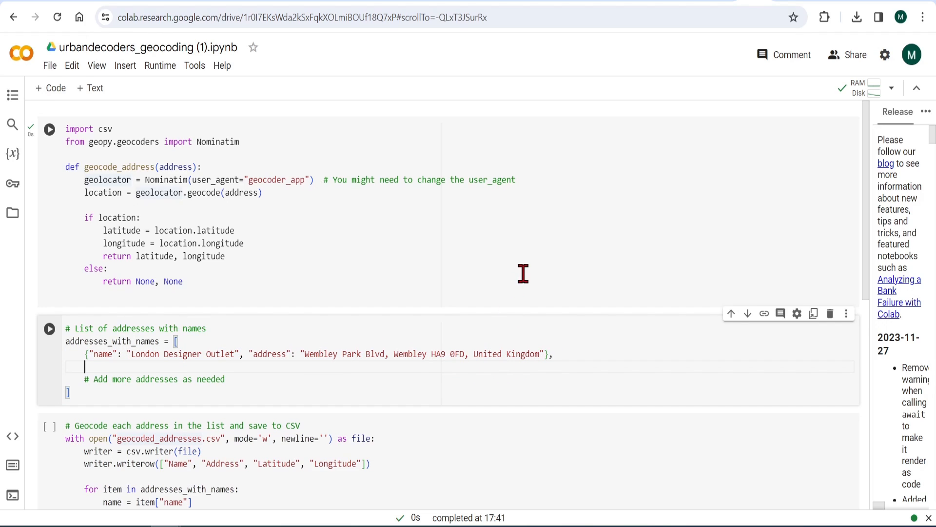
mouse_move(404, 294)
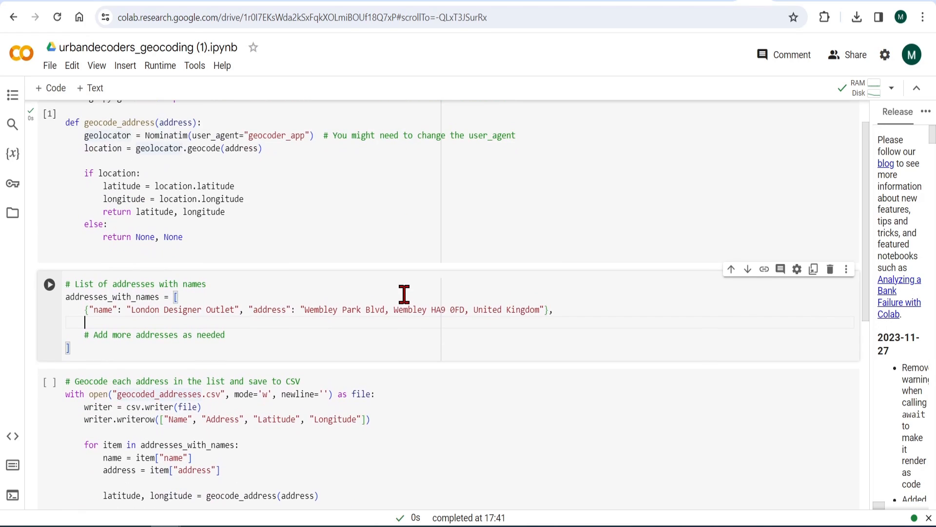
Run the geocoding cell that writes geocoded_addresses.csv and show it in the Files panel.
scroll("down", 3)
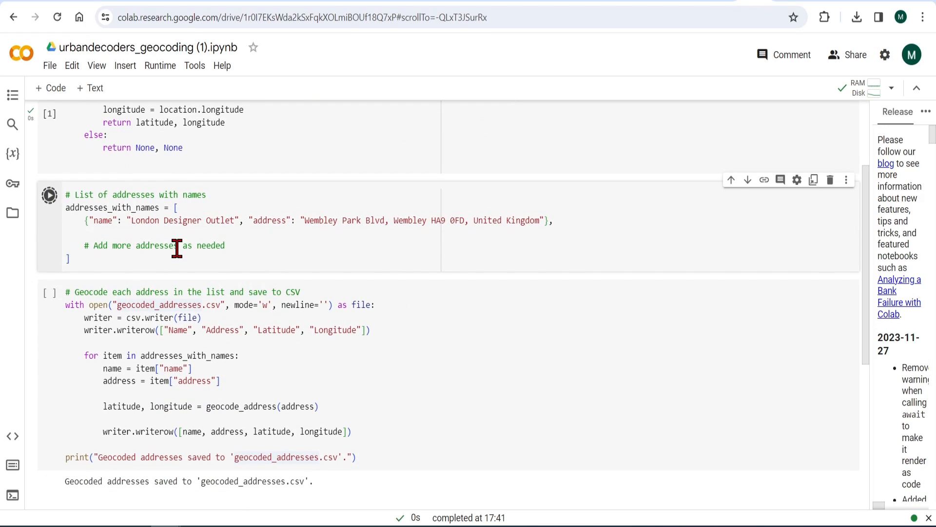
scroll("down", 3)
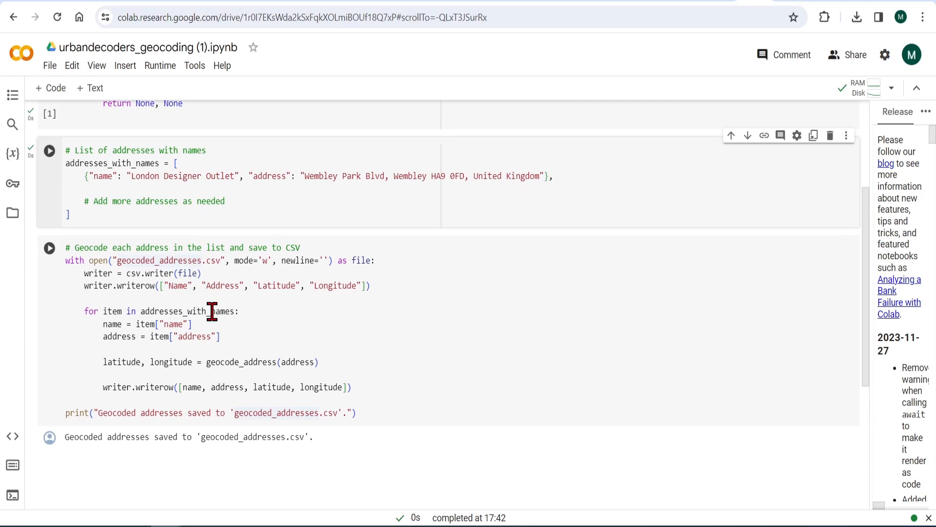
left_click(50, 248)
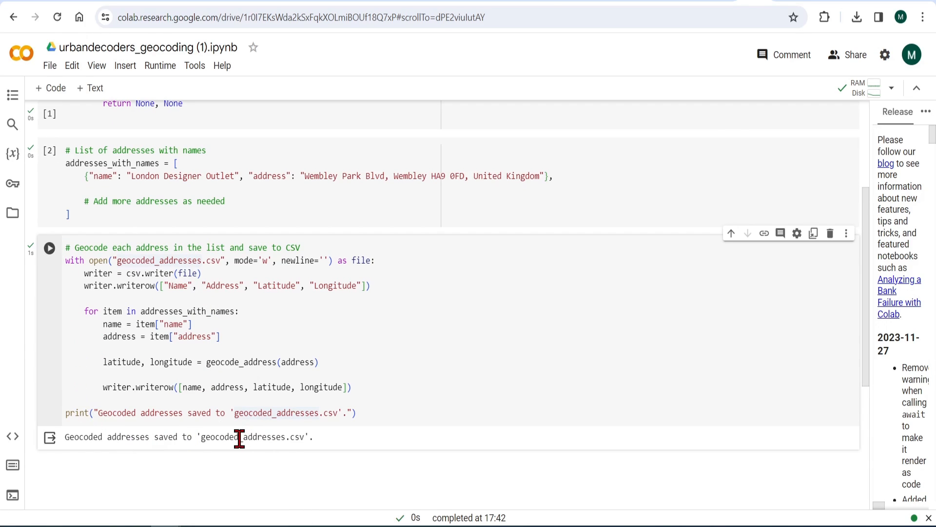
mouse_move(279, 454)
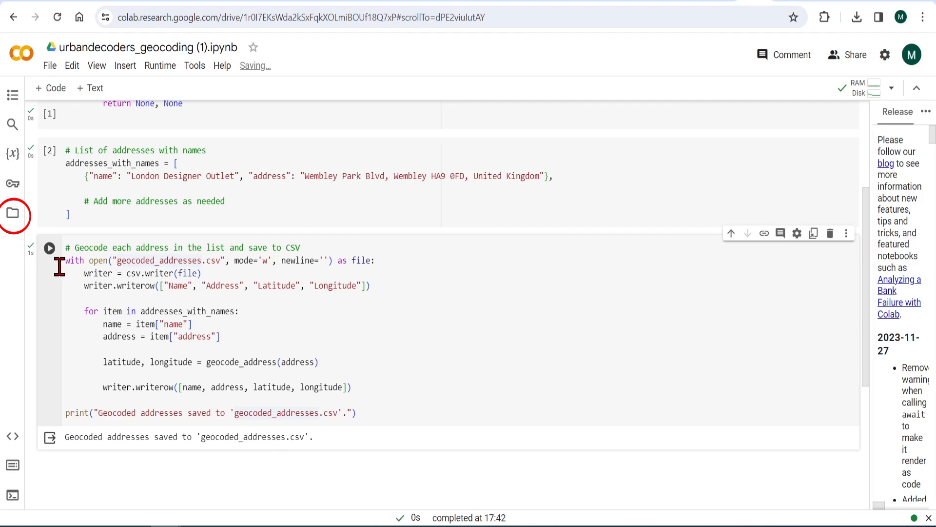
left_click(13, 215)
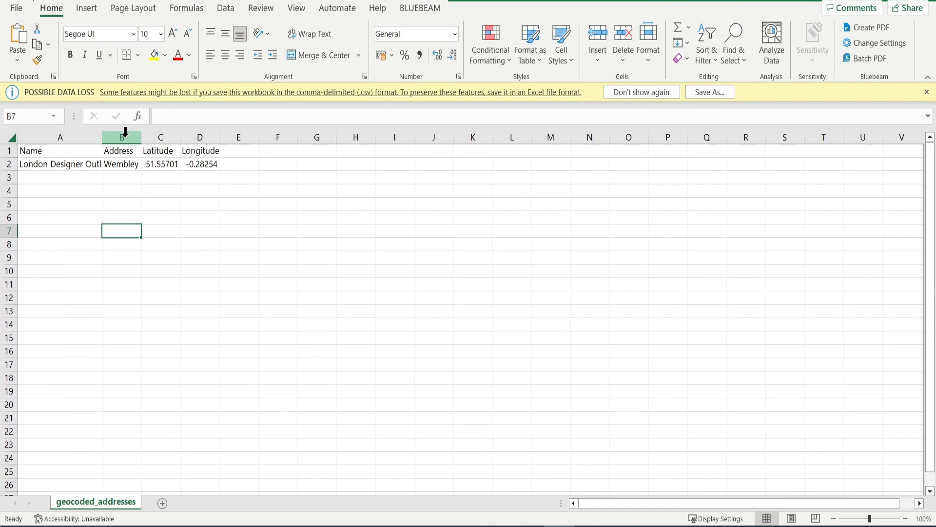
Widen the Address and Longitude columns and select the Latitude and Longitude values.
left_click_drag(139, 136, 204, 137)
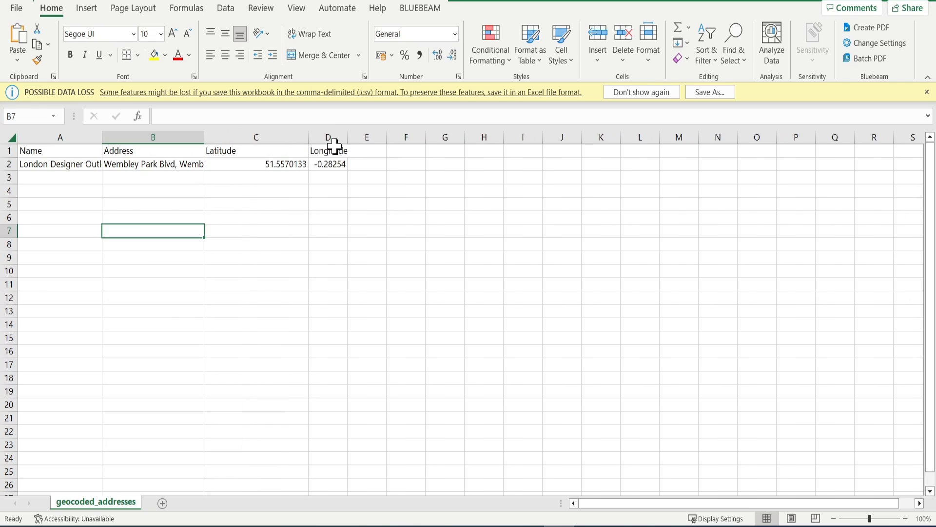
left_click_drag(205, 136, 212, 136)
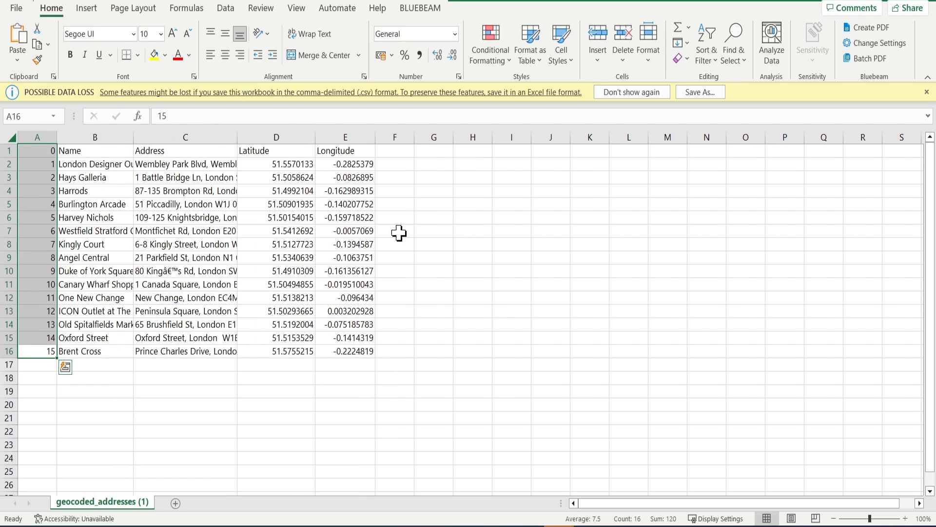
left_click(344, 378)
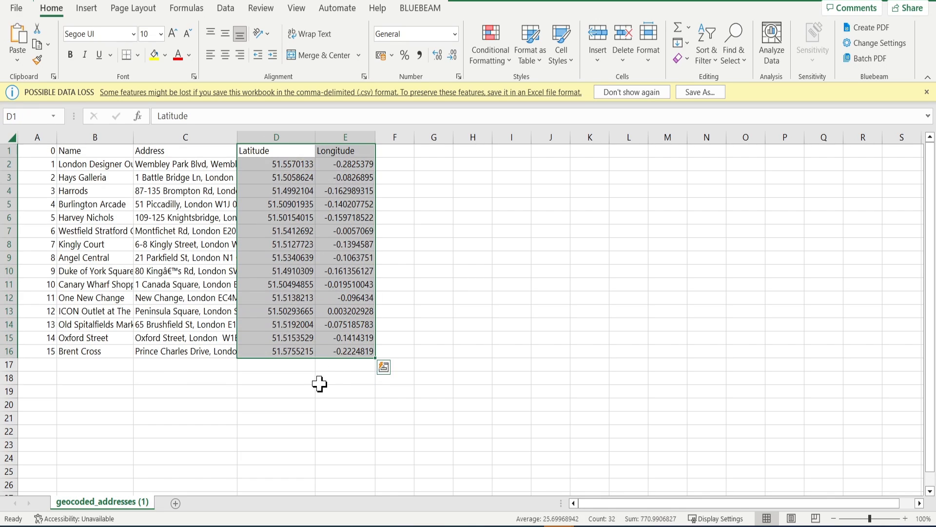
mouse_move(310, 400)
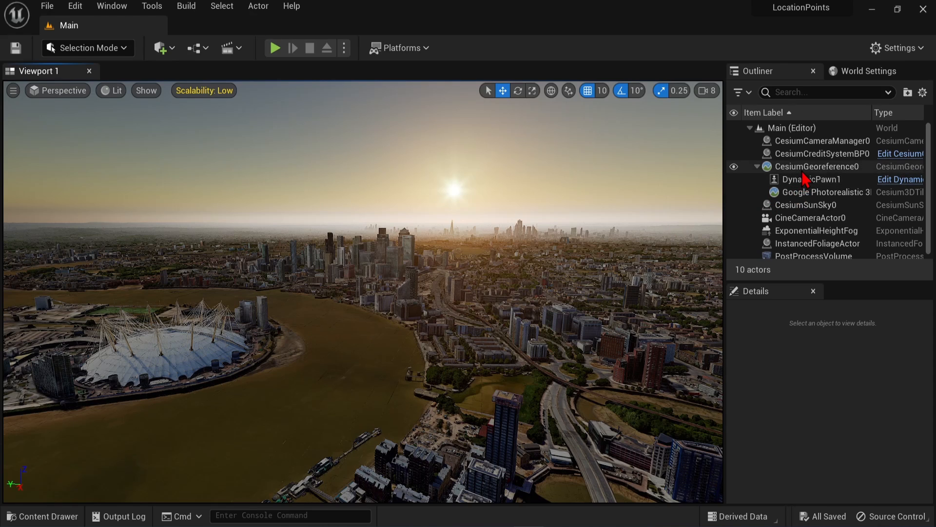
Select CesiumGeoreference0 to see its origin latitude/longitude, then show the Content drawer.
left_click(813, 165)
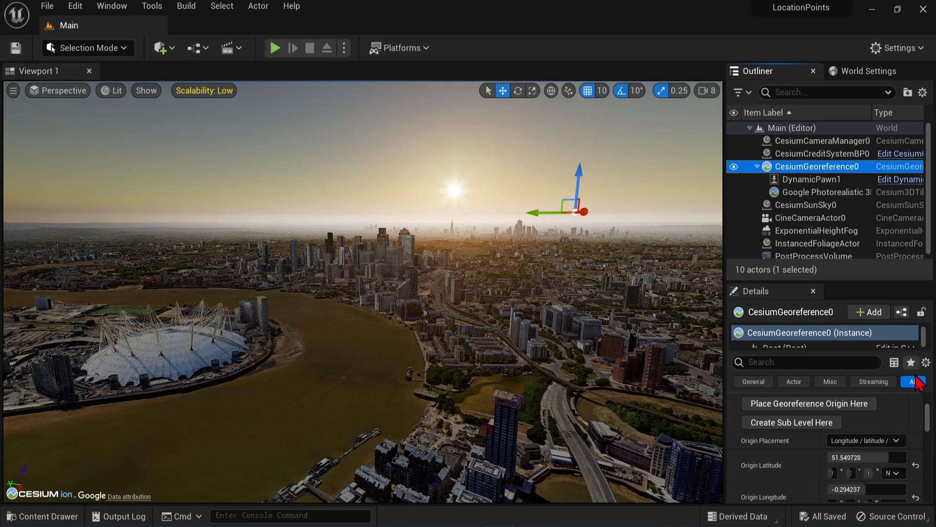
scroll("down", 3)
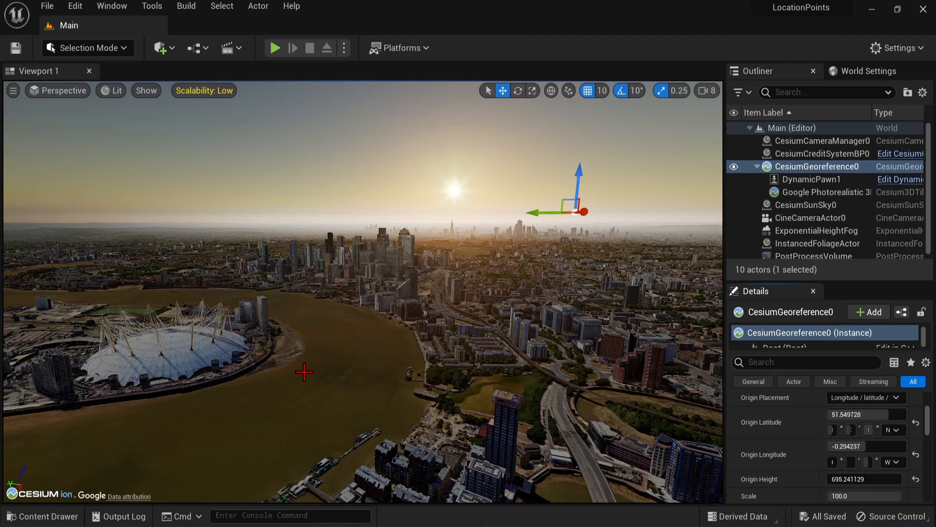
left_click(42, 515)
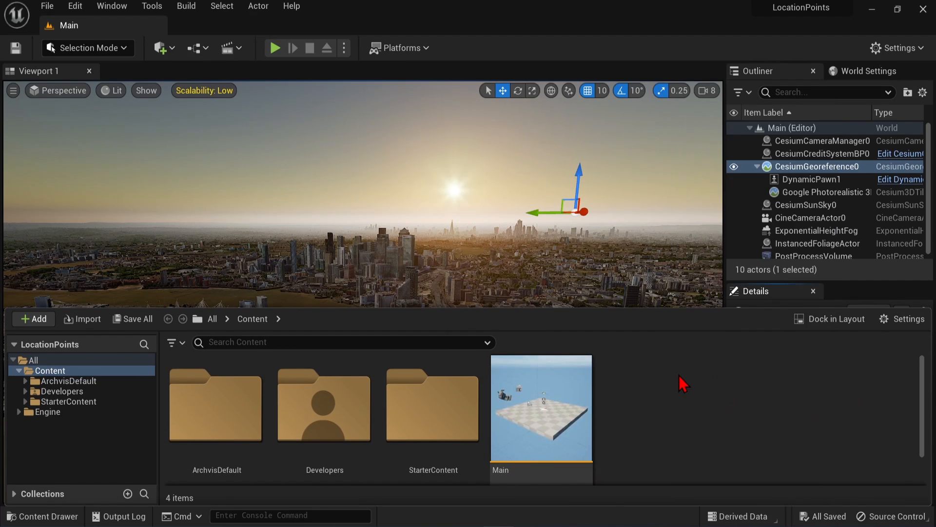
Create a Structure asset named GeolocationsStruct in Content and open it for editing.
left_click(33, 318)
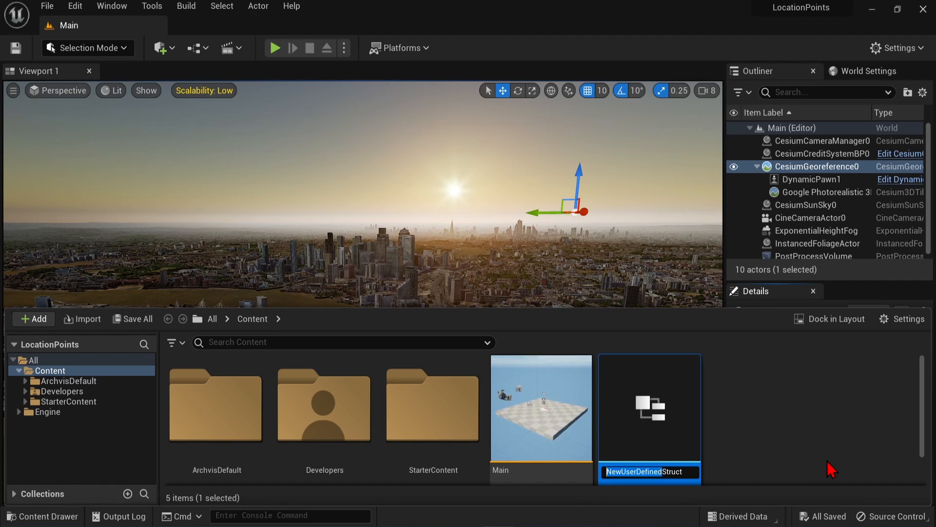
type("GeolocationsStruct")
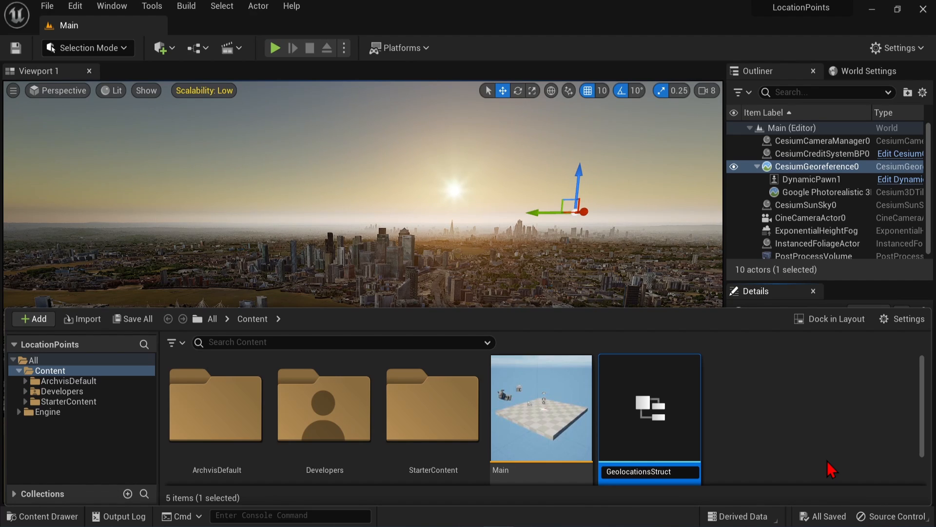
double_click(650, 405)
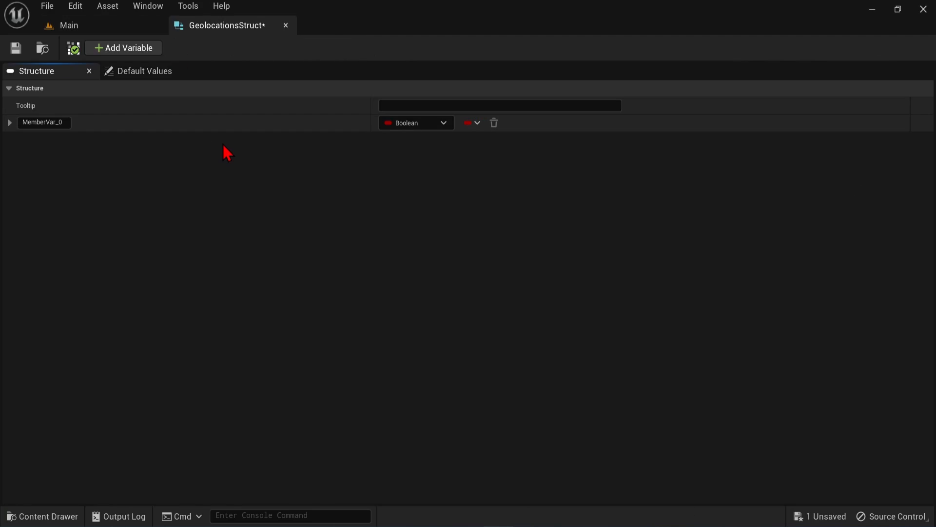
mouse_move(218, 156)
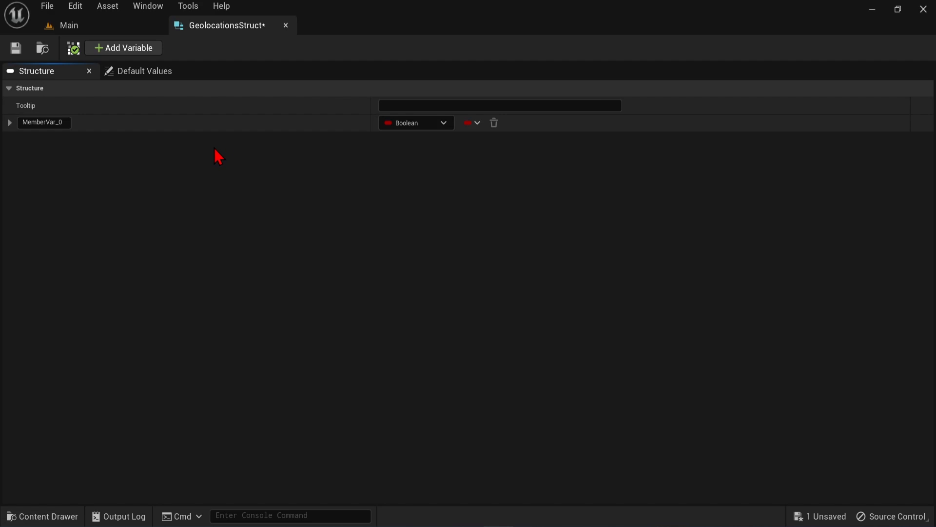
mouse_move(166, 216)
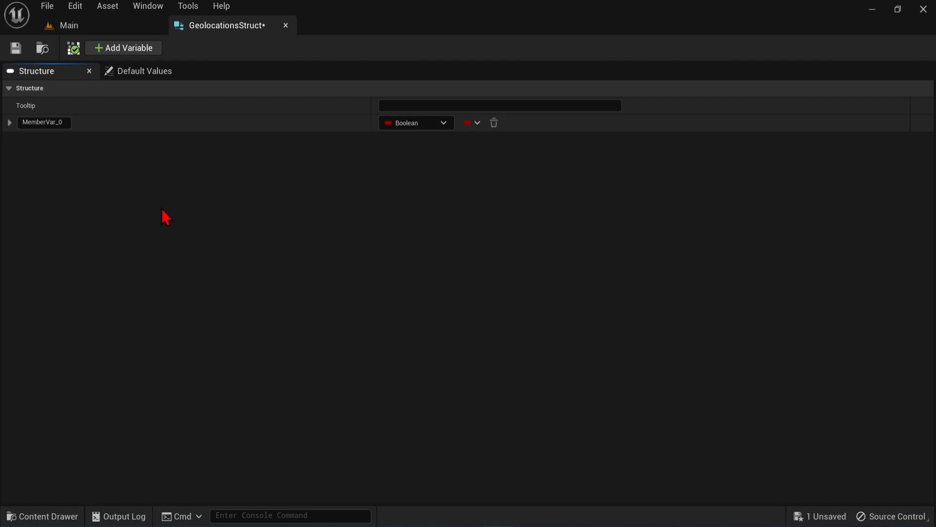
mouse_move(157, 207)
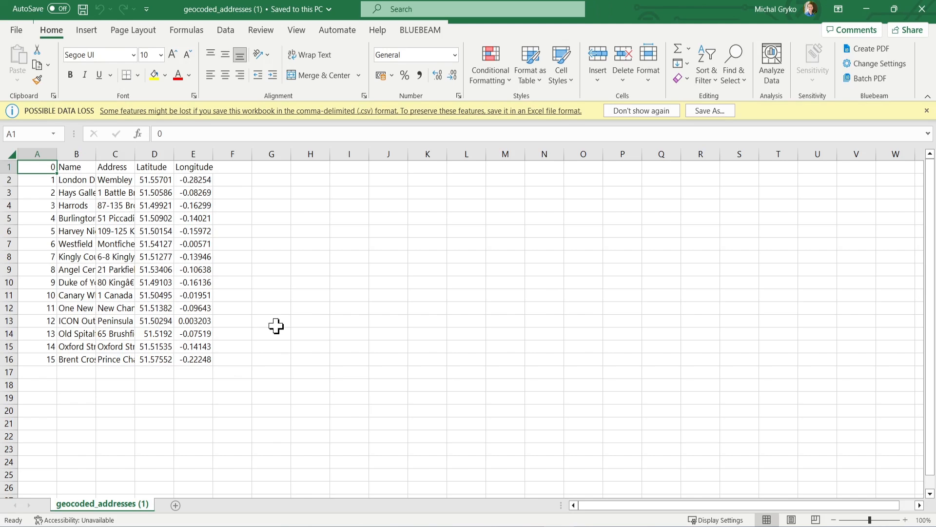
Check the Name and Longitude header cells in the geocoded_addresses (1) sheet.
left_click(77, 167)
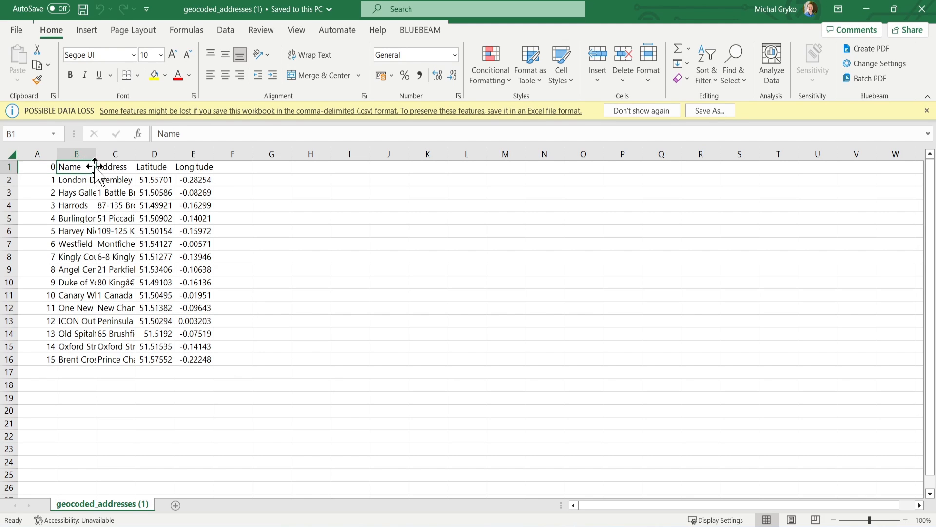
left_click(193, 167)
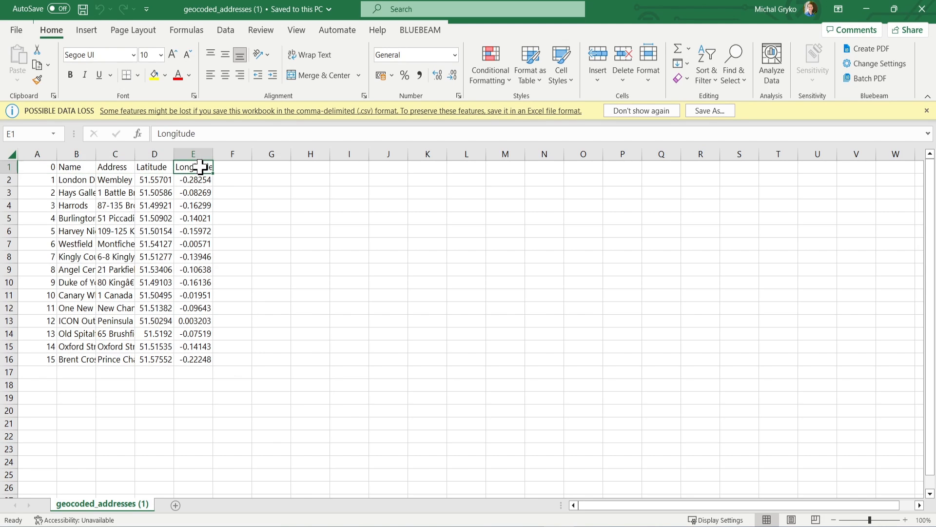
mouse_move(525, 201)
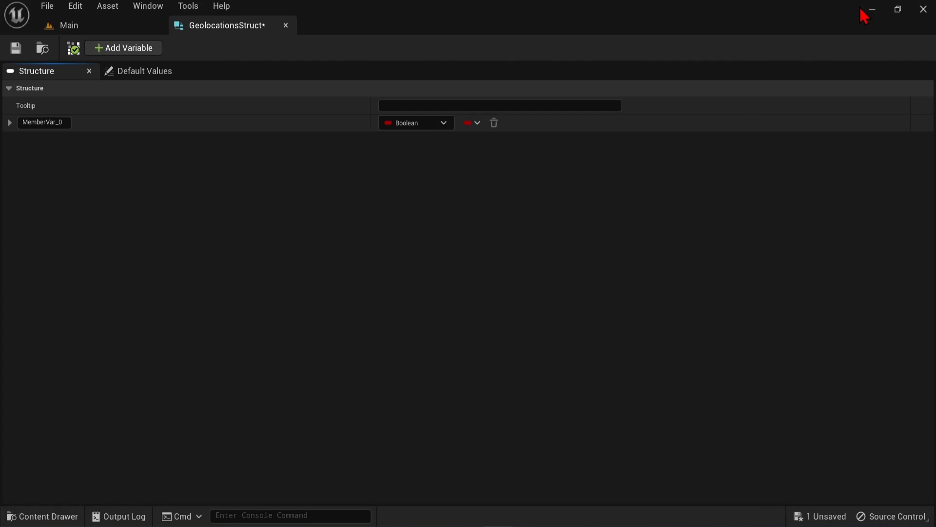
mouse_move(132, 142)
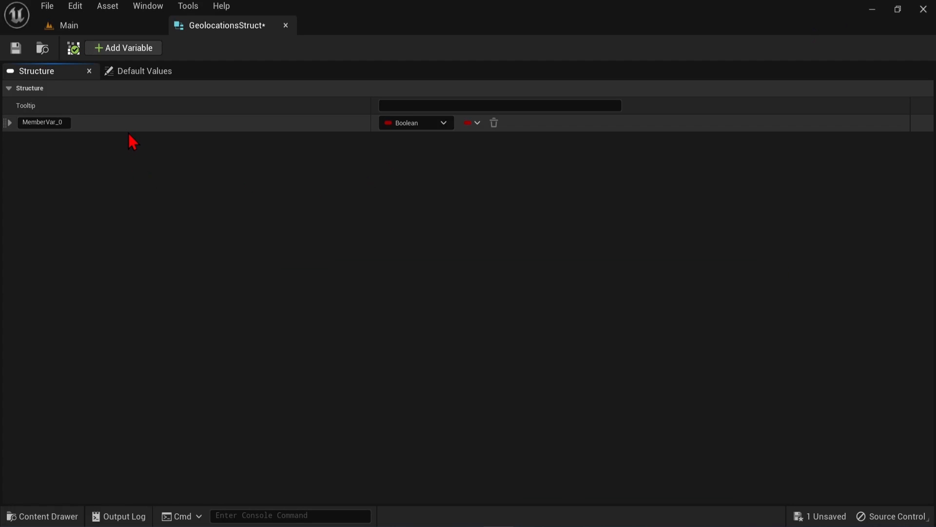
Add member variables to GeolocationsStruct named Name through Longitude.
left_click(123, 48)
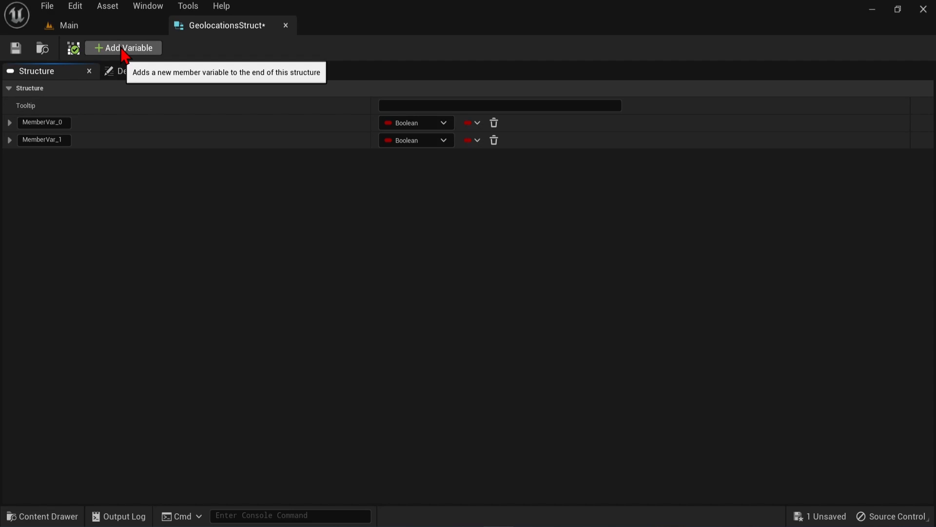
left_click(124, 48)
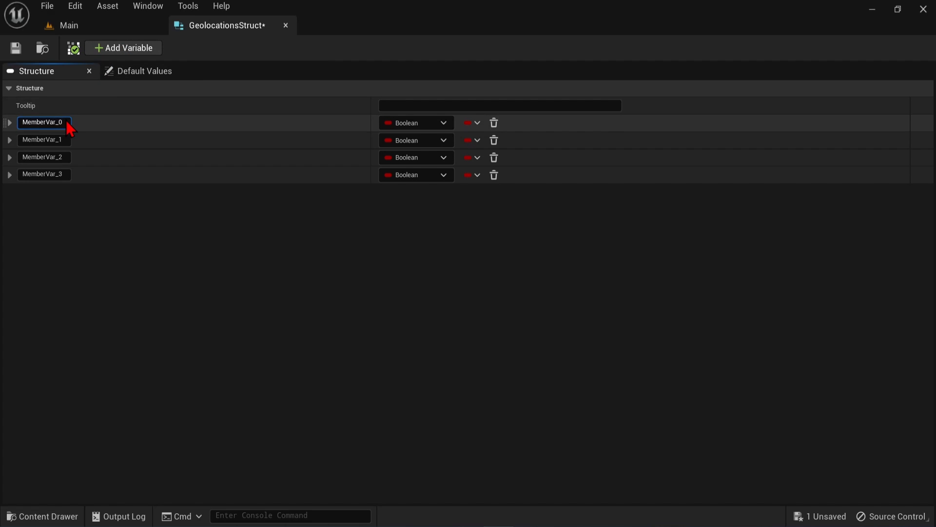
type("Name")
left_click(44, 139)
type("Address")
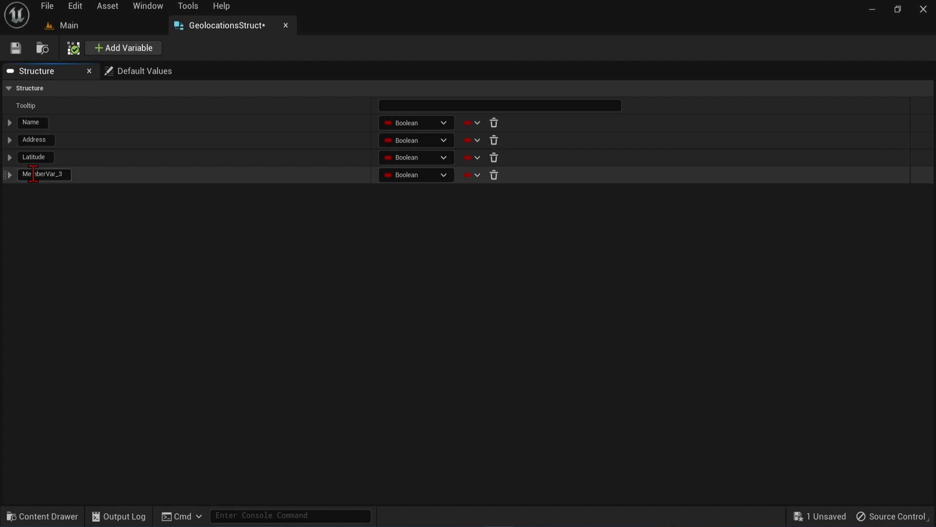
type("Longitude")
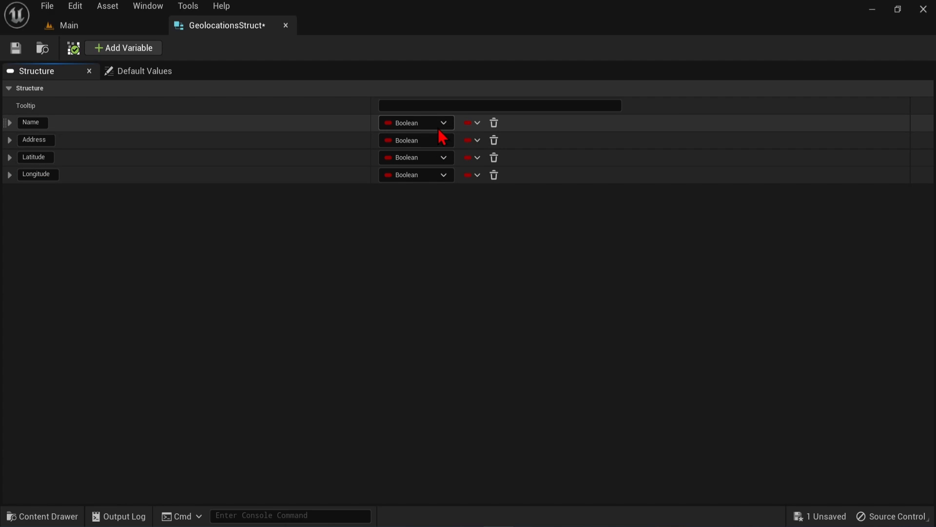
Set Name and Address to String and Latitude and Longitude to Float, then return to Main.
left_click(417, 123)
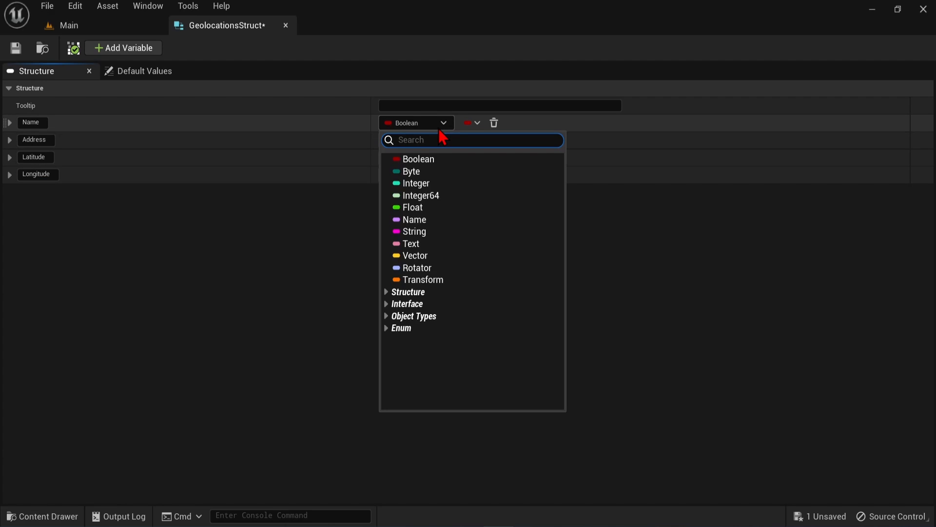
mouse_move(414, 232)
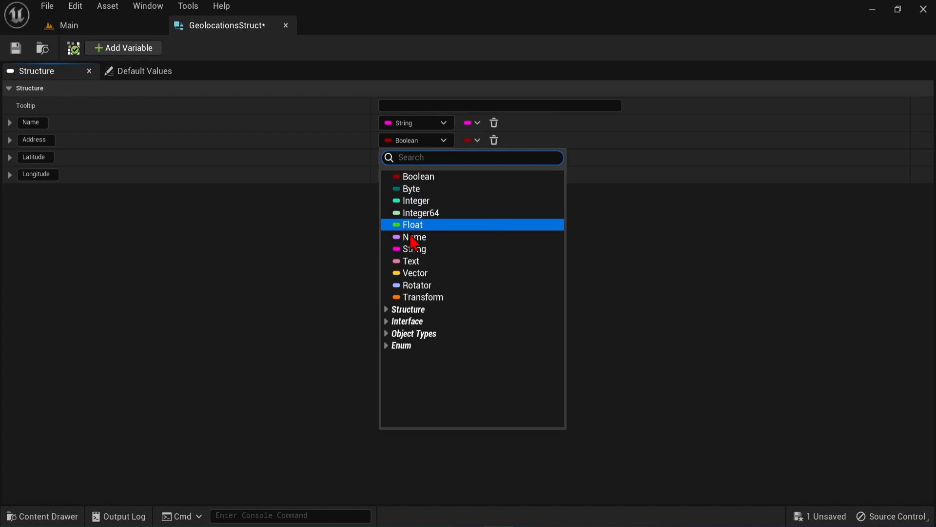
left_click(412, 249)
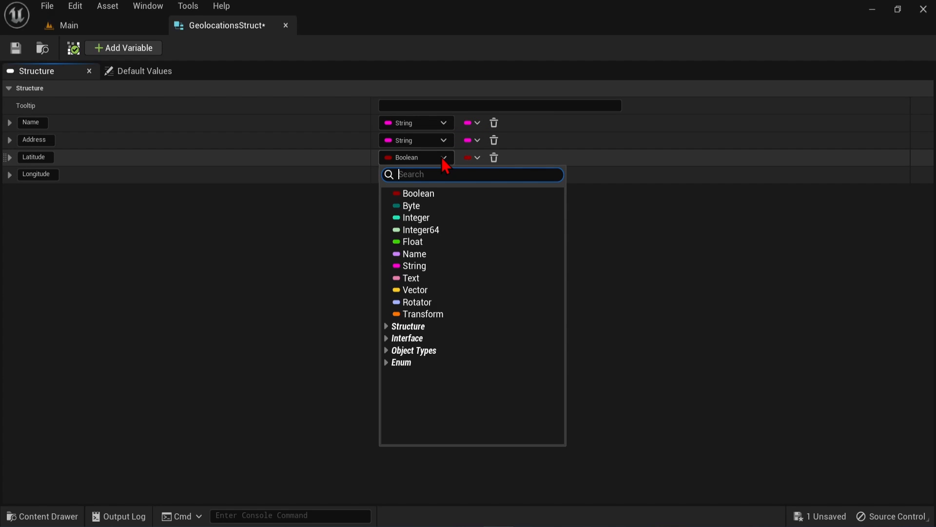
mouse_move(424, 242)
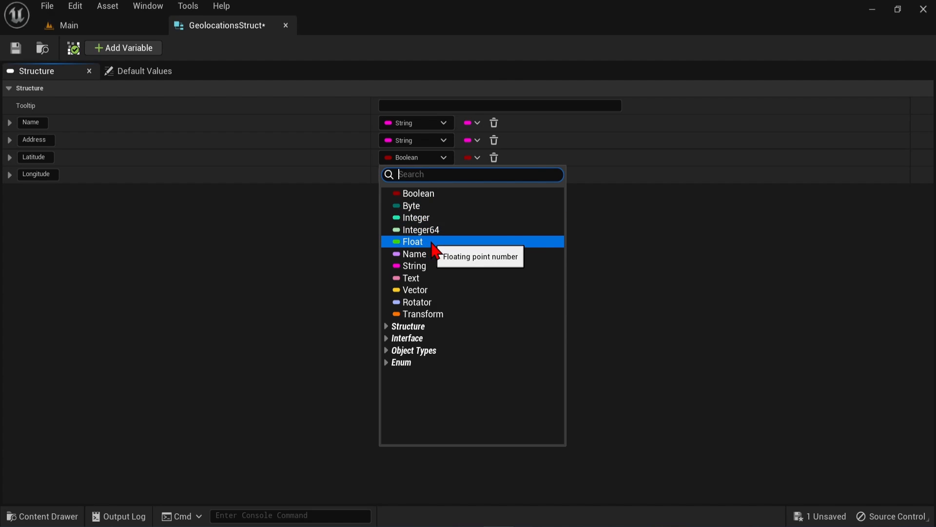
left_click(411, 241)
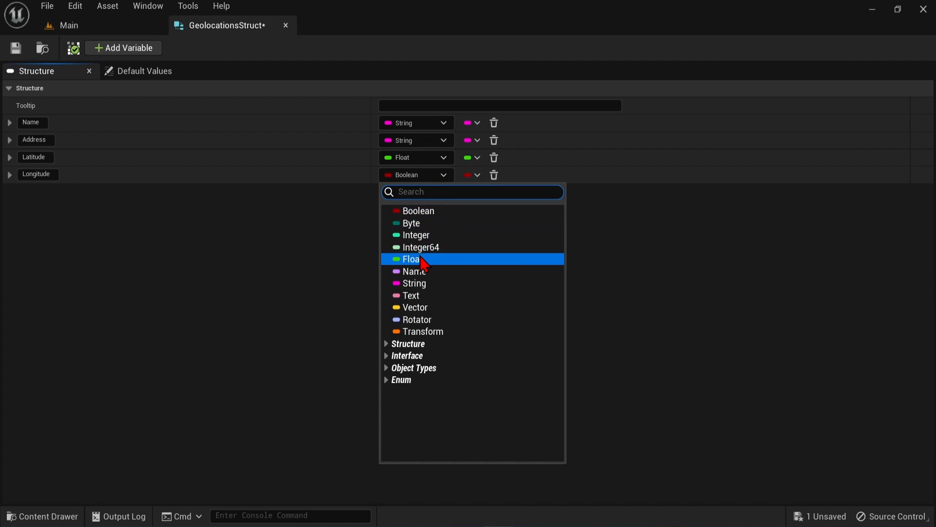
left_click(68, 25)
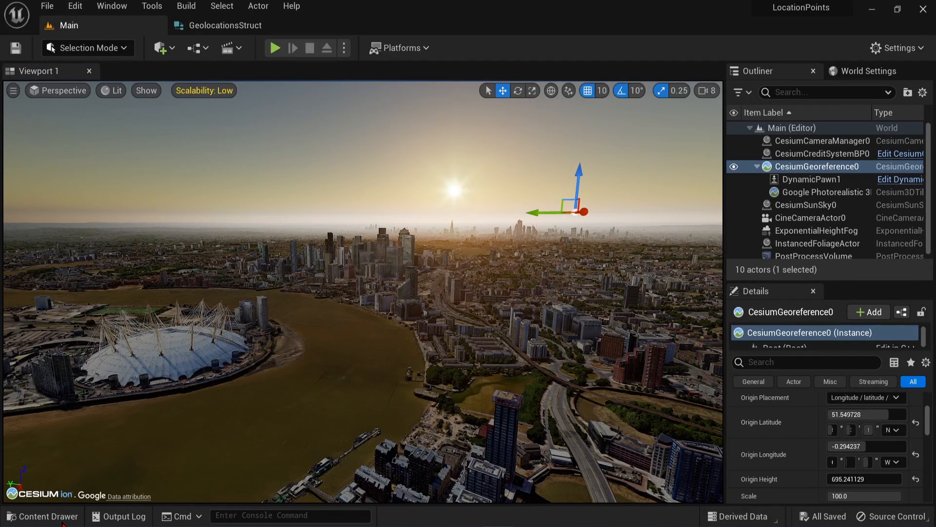
Import geocoded_addresses as a DataTable with GeolocationsStruct as the row type and apply.
left_click(42, 515)
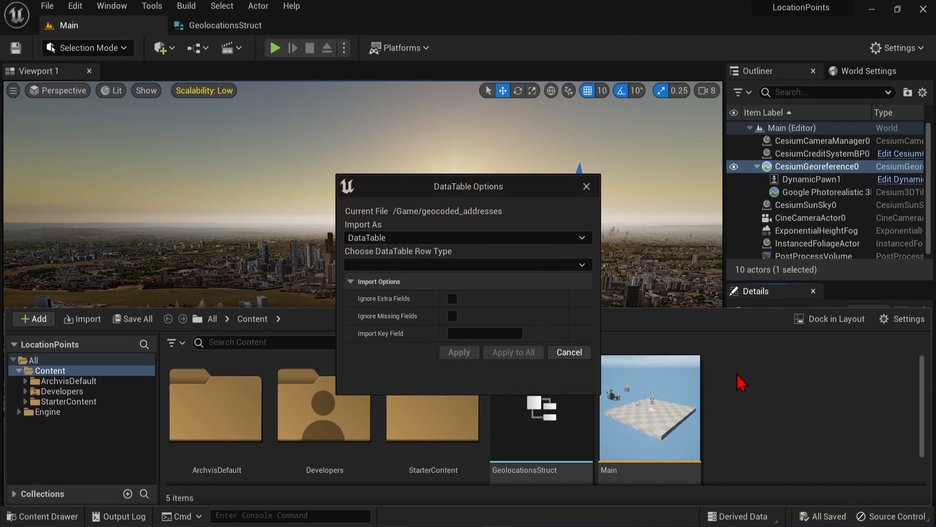
left_click(581, 264)
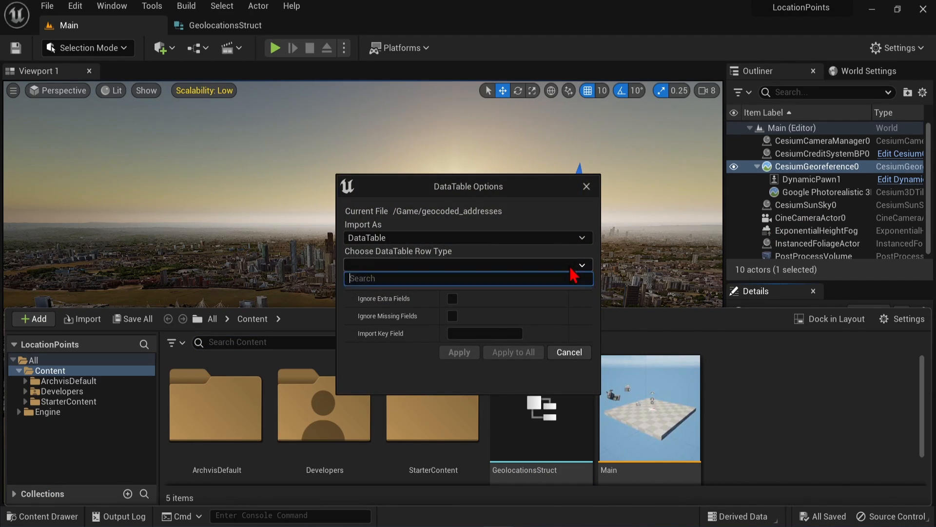
left_click(579, 264)
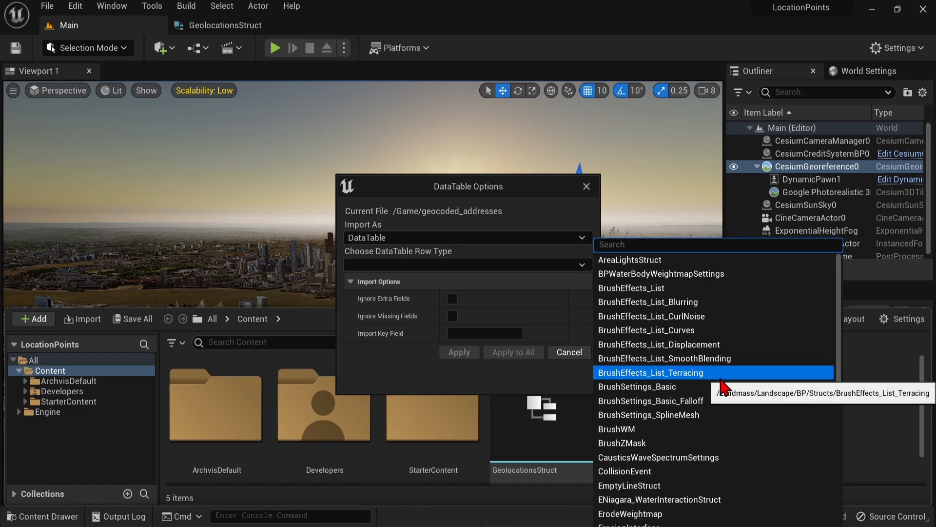
scroll("down", 3)
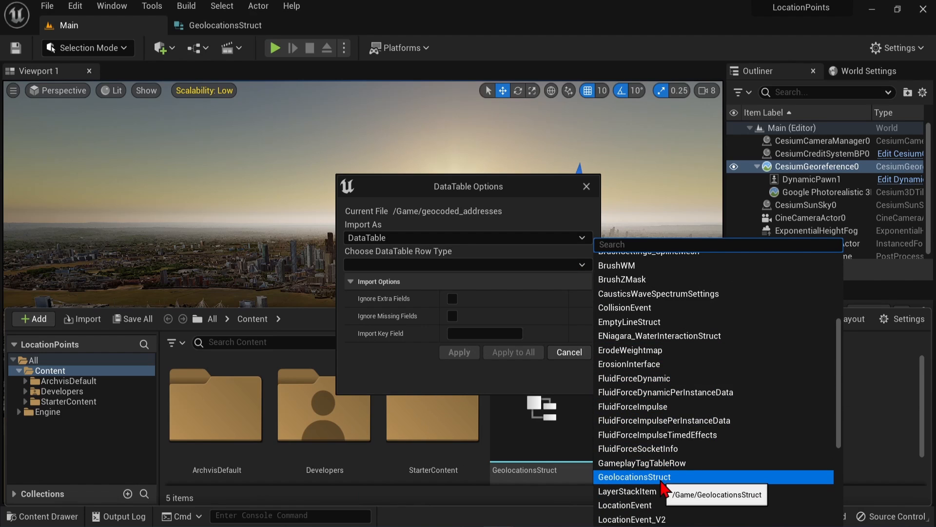
left_click(634, 477)
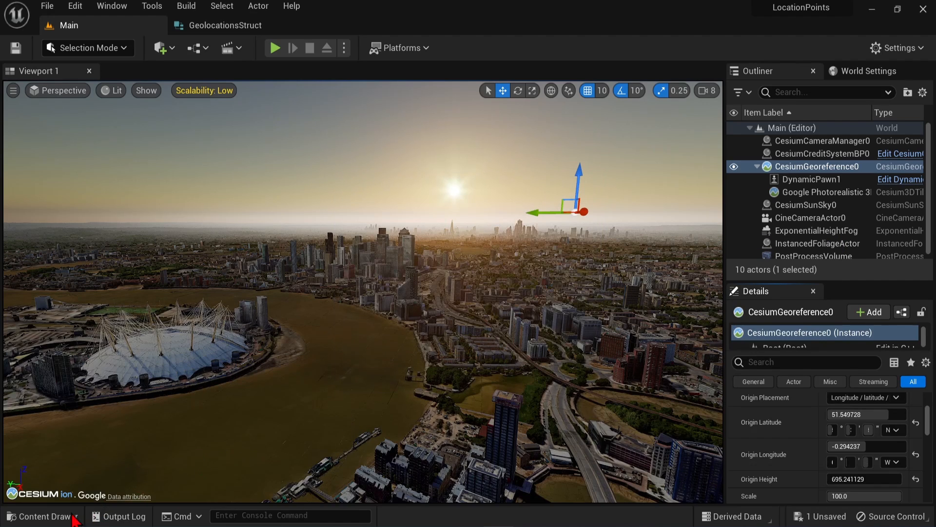
left_click(42, 515)
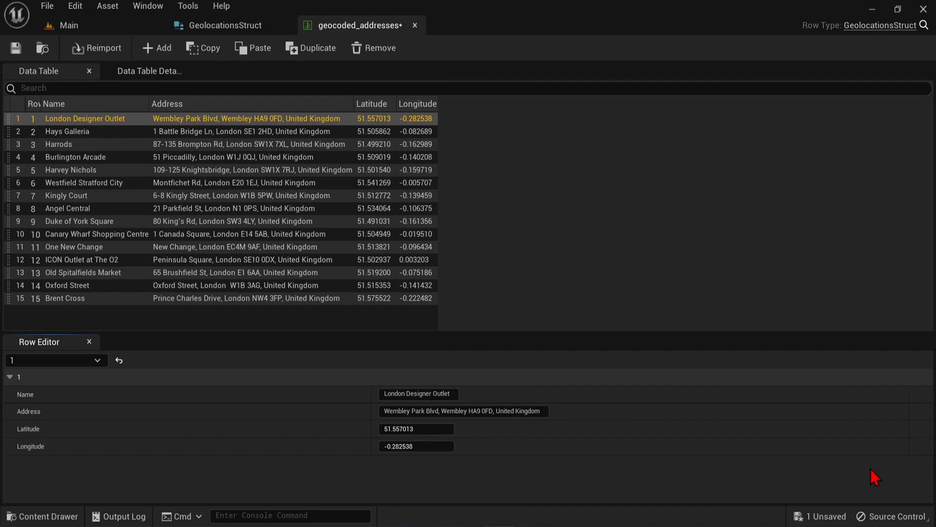
mouse_move(768, 500)
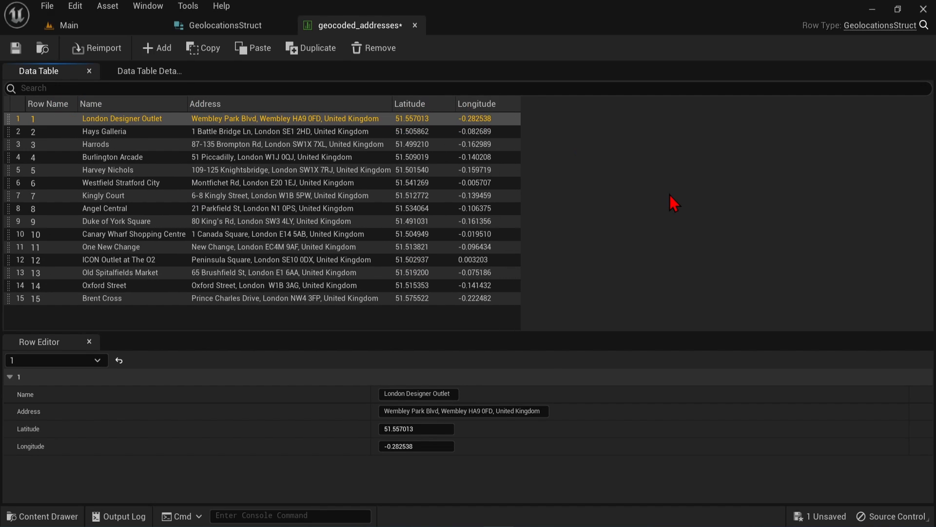
Check the Hays Galleria row in the Row Editor, then return to the Main level.
left_click(104, 130)
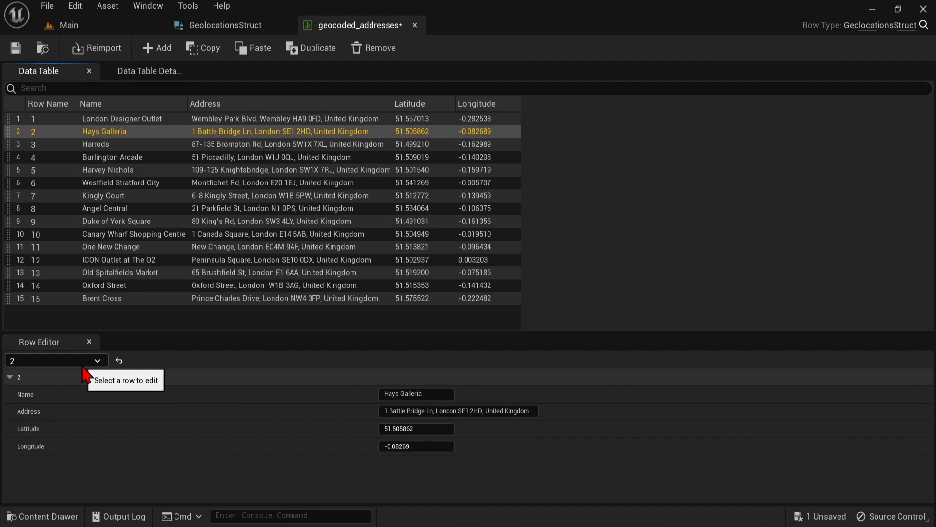
left_click(65, 25)
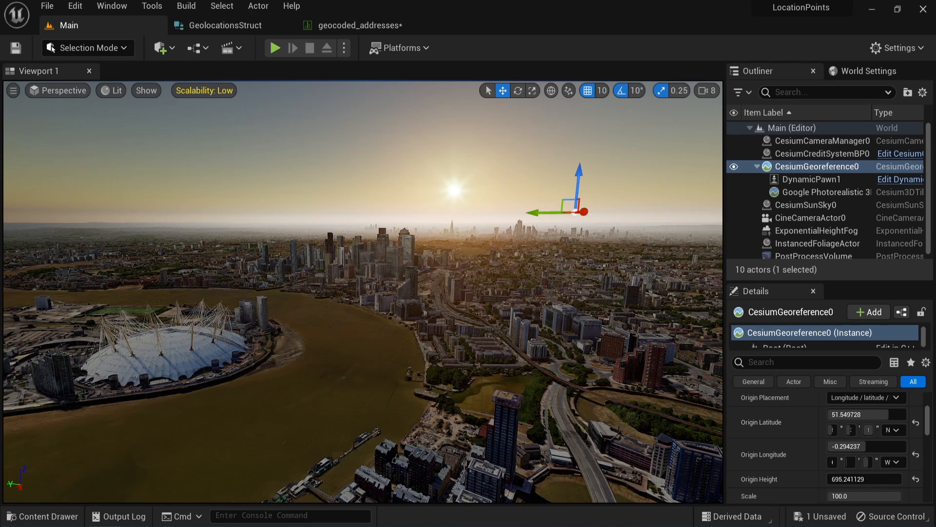
Import locationPin from Downloads as a static mesh, reviewing the FBX options and using Import All.
left_click(43, 515)
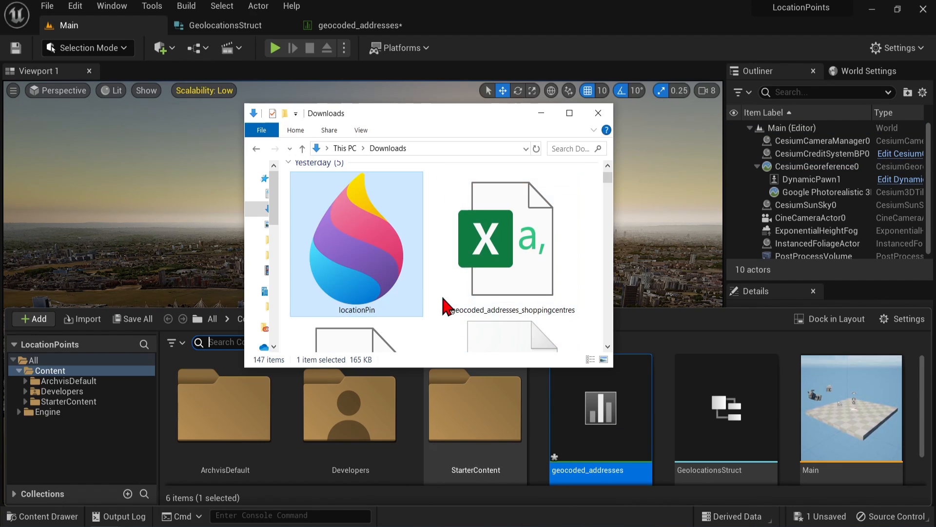
double_click(355, 245)
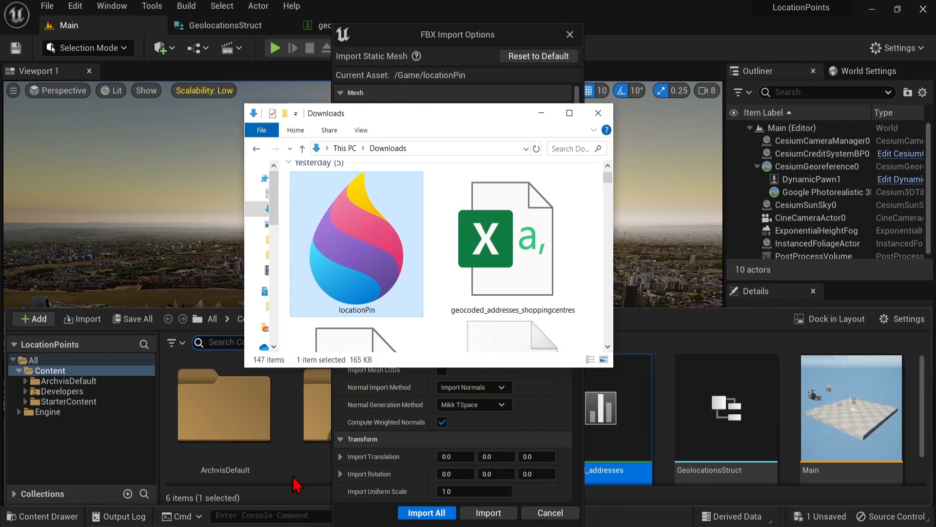
left_click(598, 114)
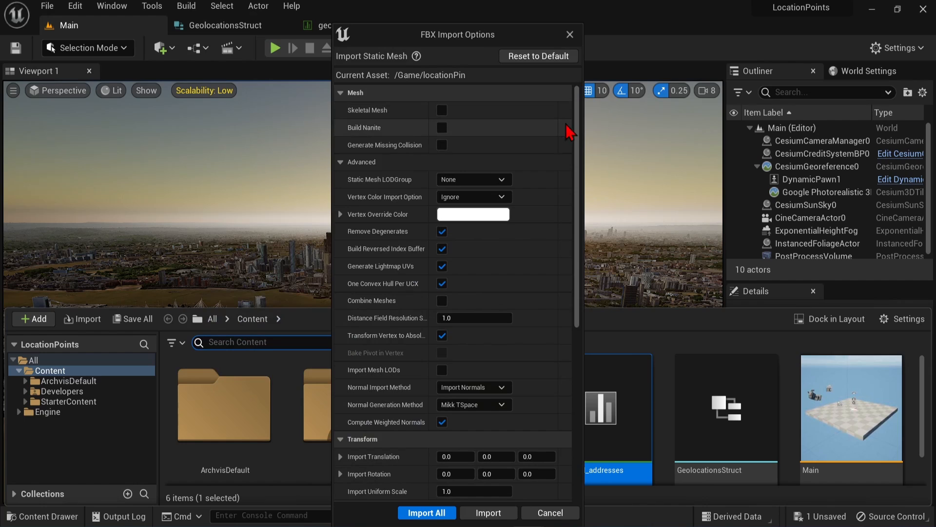
scroll("down", 3)
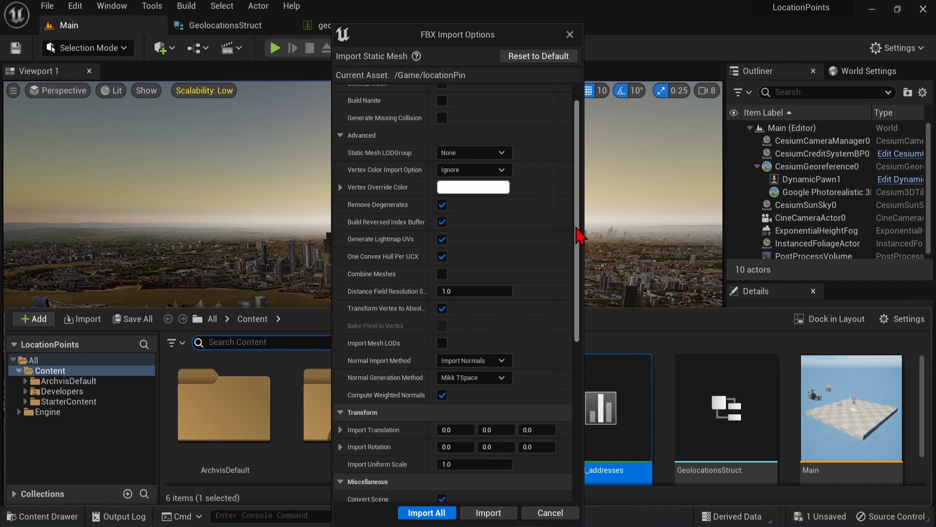
scroll("down", 3)
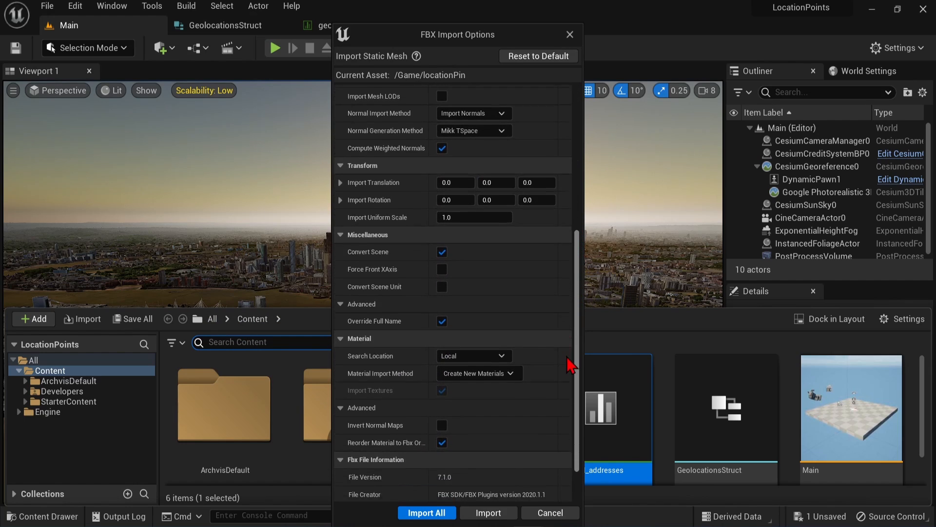
scroll("down", 3)
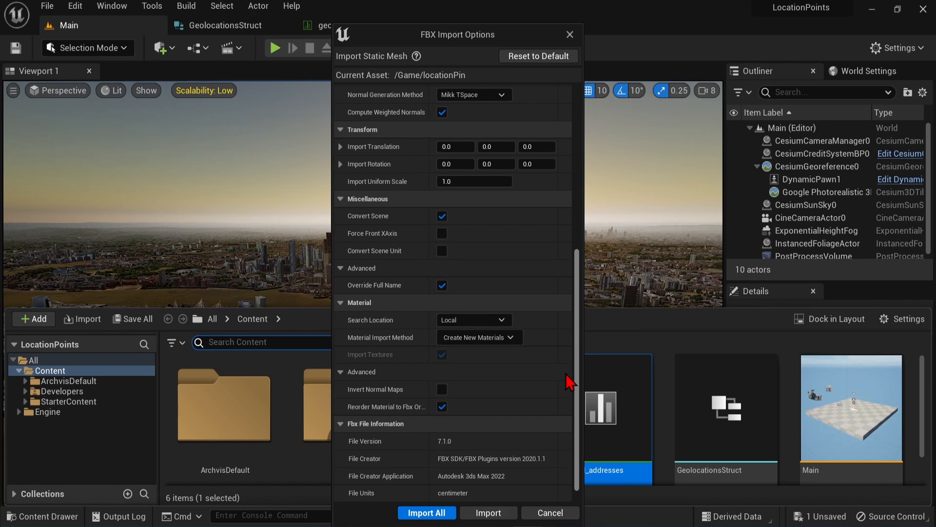
left_click(426, 512)
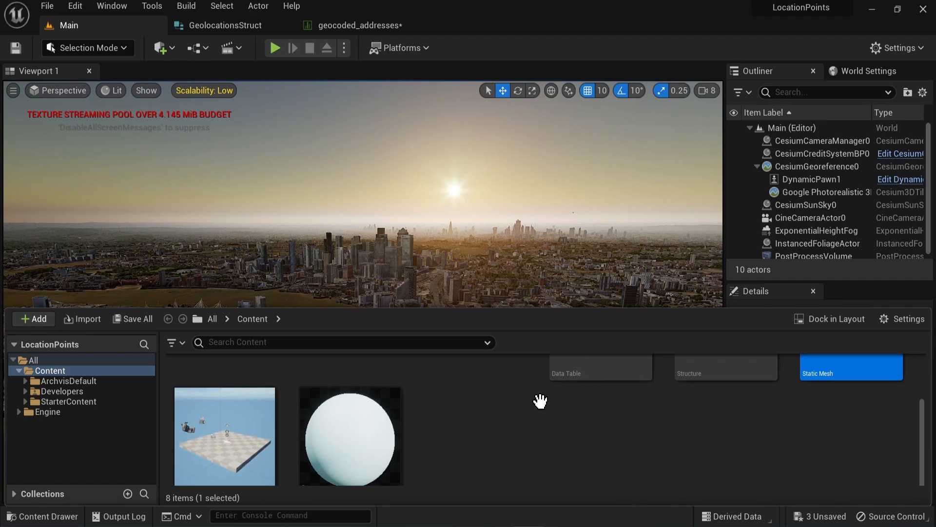
mouse_move(358, 416)
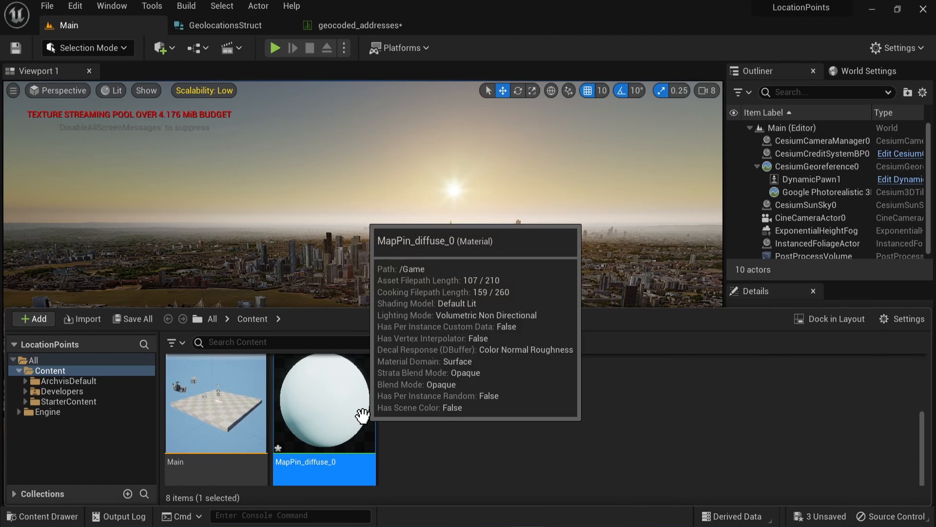
Make the MapPin_diffuse_0 material red so the locationPin mesh shows as a red pin.
double_click(324, 403)
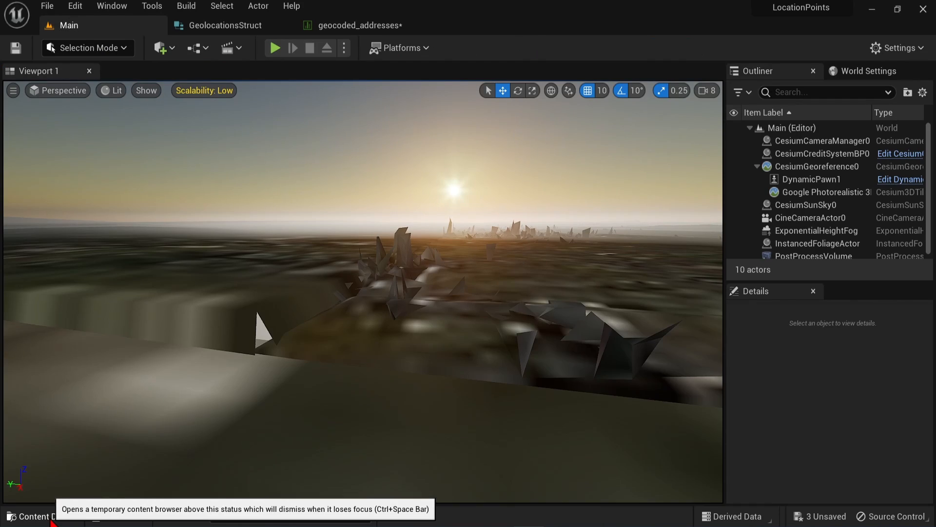
left_click(42, 516)
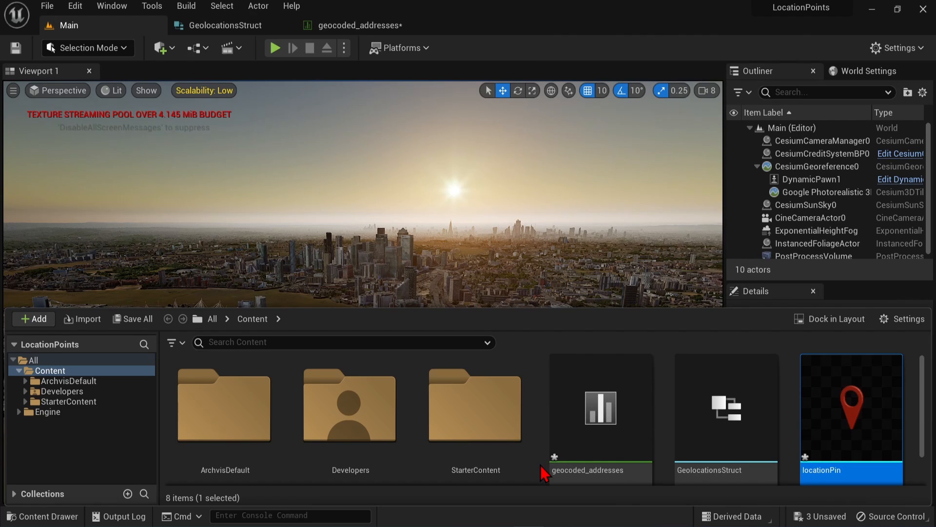
mouse_move(535, 470)
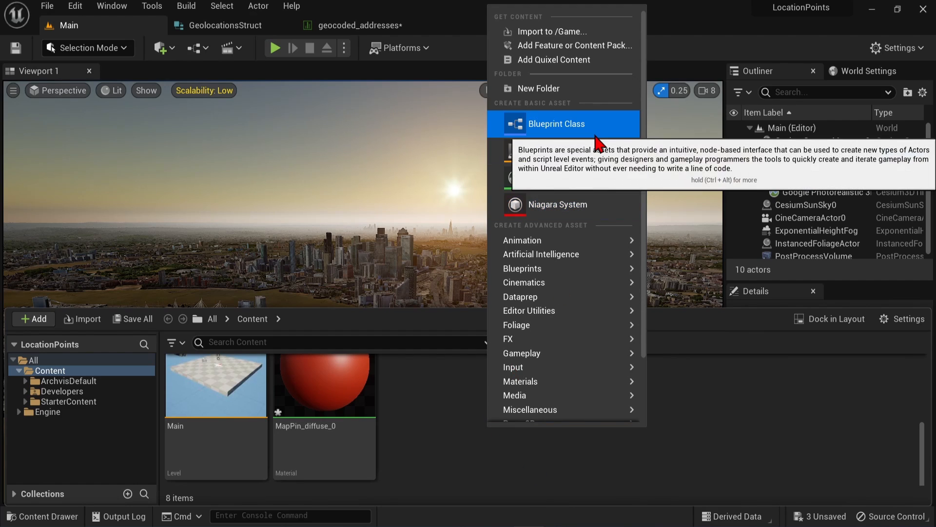
Create an Actor-based Blueprint Class named bp_geolocator and open it in the Blueprint editor.
left_click(555, 124)
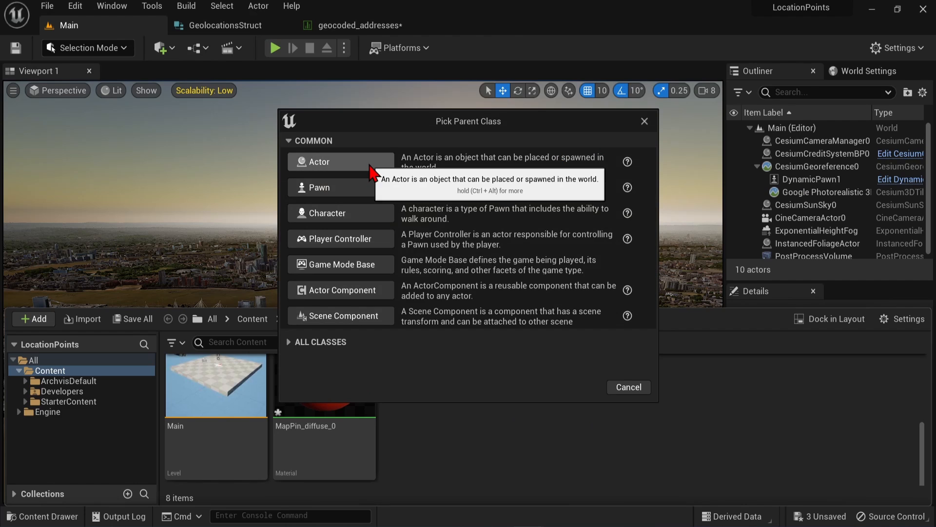
left_click(627, 387)
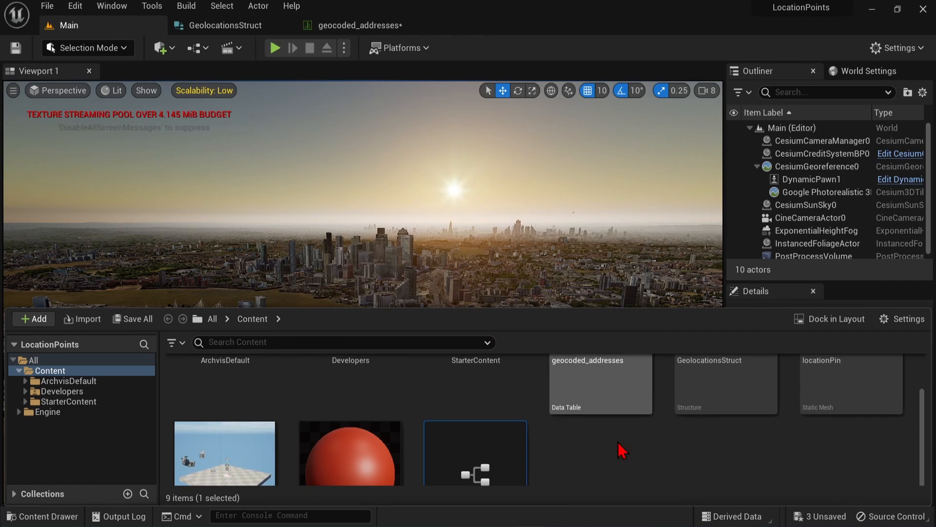
scroll("down", 3)
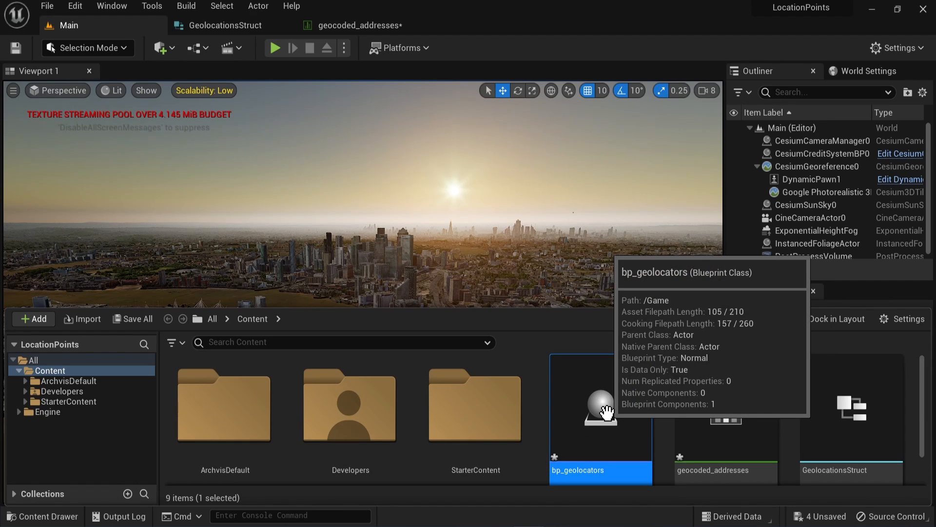
double_click(599, 406)
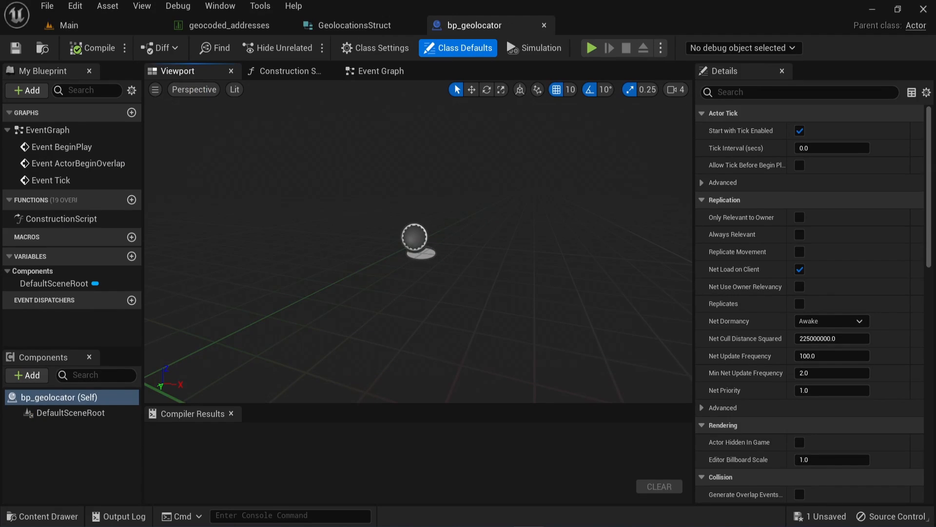
mouse_move(241, 127)
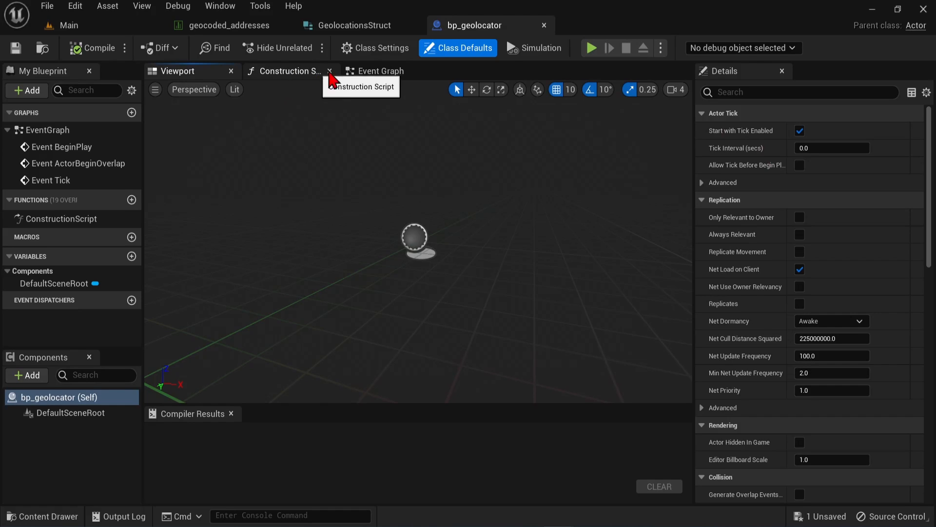
Show bp_geolocator's Construction Script graph, then review the geocoded_addresses table rows.
left_click(380, 70)
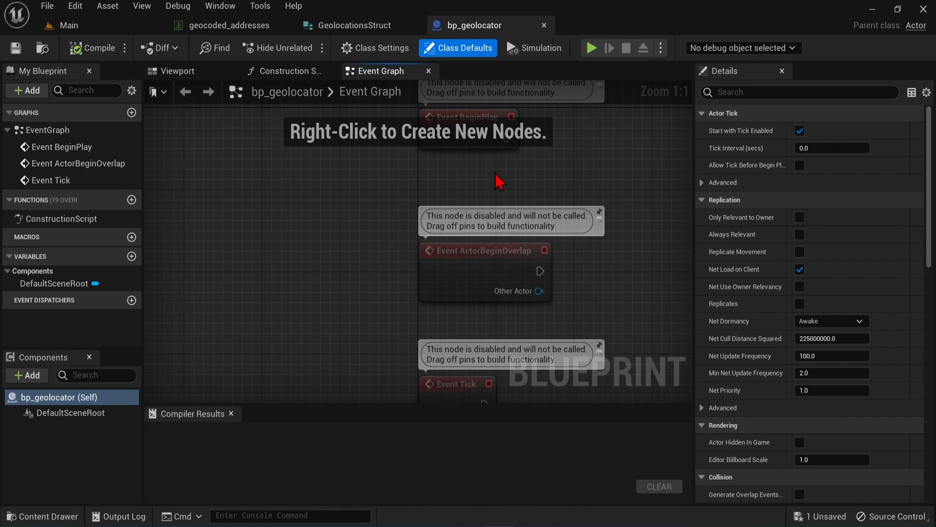
mouse_move(592, 48)
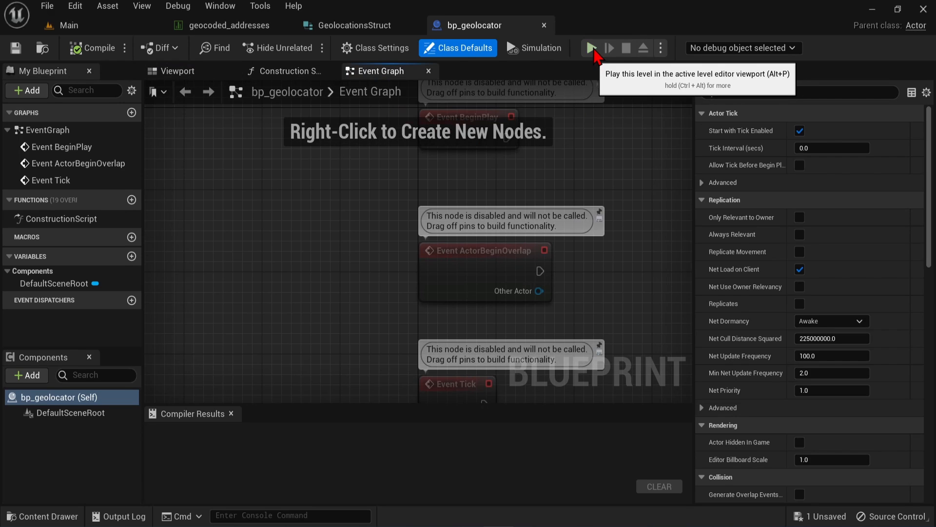
left_click(290, 71)
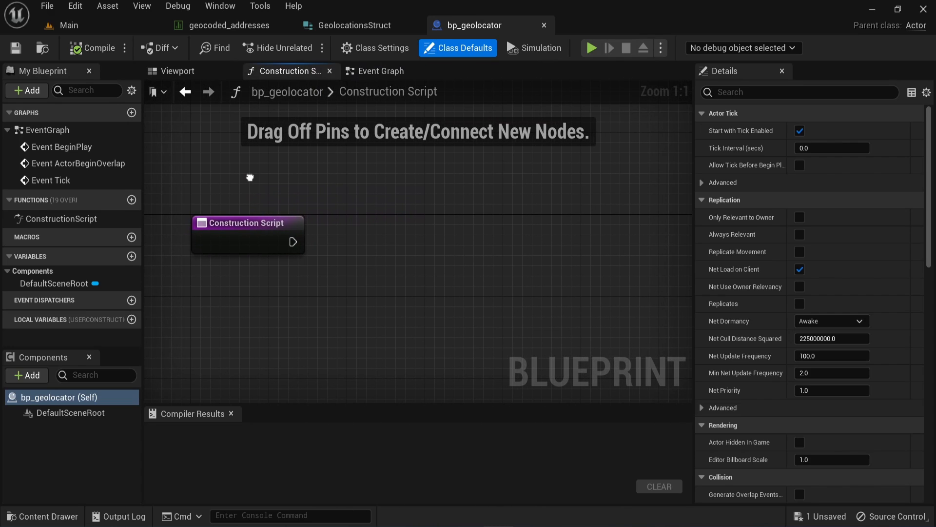
left_click(230, 25)
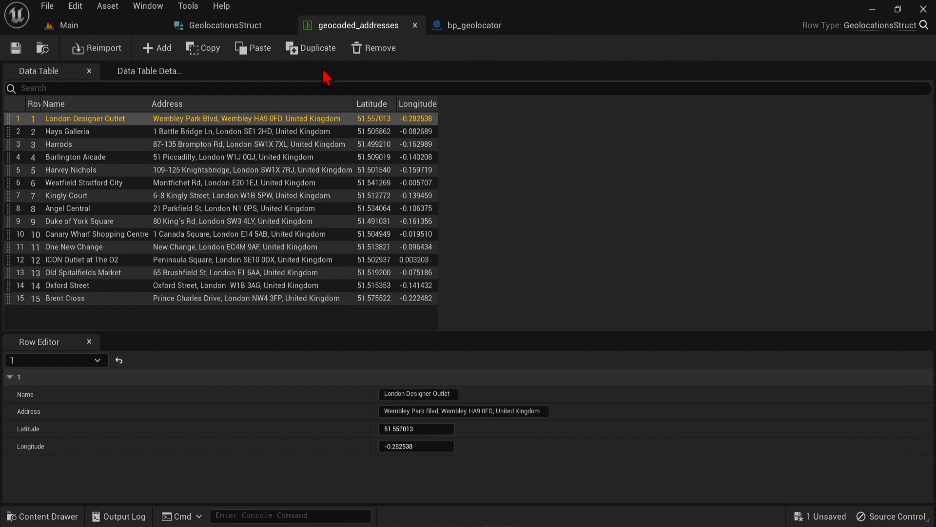
Add a Get Data Table Column as String node reading geocoded_addresses' Latitude column.
left_click(474, 26)
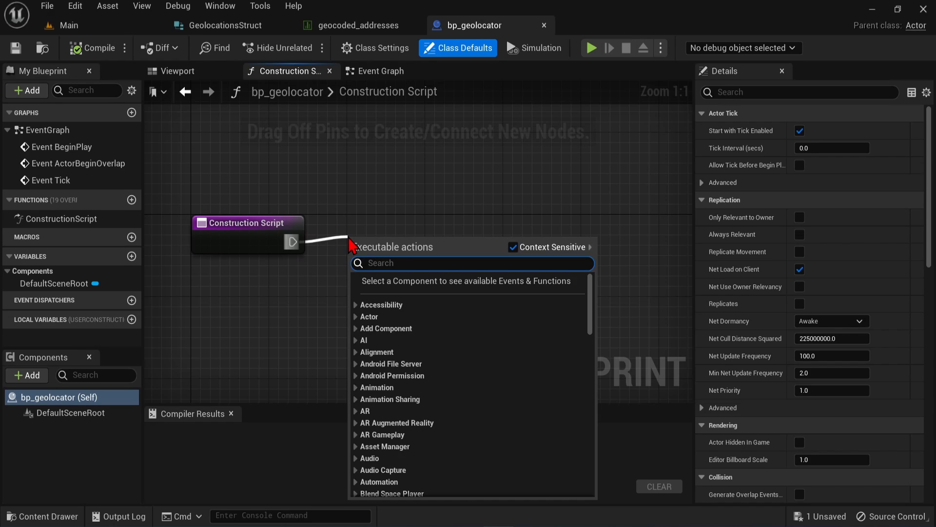
type("get")
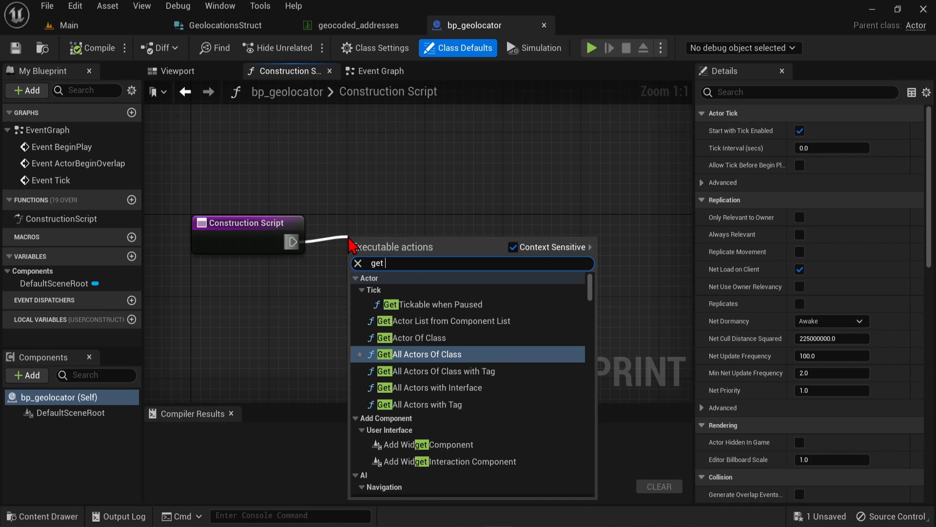
type("data")
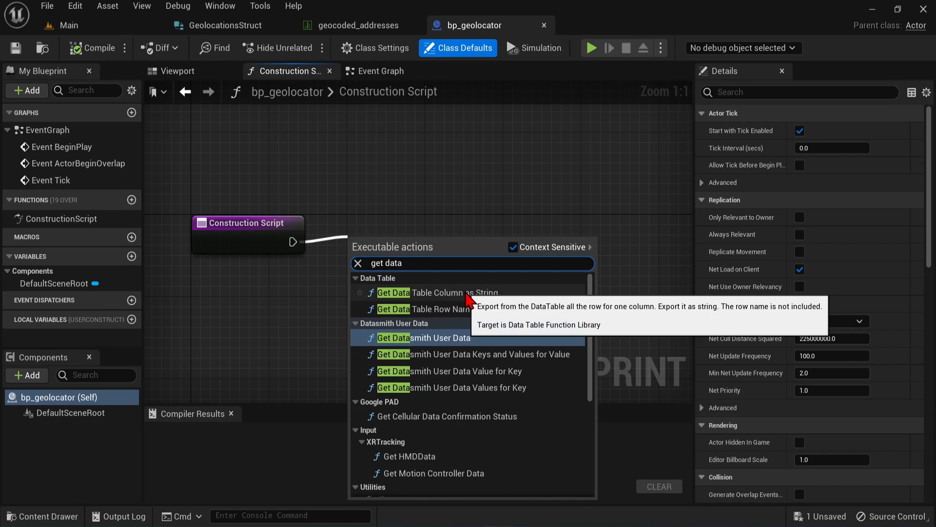
left_click(444, 291)
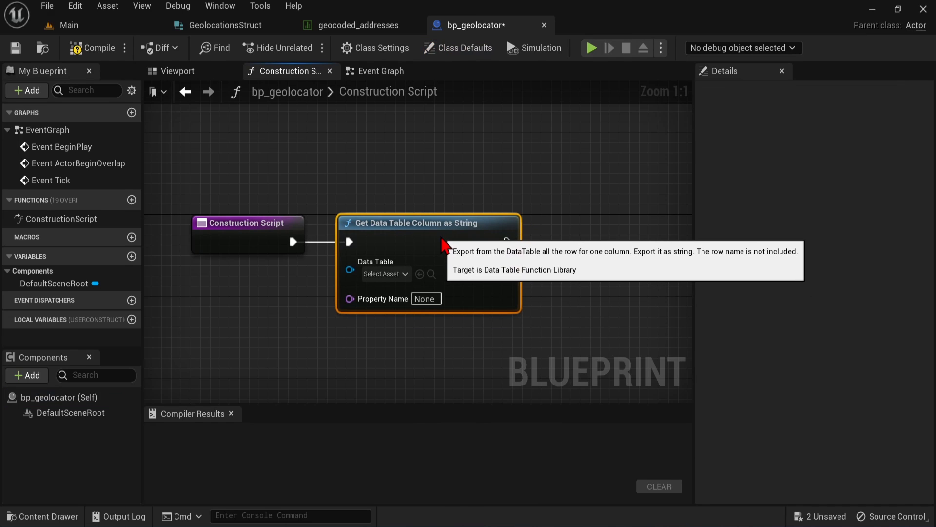
left_click(384, 273)
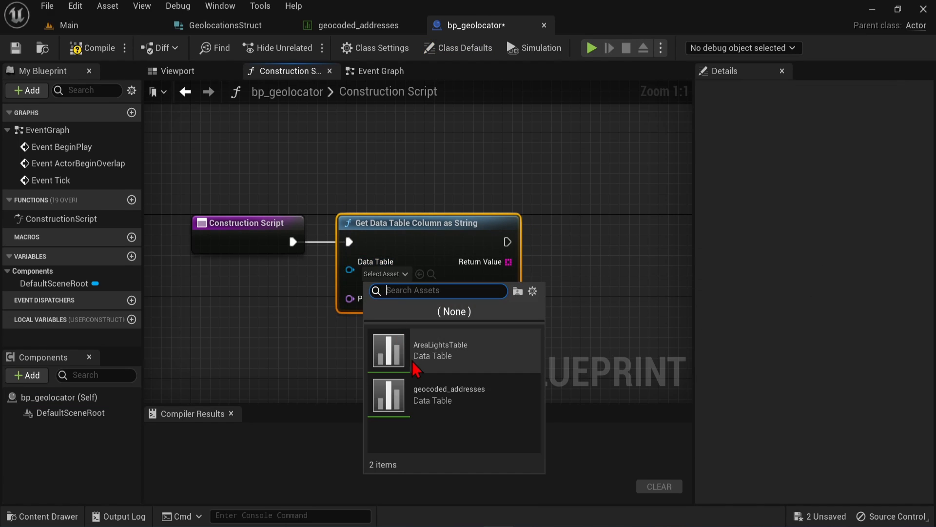
left_click(449, 394)
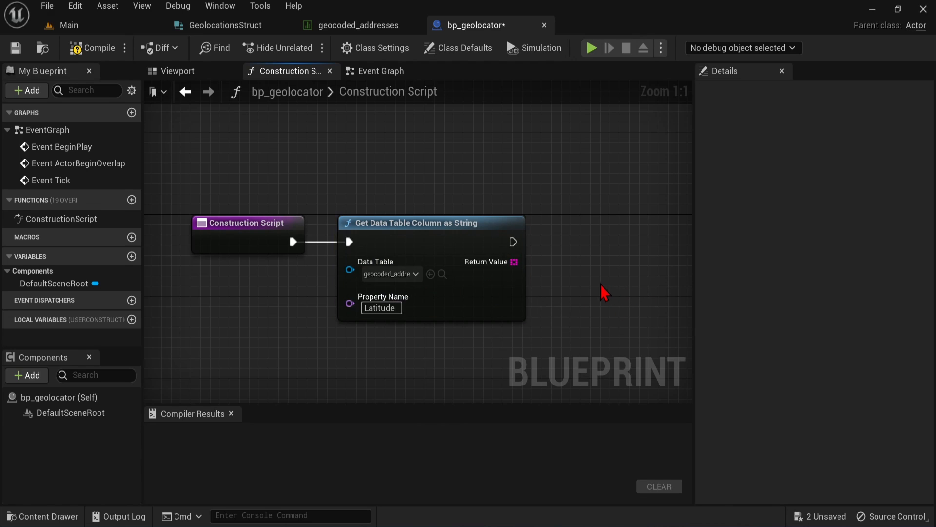
right_click(512, 261)
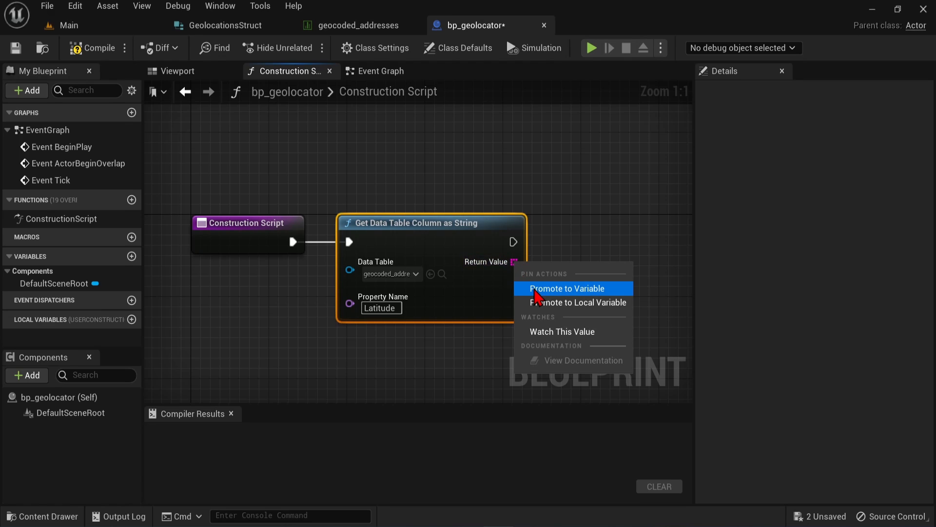
Promote the Latitude return value to a new string variable named Latitude.
left_click(569, 288)
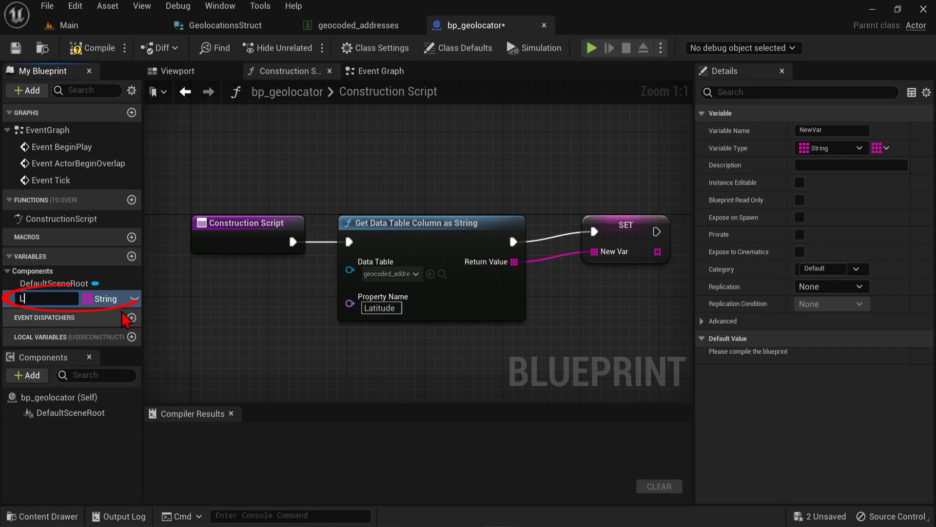
type("Latitude")
type("get data")
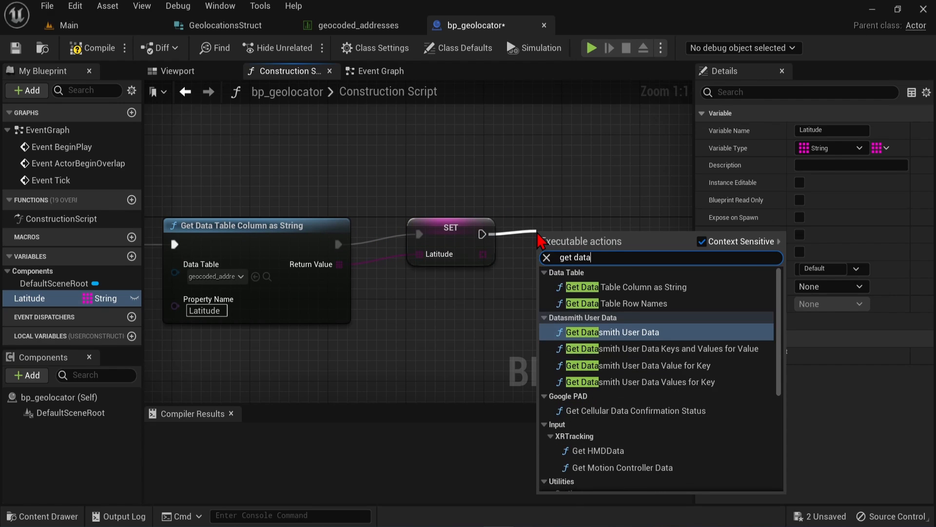
left_click(624, 287)
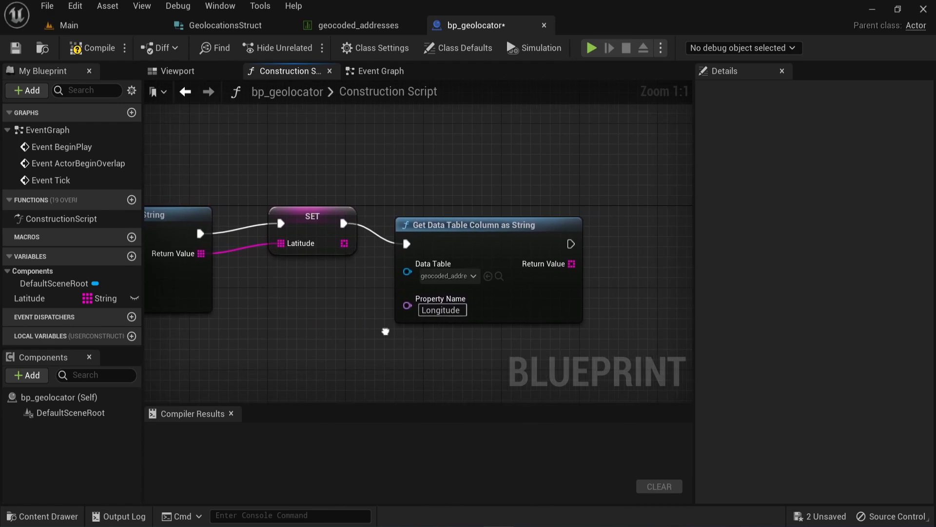
Read the Longitude column with a second node and promote it to a Longitude variable.
right_click(572, 264)
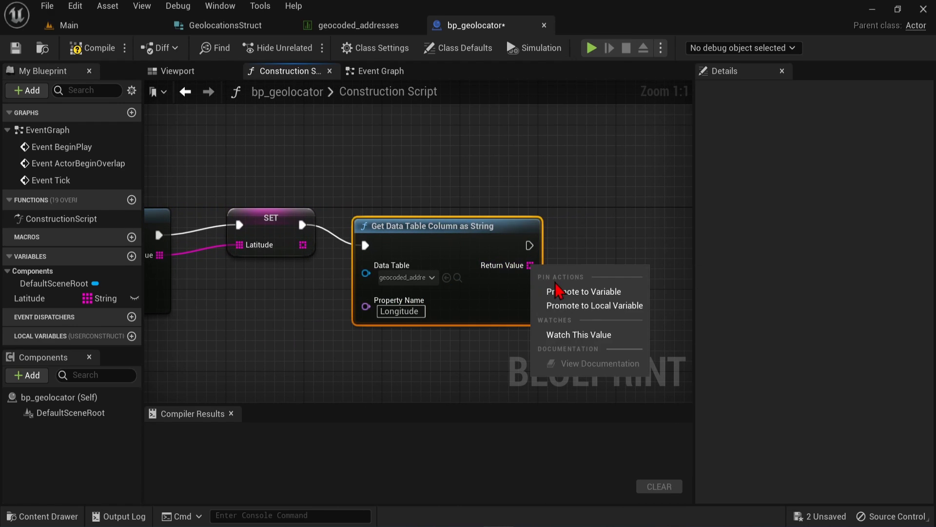
left_click(583, 292)
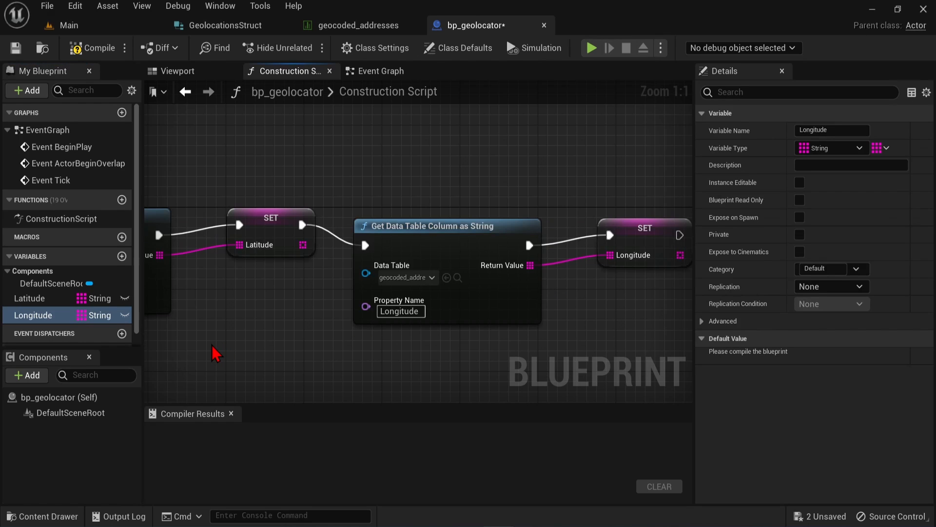
scroll("down", 3)
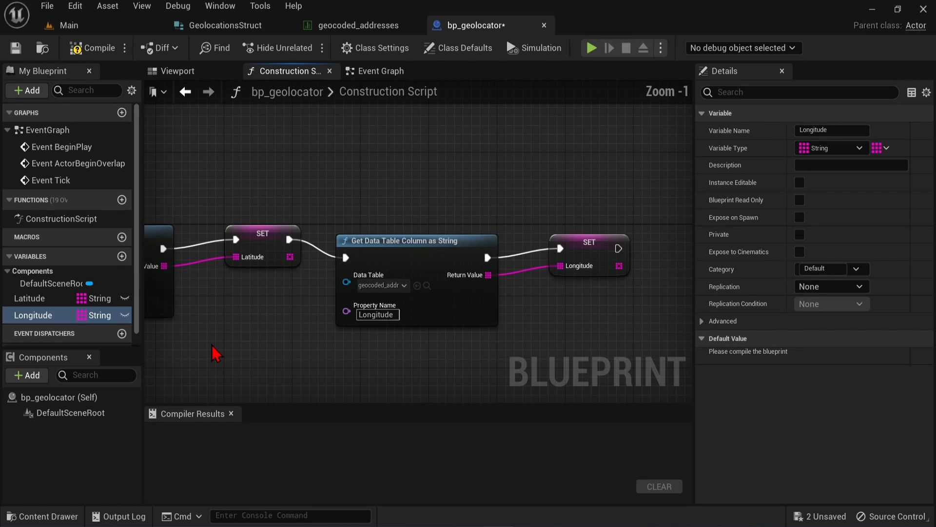
scroll("down", 3)
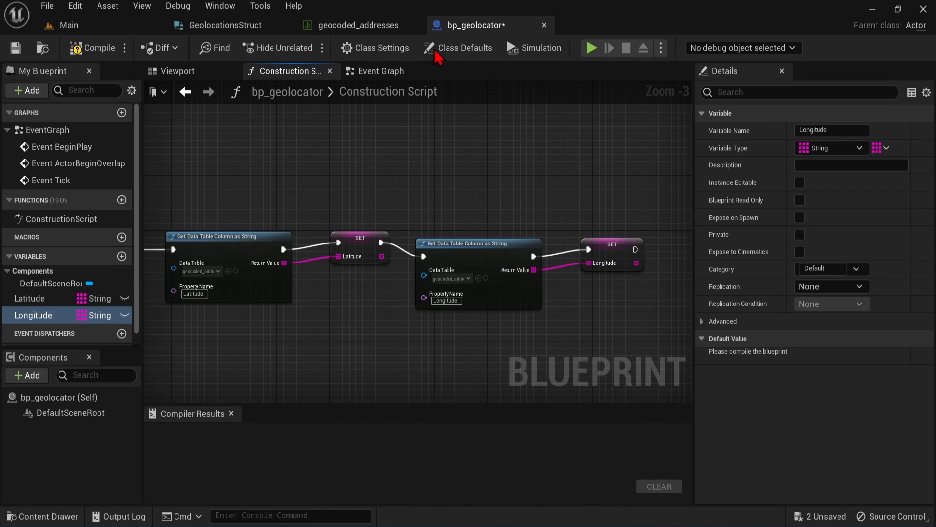
Add a Get Data Table Row Names node reading geocoded_addresses after the Longitude SET.
left_click(358, 25)
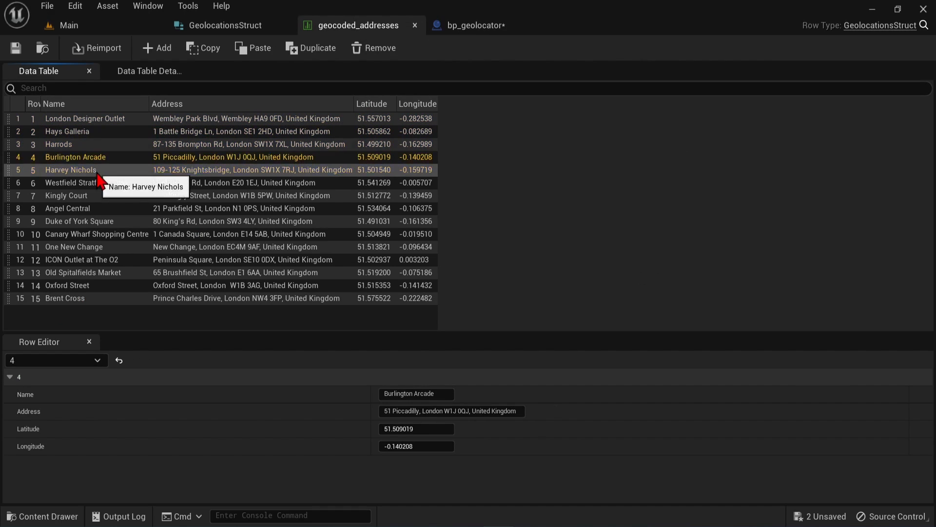
left_click(474, 26)
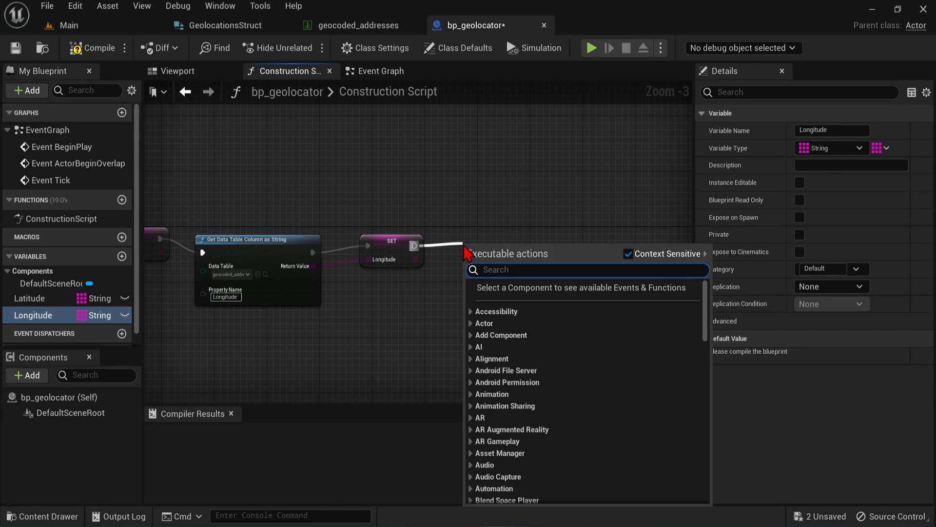
type("get")
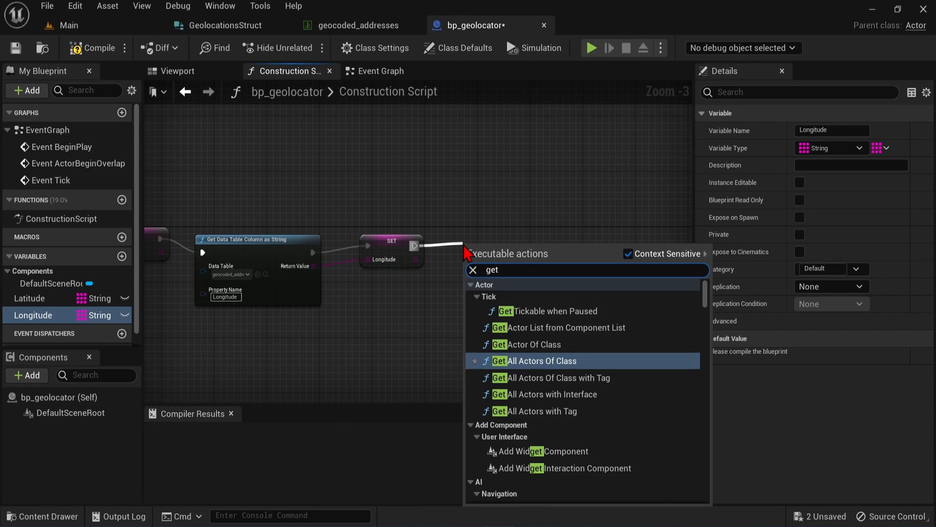
type("data")
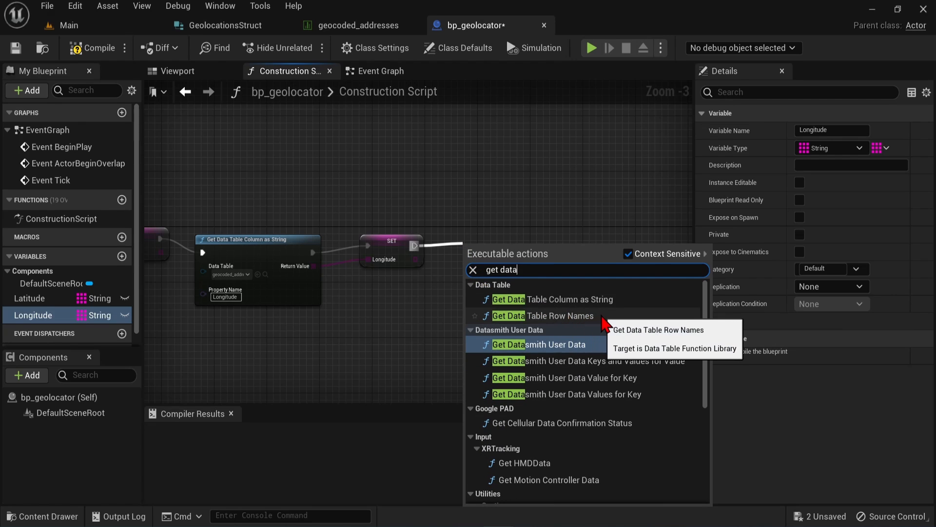
left_click(548, 315)
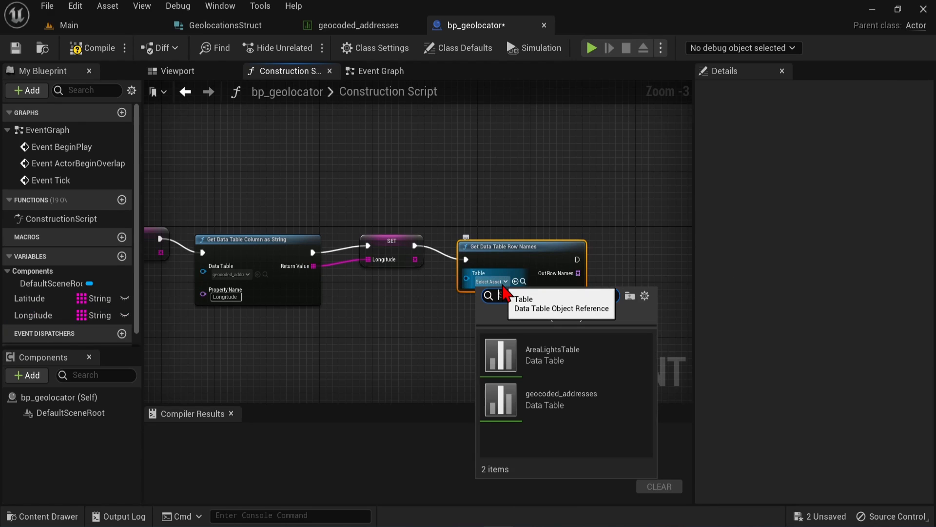
left_click(561, 393)
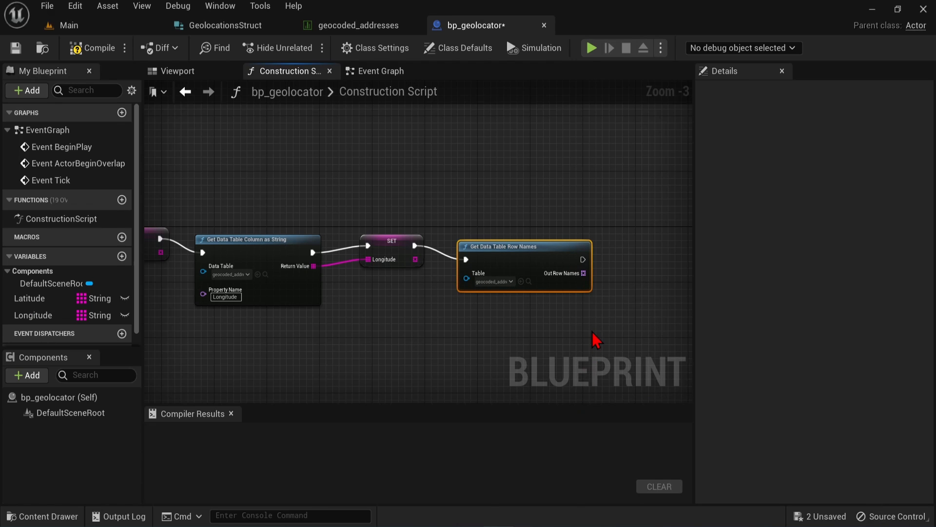
Promote Out Row Names to a new variable, then show the address table again.
right_click(585, 273)
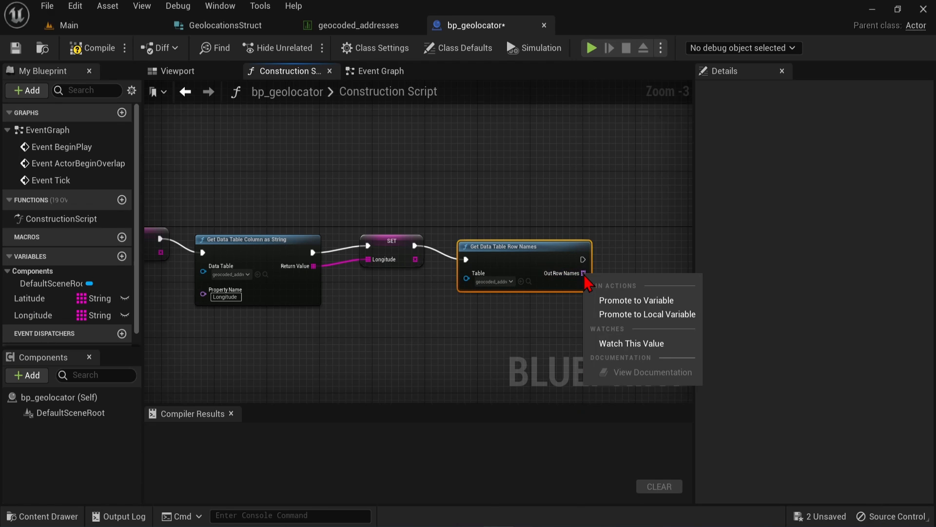
left_click(635, 300)
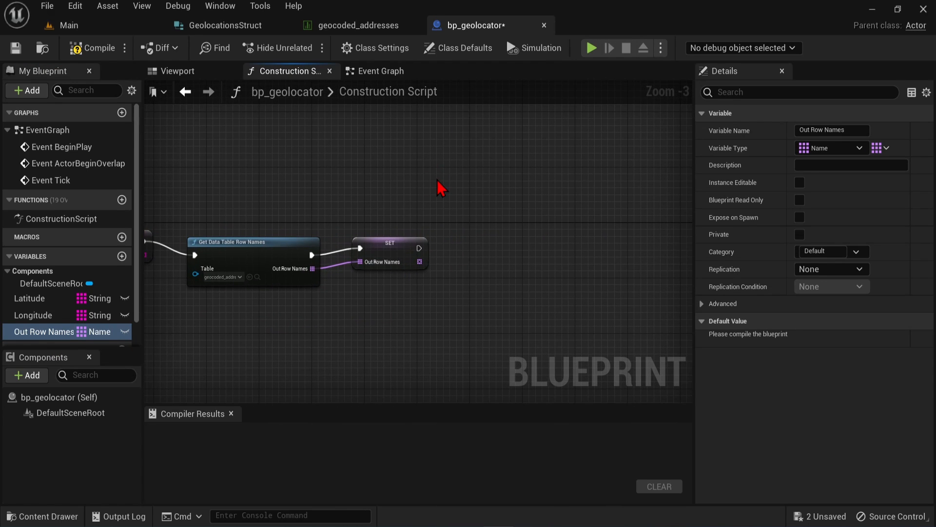
left_click(359, 25)
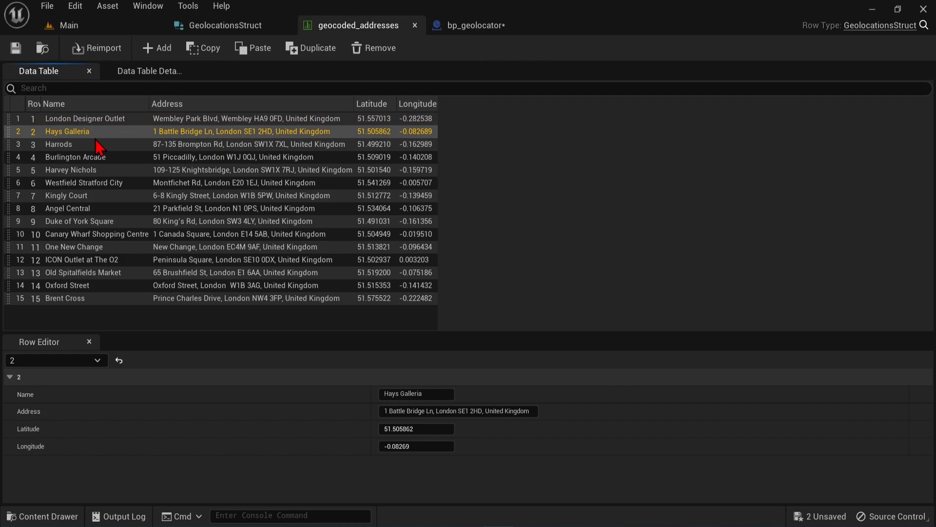
Add a For Each Loop over Out Row Names after the SET node.
left_click(83, 182)
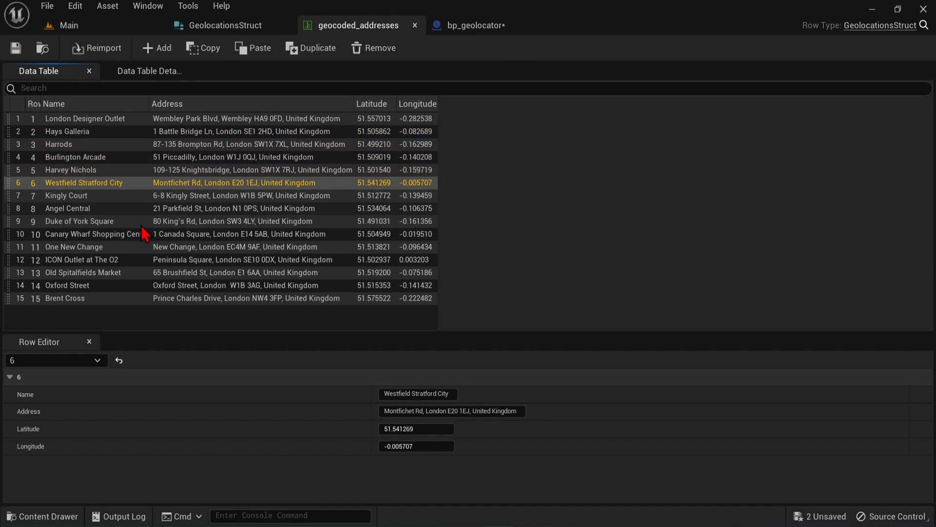
left_click(475, 26)
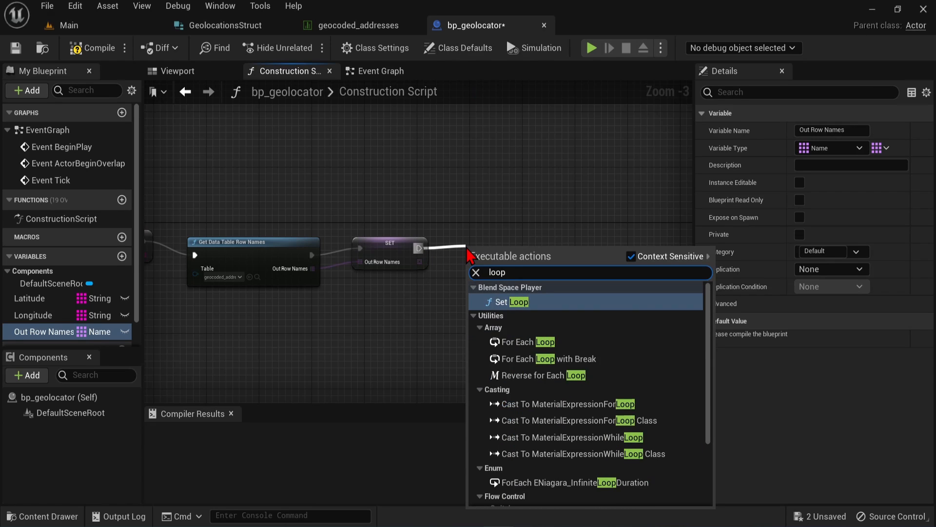
mouse_move(523, 342)
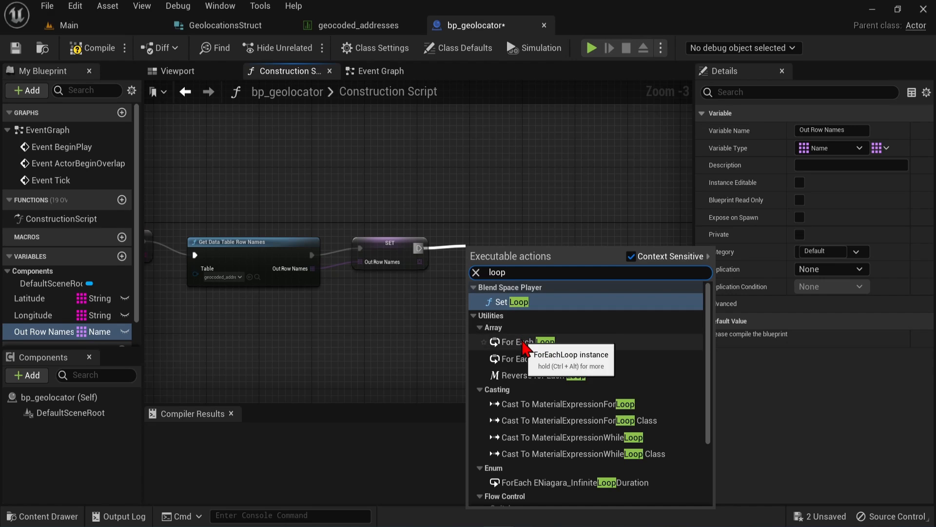
left_click(520, 341)
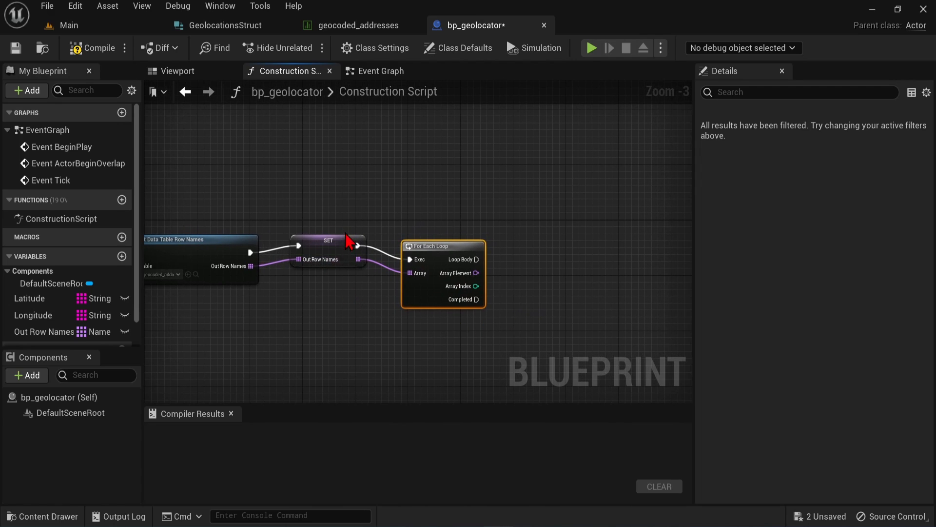
mouse_move(469, 304)
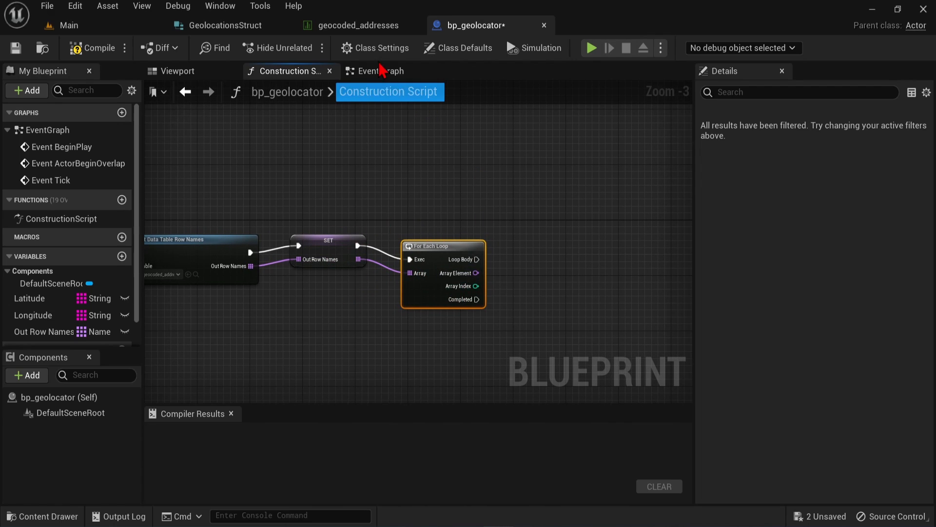
Check the Burlington Arcade and Harvey Nichols rows, then promote Array Index to an integer variable.
left_click(358, 26)
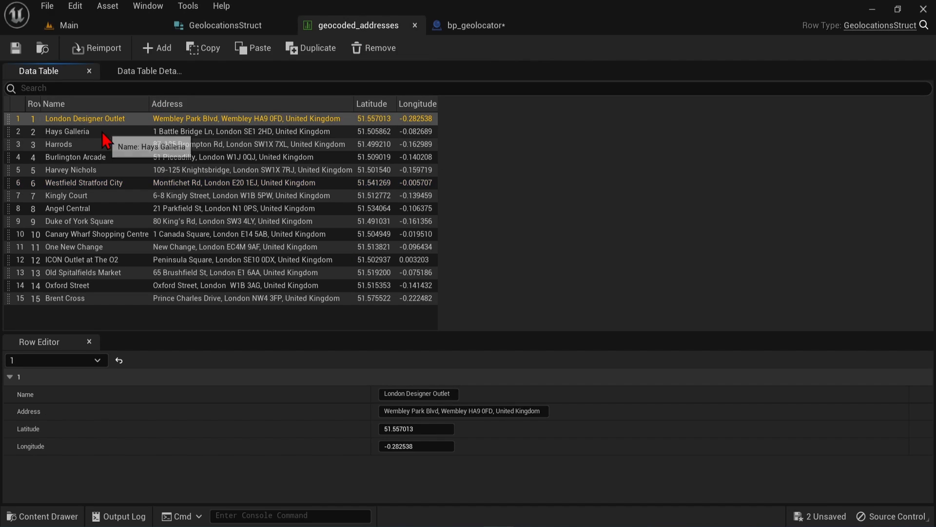
left_click(76, 156)
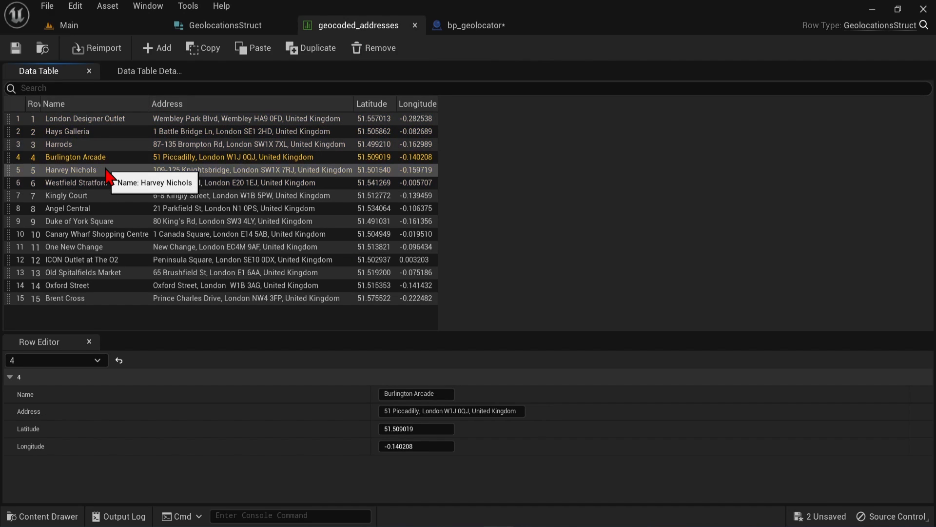
left_click(70, 170)
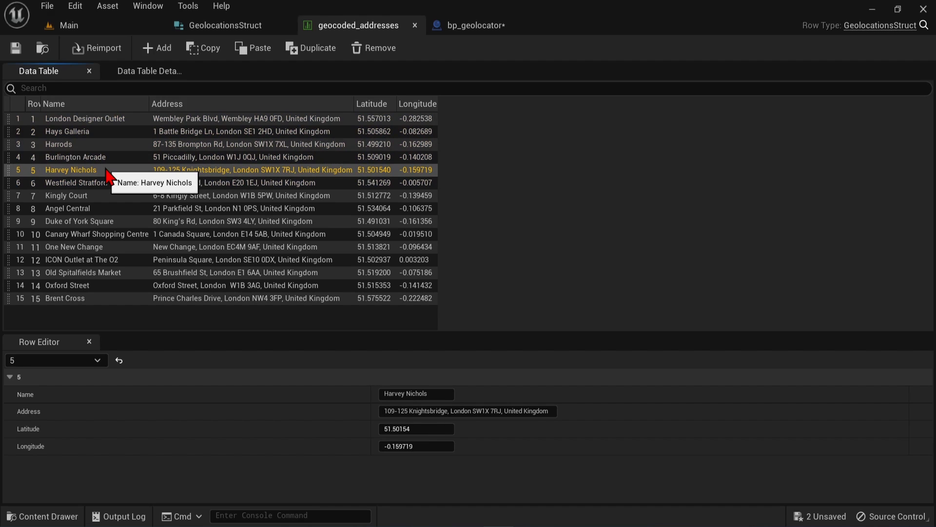
left_click(476, 25)
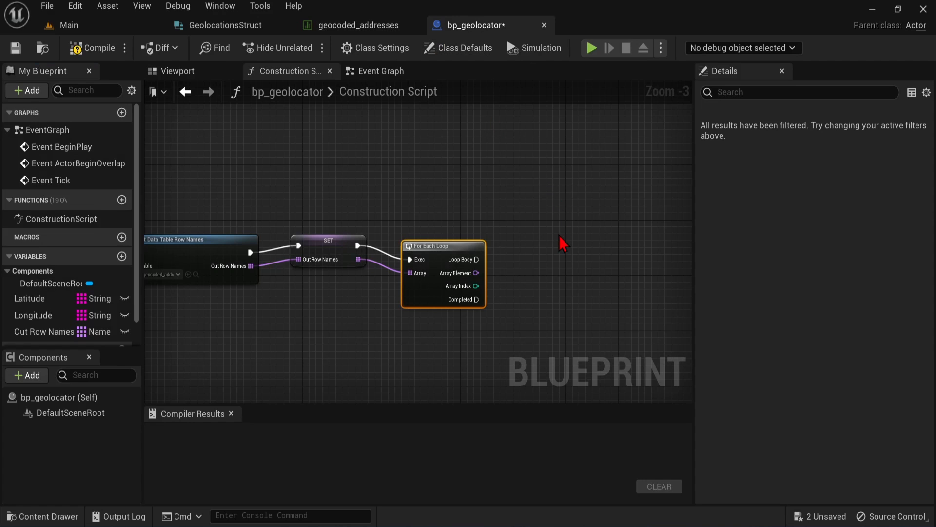
mouse_move(472, 286)
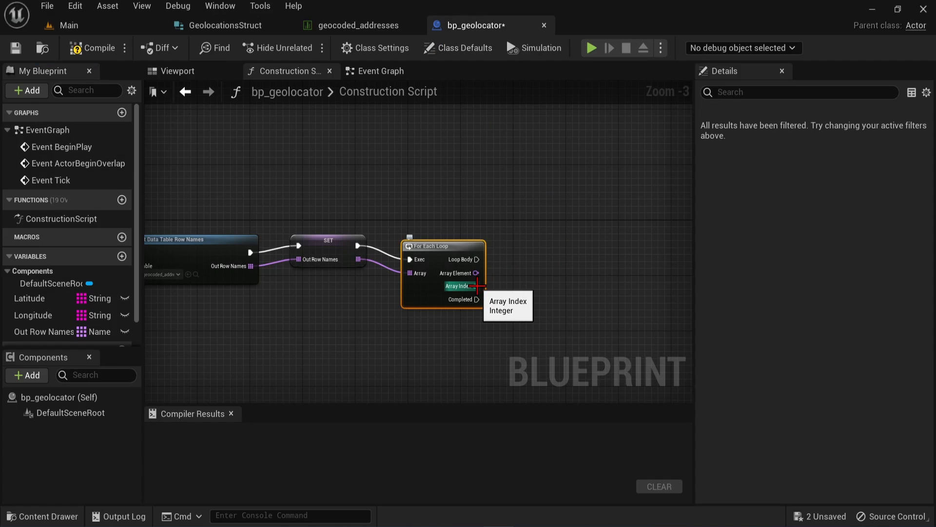
right_click(476, 286)
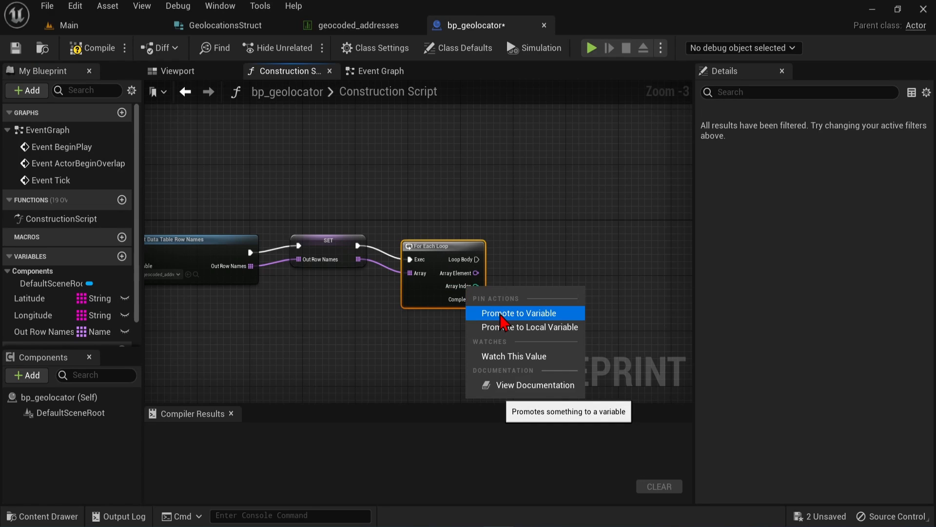
left_click(512, 312)
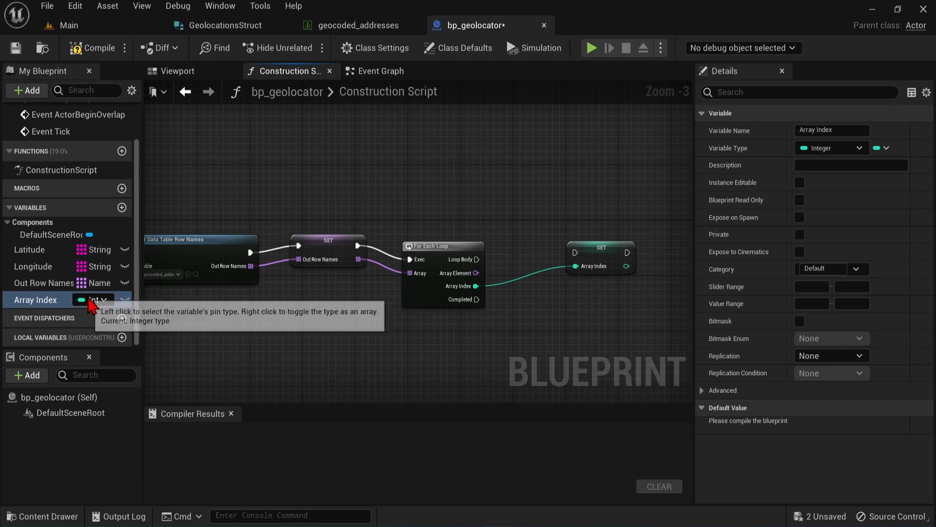
mouse_move(517, 329)
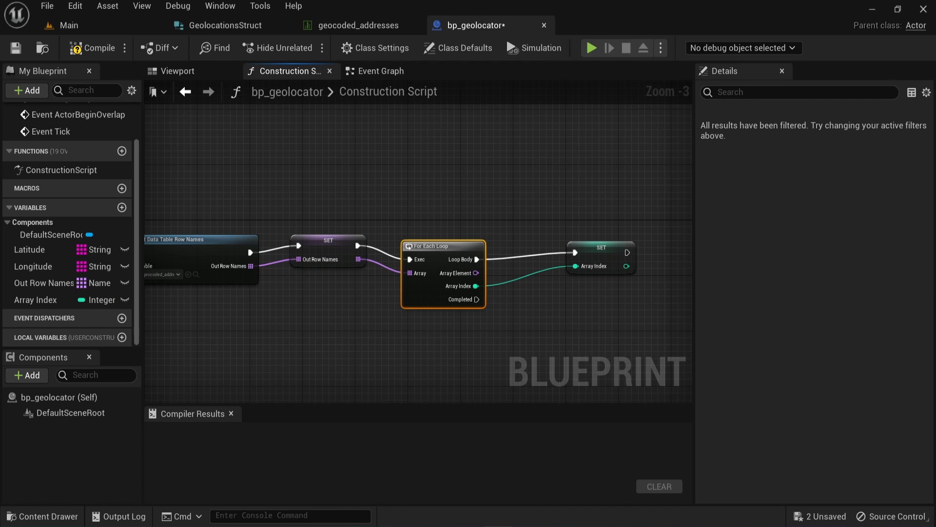
mouse_move(859, 204)
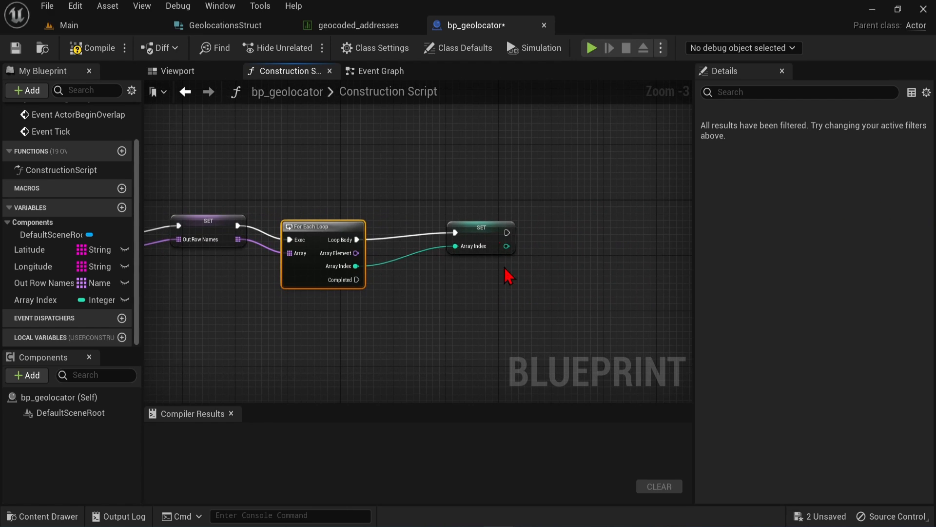
Place getter nodes for the Latitude and Longitude array variables beside the Array Index setter.
left_click(481, 228)
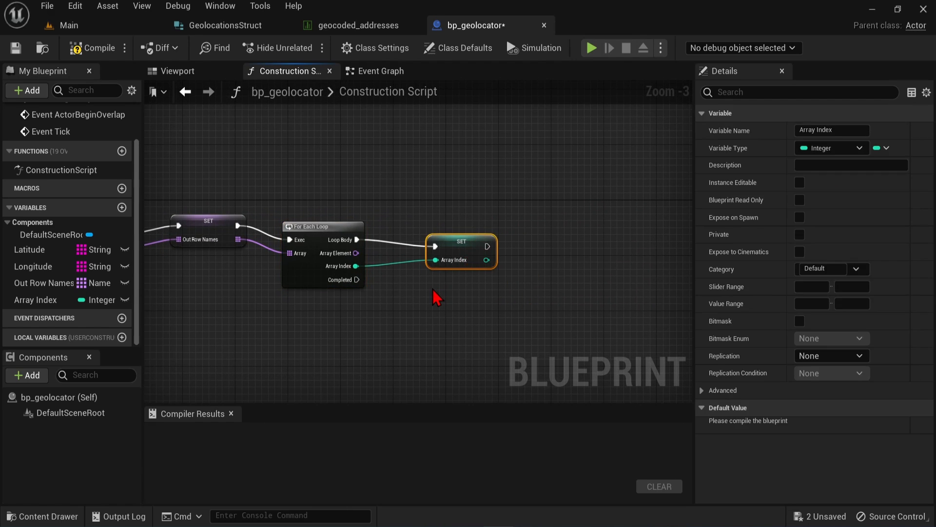
mouse_move(93, 248)
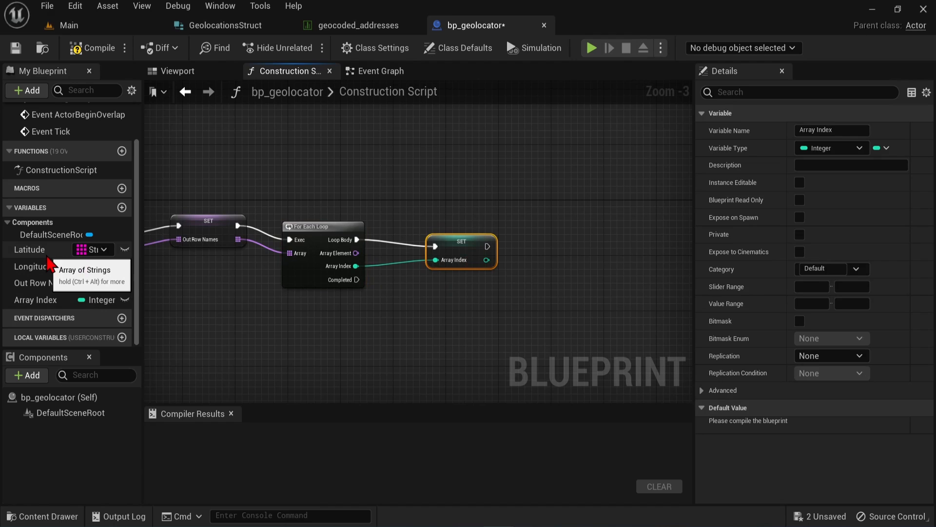
left_click(29, 249)
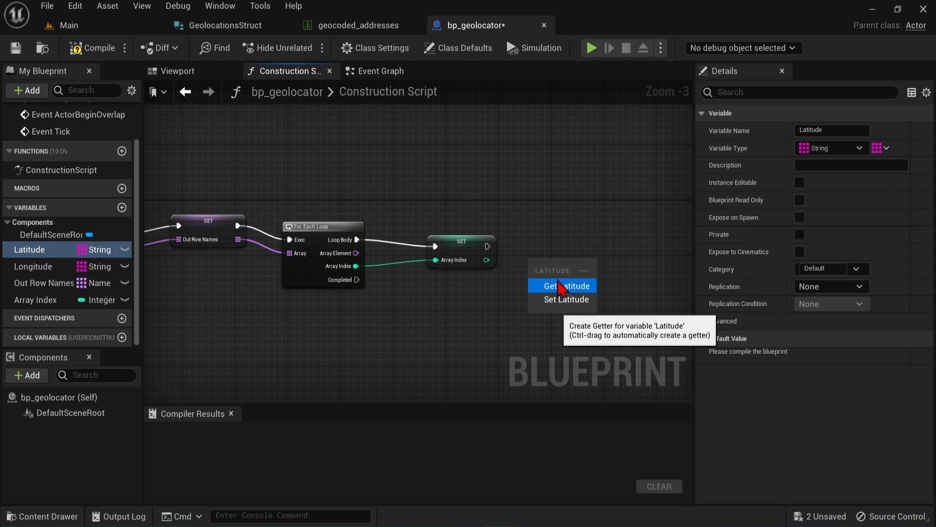
left_click(562, 286)
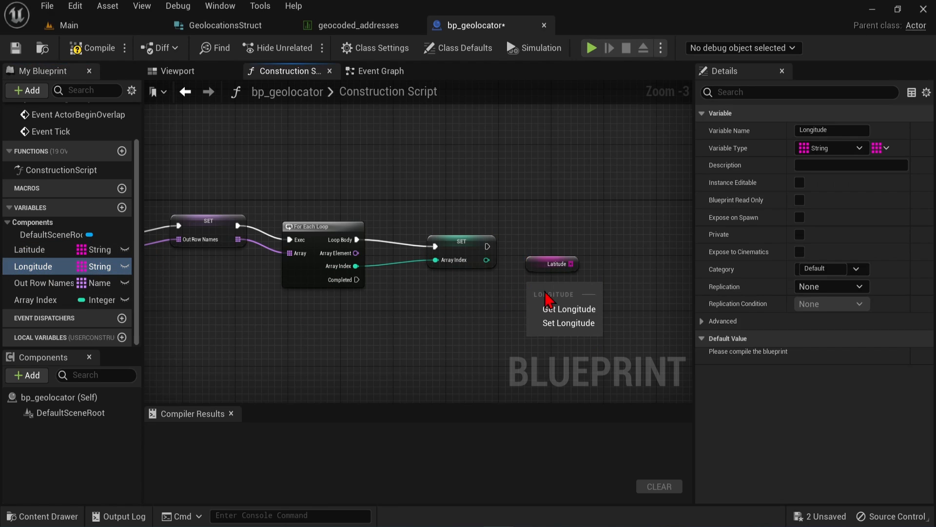
left_click(569, 309)
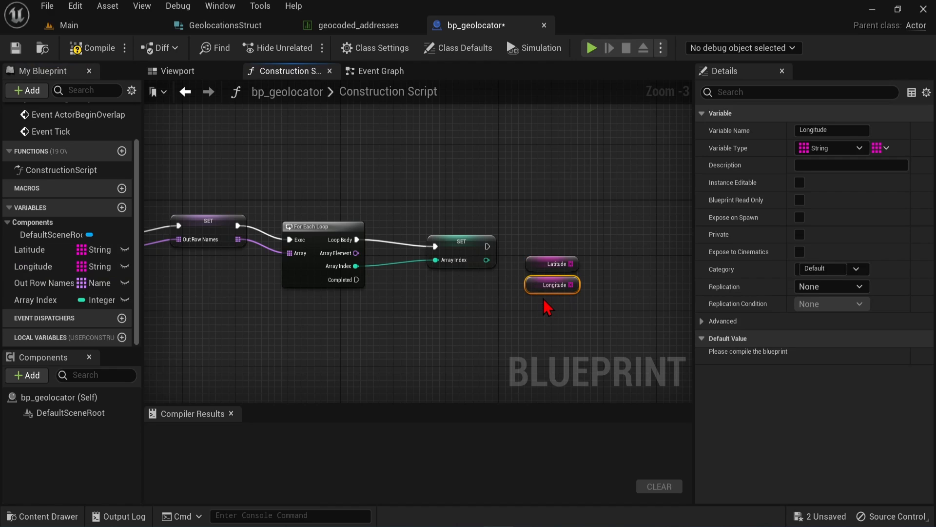
Check the geocoded_addresses table, then add array GET nodes for Latitude and Longitude indexed by Array Index.
left_click(357, 25)
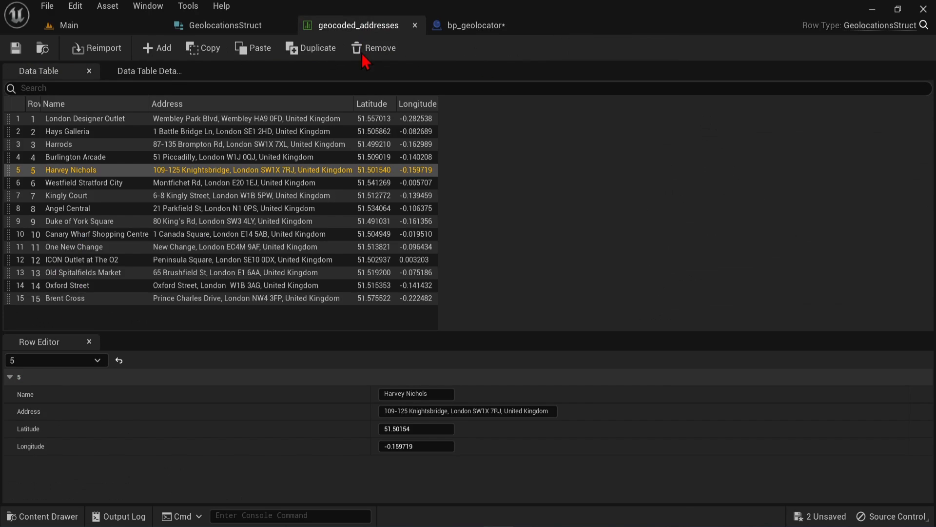
mouse_move(257, 143)
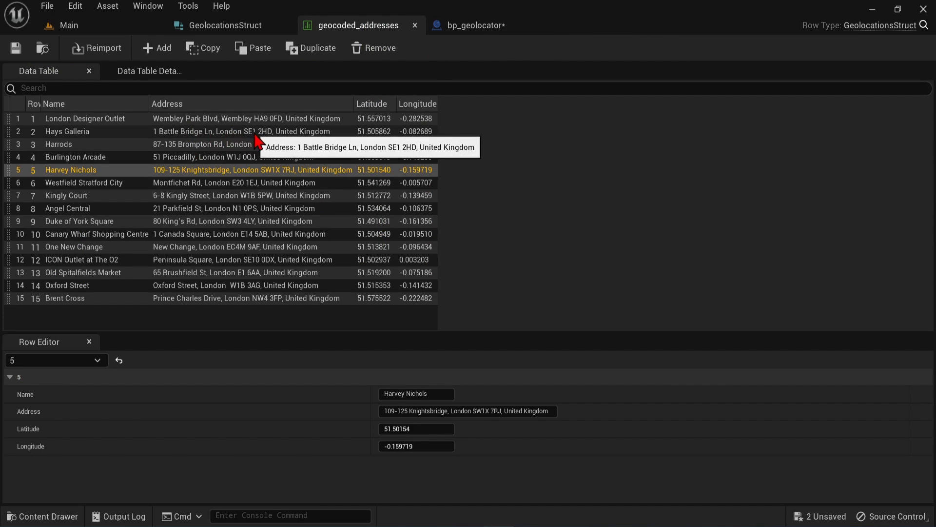
left_click(477, 25)
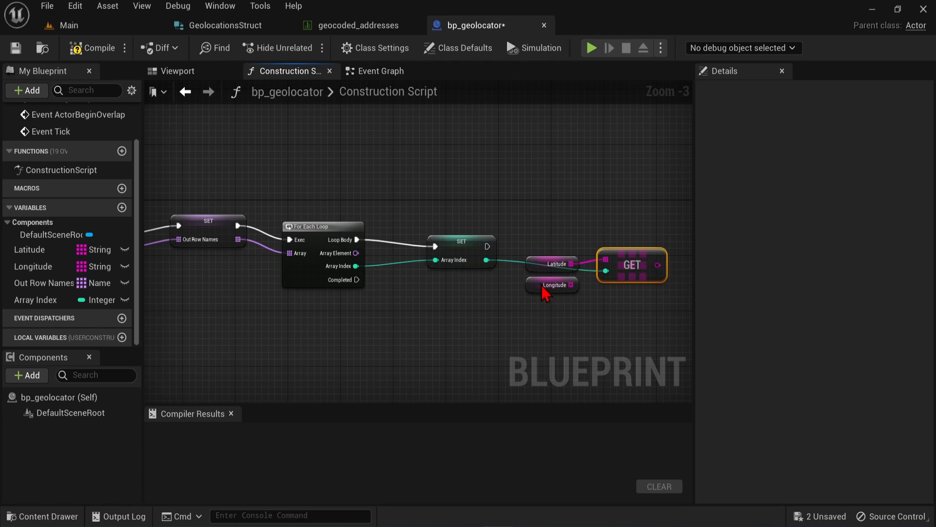
left_click(552, 250)
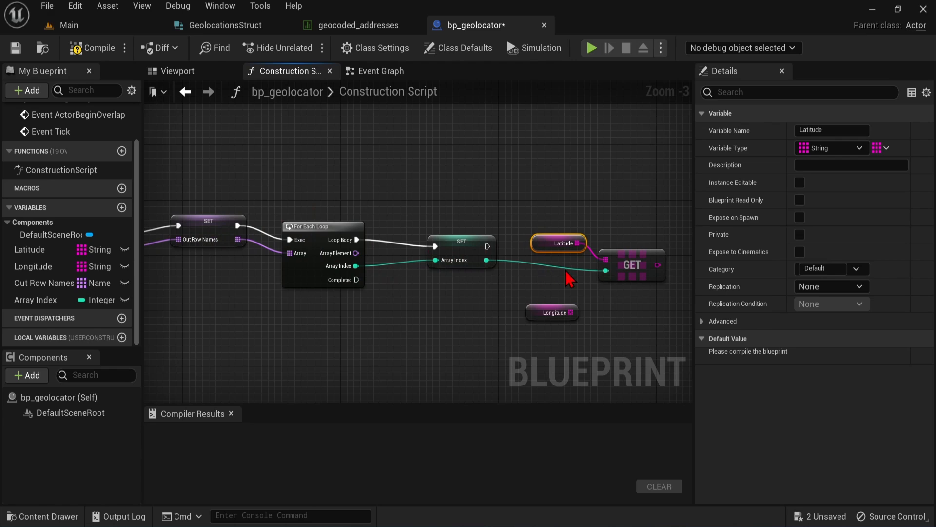
mouse_move(616, 307)
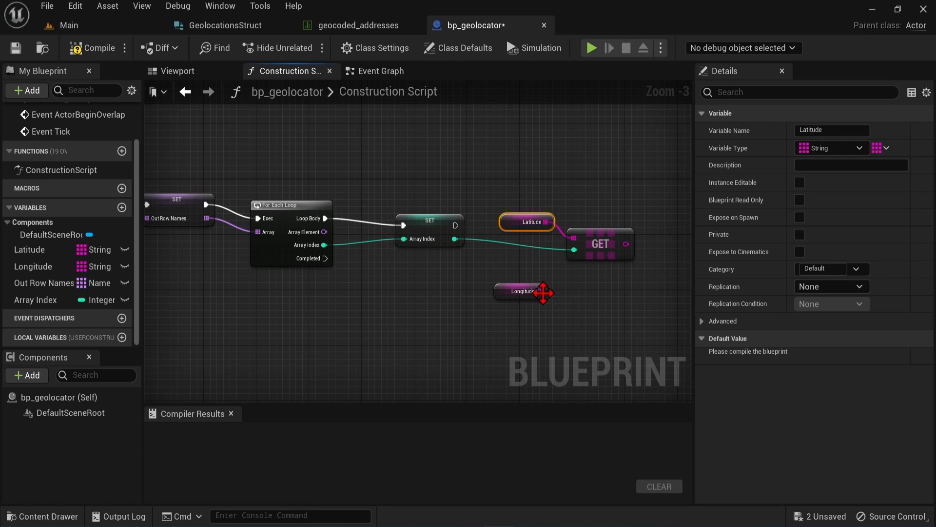
left_click(522, 291)
type("get")
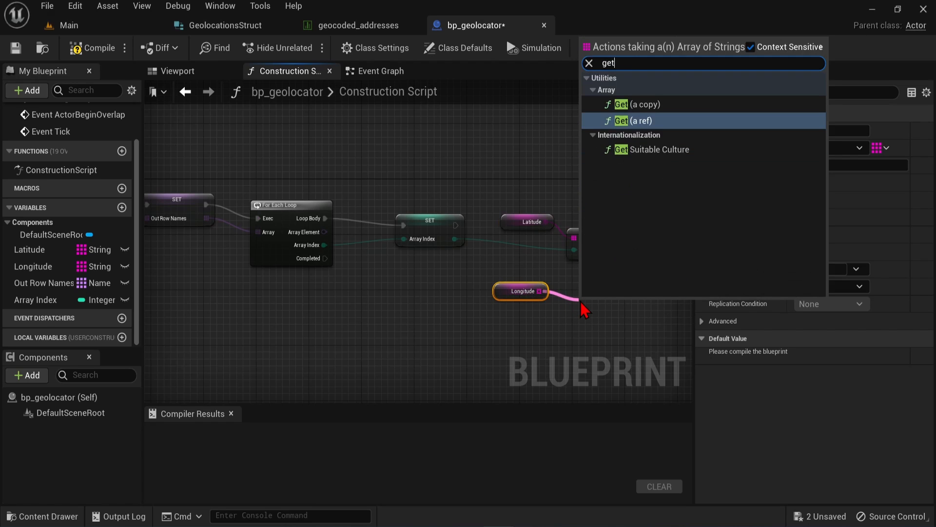
left_click(639, 120)
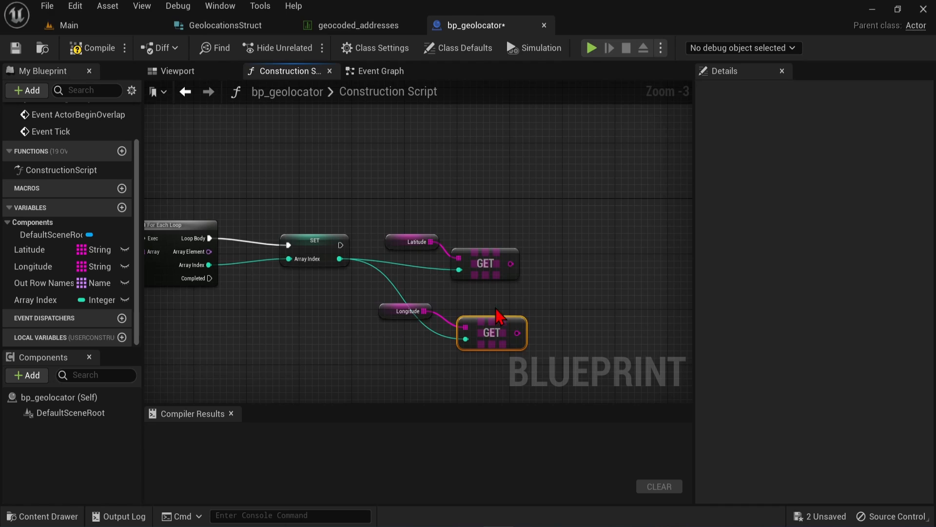
mouse_move(581, 270)
type("transform")
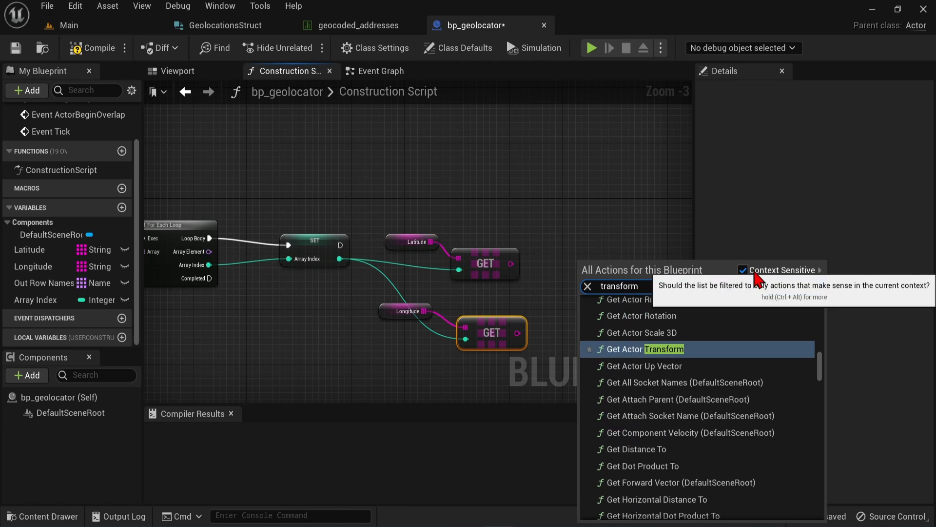
Add the Cesium longitude-latitude-height to Unreal node, split its input, and wire Longitude to X.
left_click(744, 270)
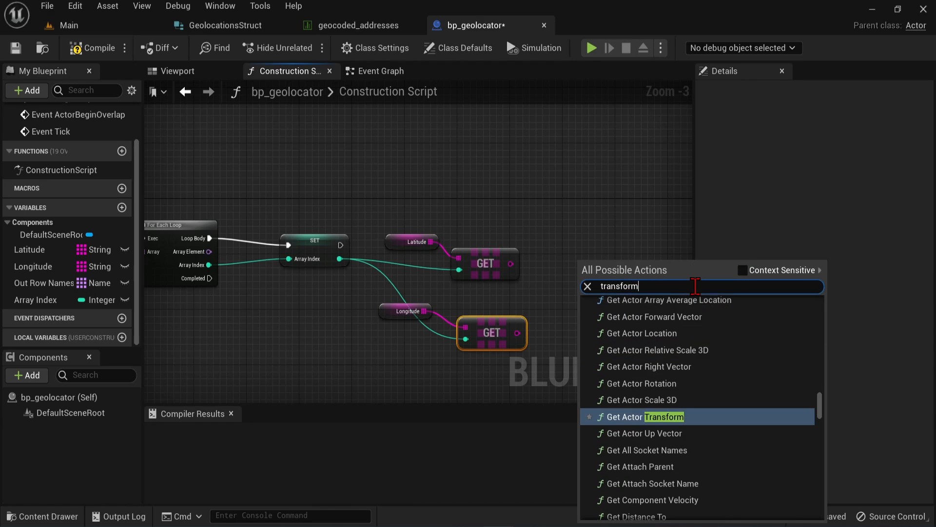
type("lo")
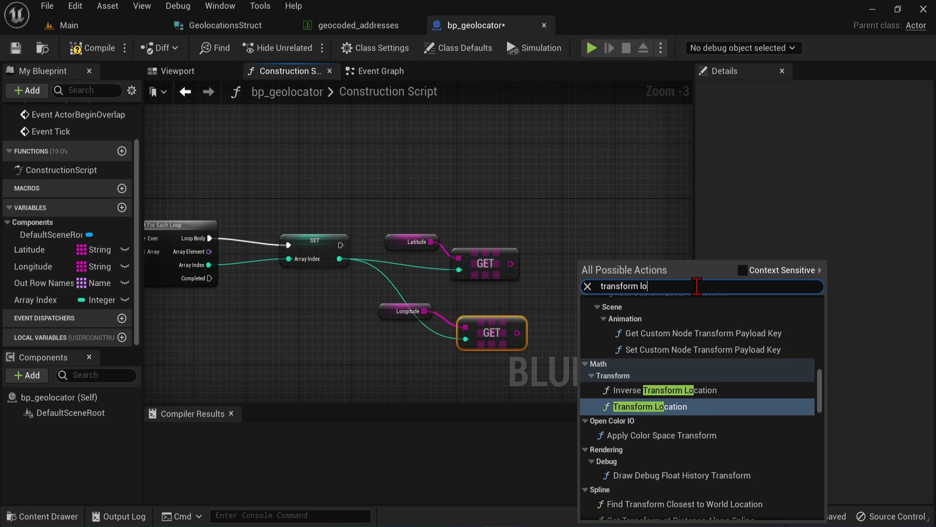
type("ng")
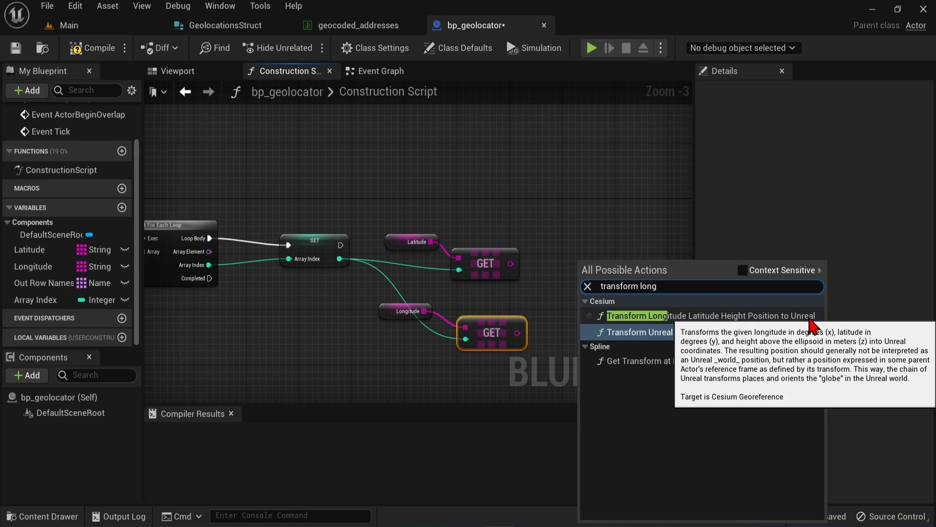
left_click(638, 315)
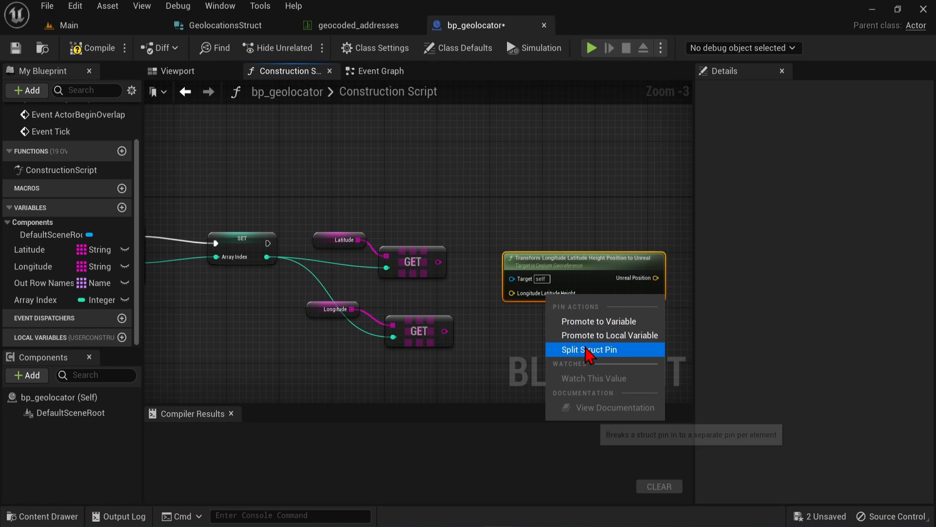
left_click(589, 349)
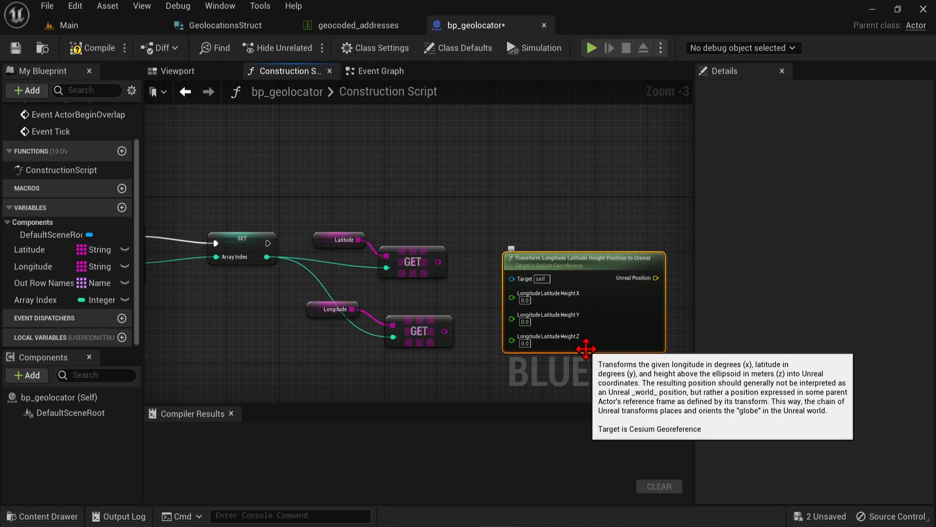
mouse_move(464, 347)
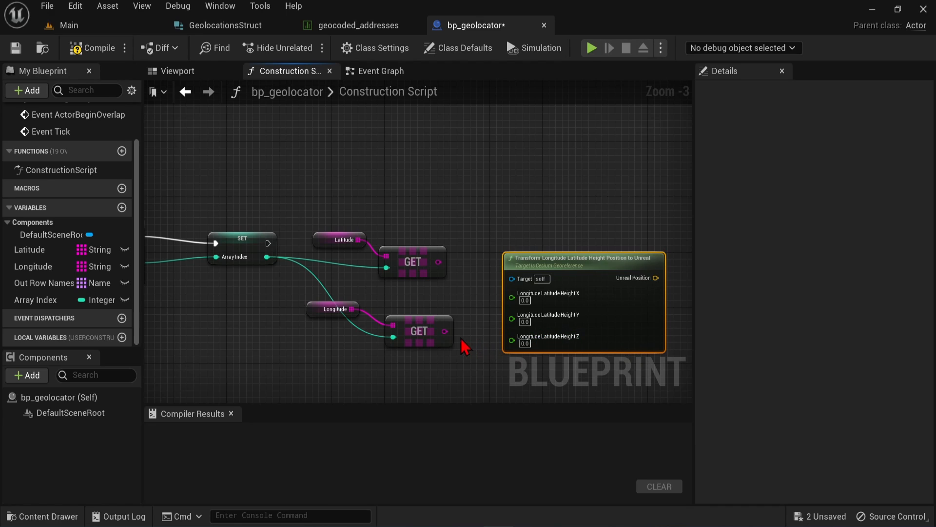
mouse_move(447, 339)
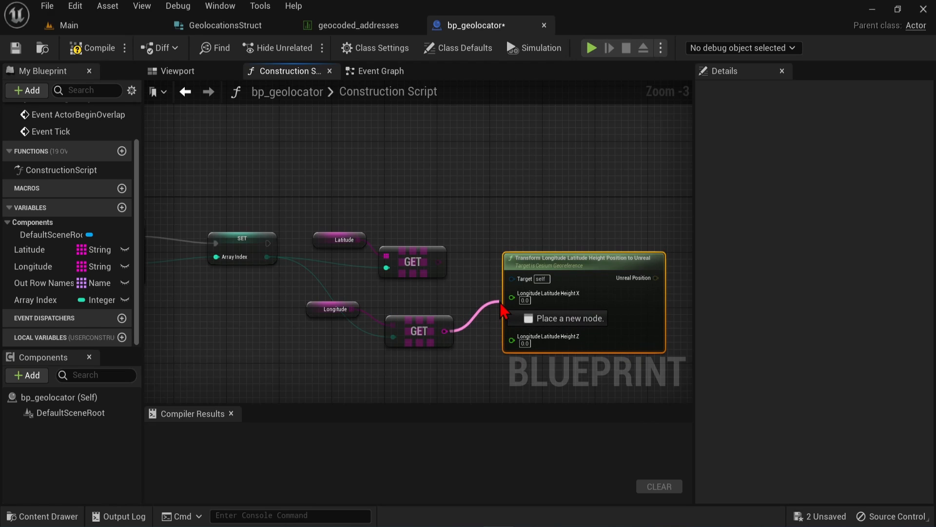
left_click(558, 318)
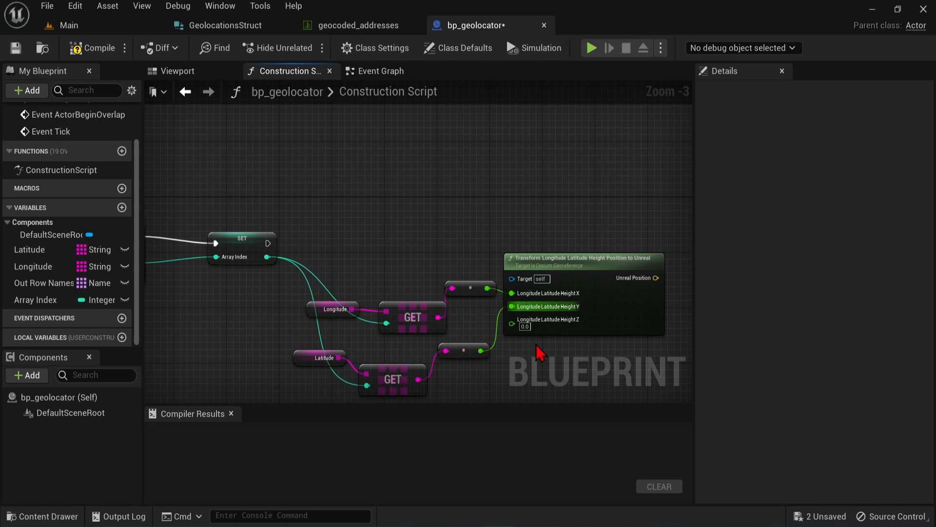
mouse_move(530, 325)
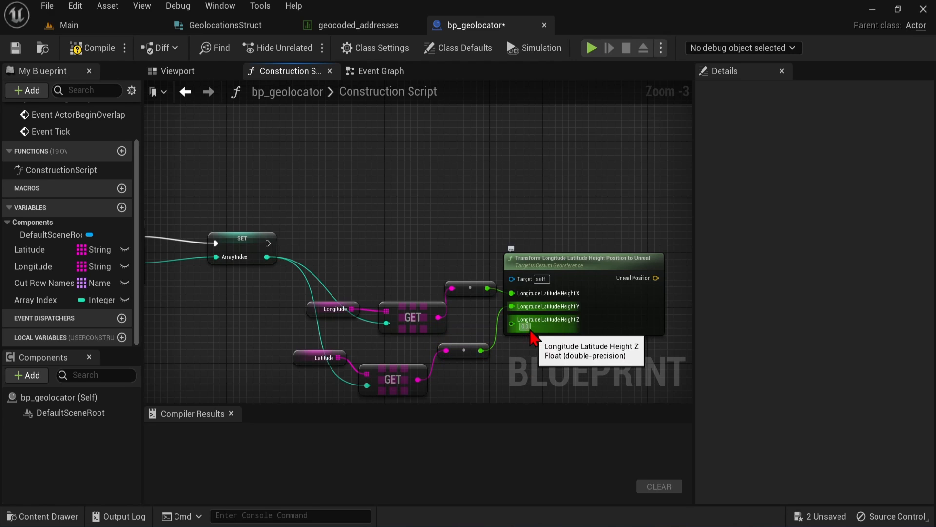
mouse_move(525, 328)
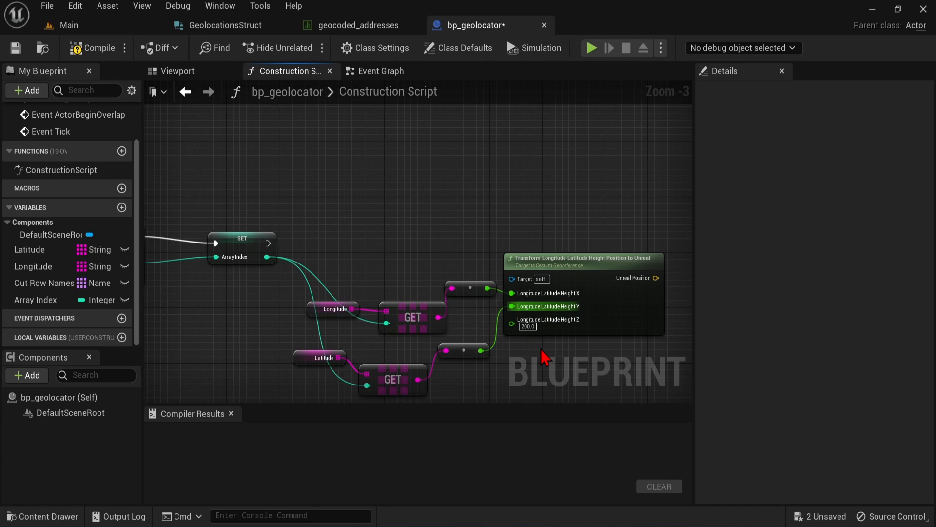
mouse_move(539, 349)
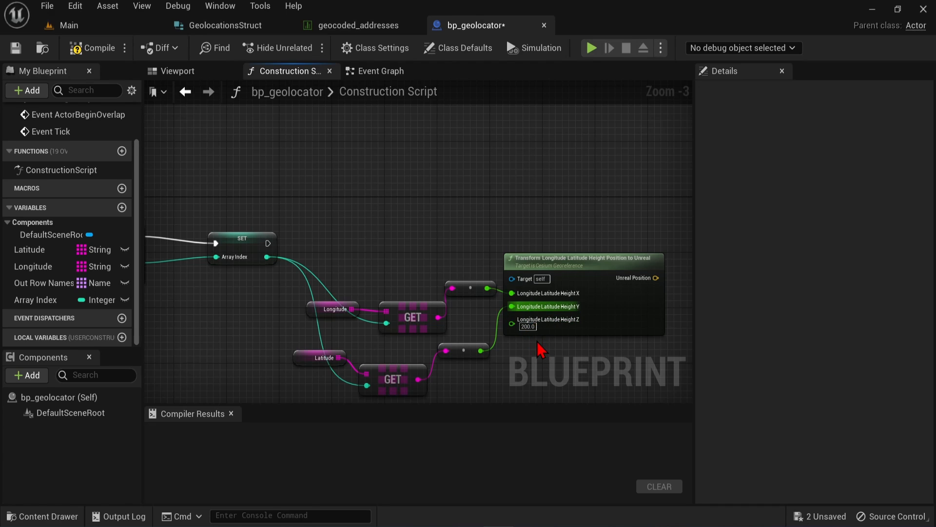
mouse_move(537, 288)
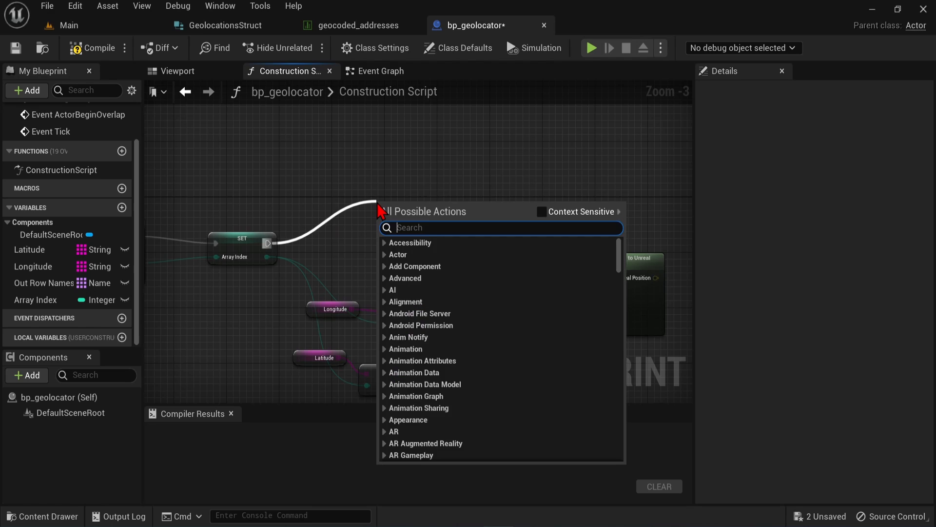
Add a Get Actor Of Class node that looks up the CesiumGeoreference actor.
type("get actor")
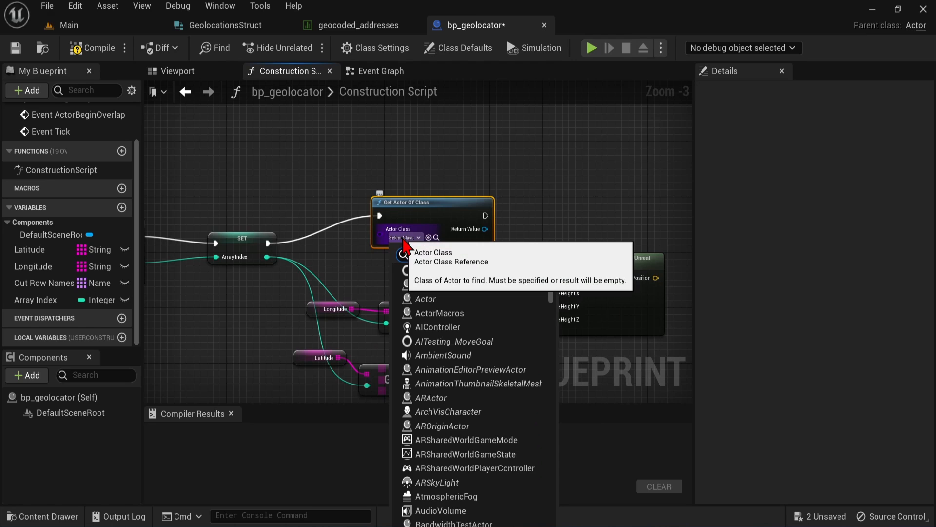
type("cesium")
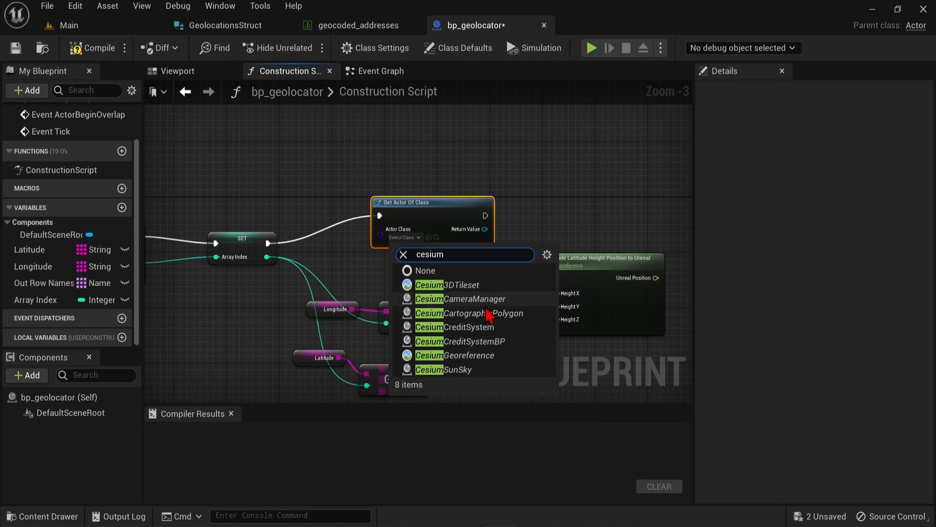
left_click(453, 355)
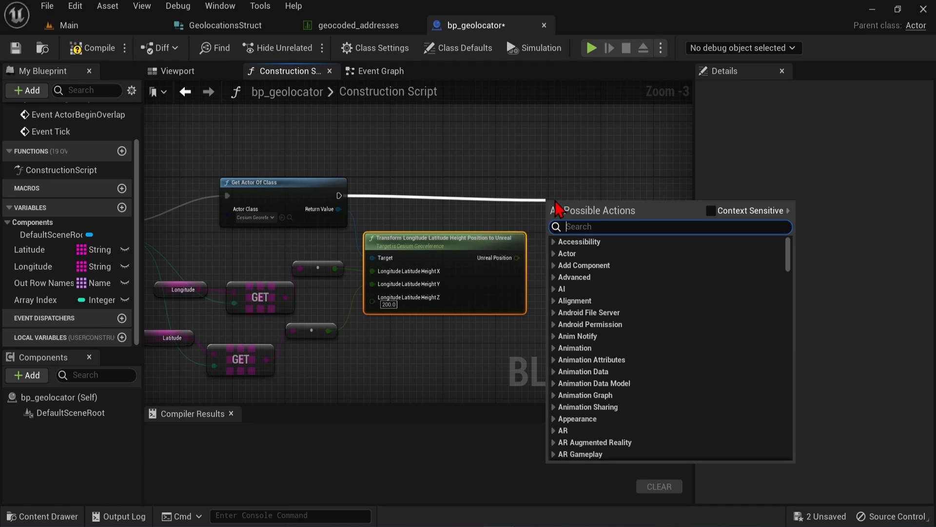
Add an Add Instance node and split its Instance Transform into location, rotation and scale.
type("add inst")
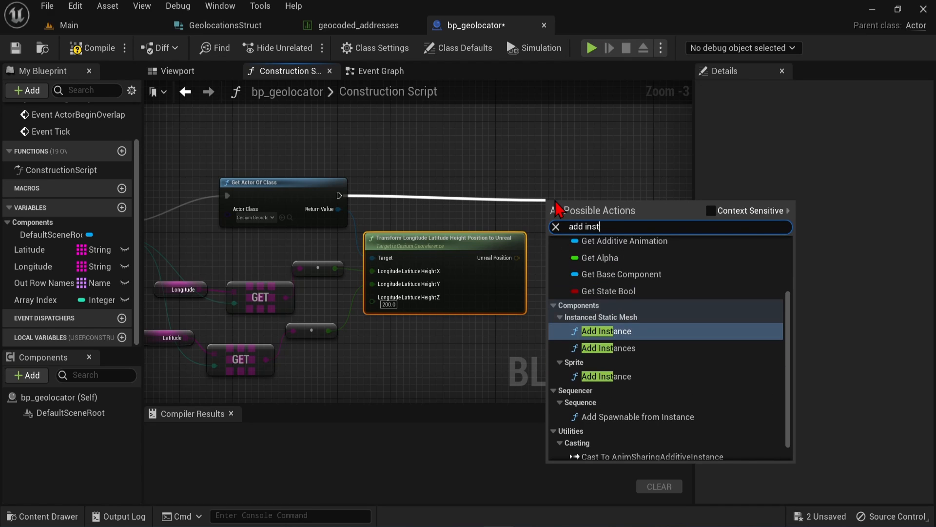
type("ance")
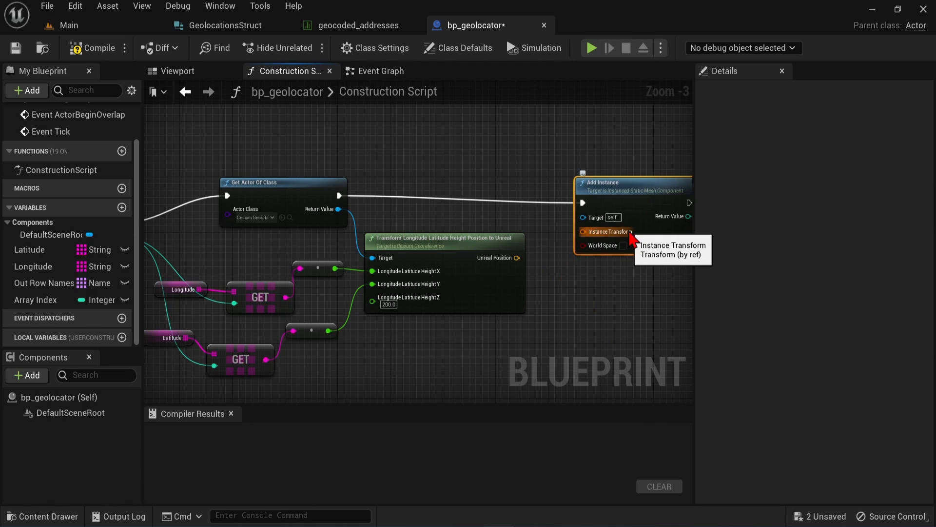
right_click(603, 232)
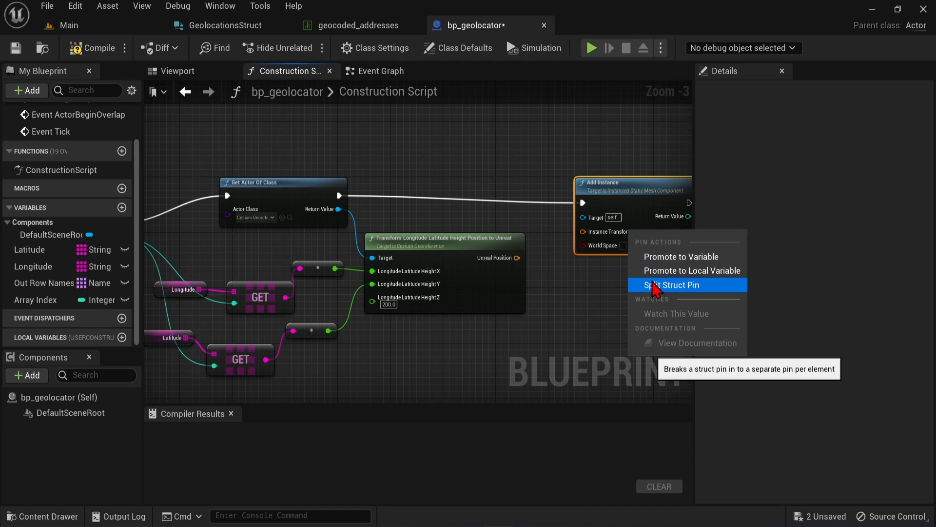
left_click(672, 284)
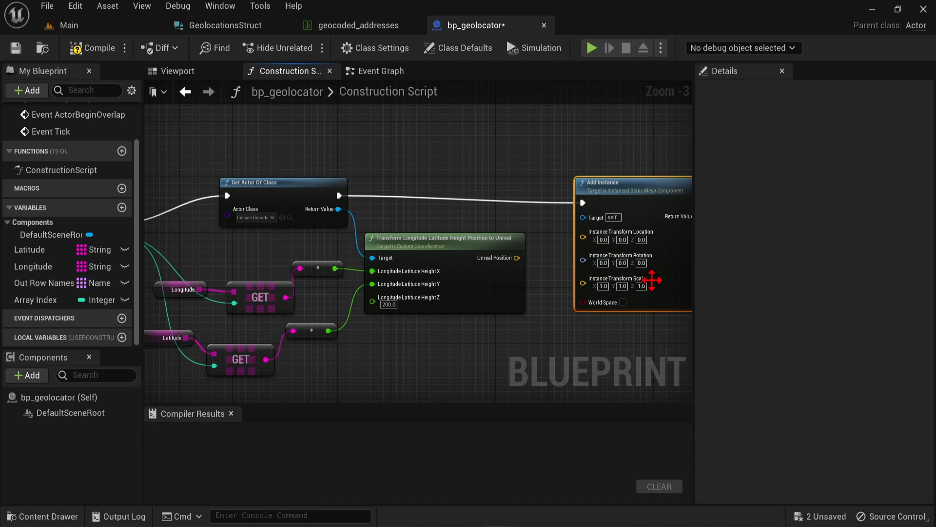
mouse_move(518, 257)
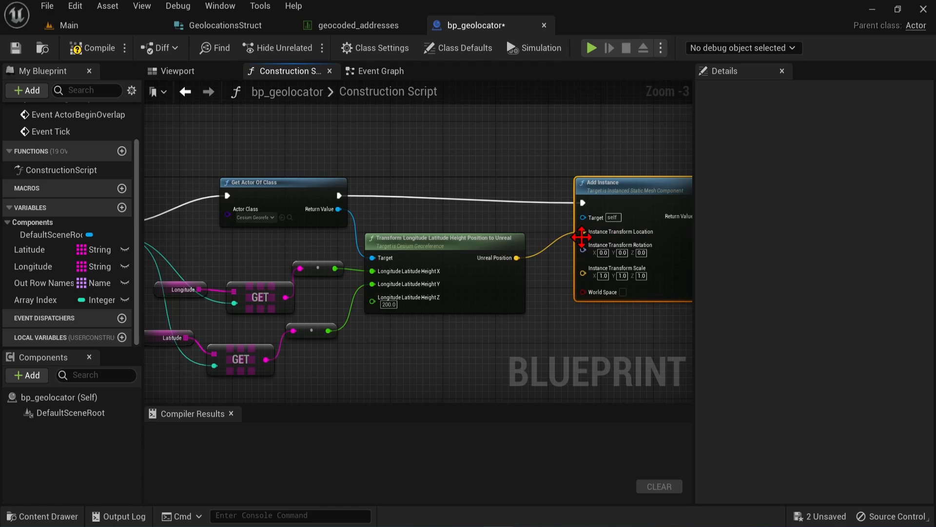
mouse_move(618, 244)
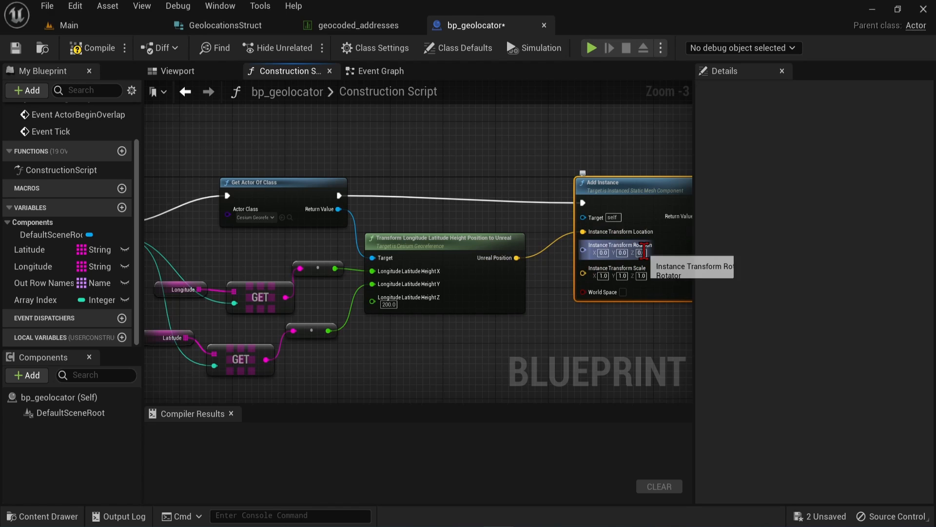
mouse_move(643, 275)
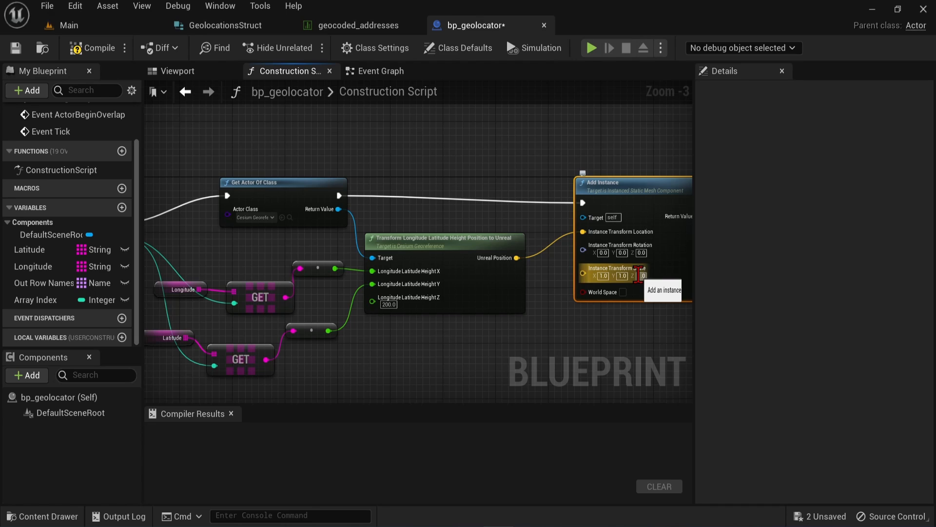
mouse_move(595, 217)
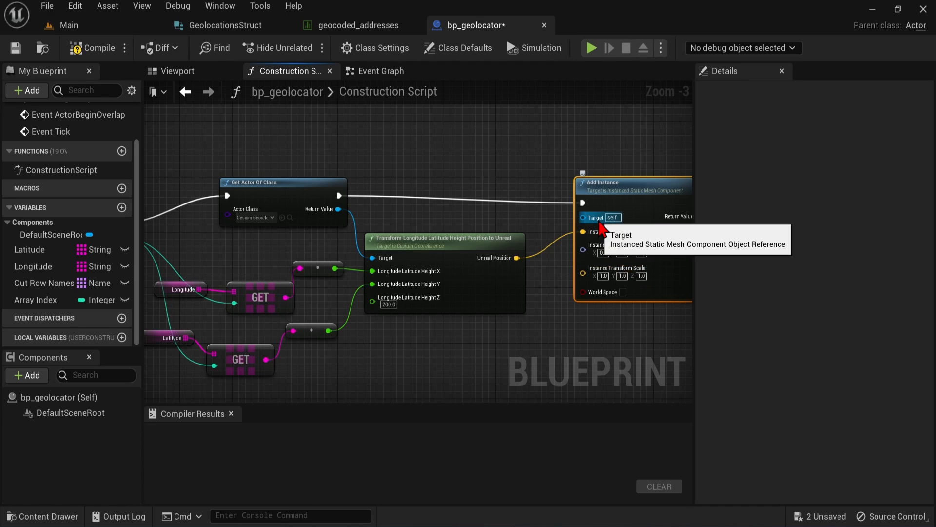
mouse_move(42, 516)
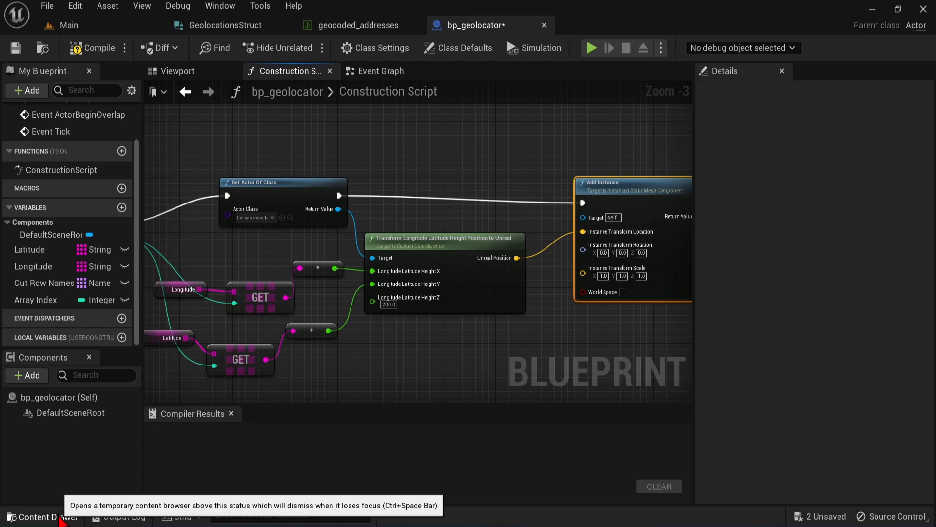
Check the content assets for locationPin, then select the DefaultSceneRoot component.
left_click(42, 516)
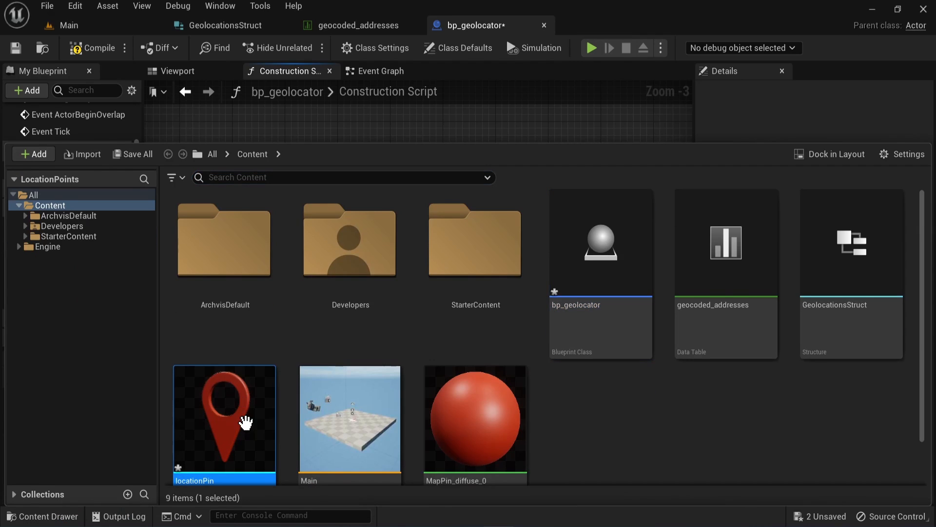
left_click(286, 70)
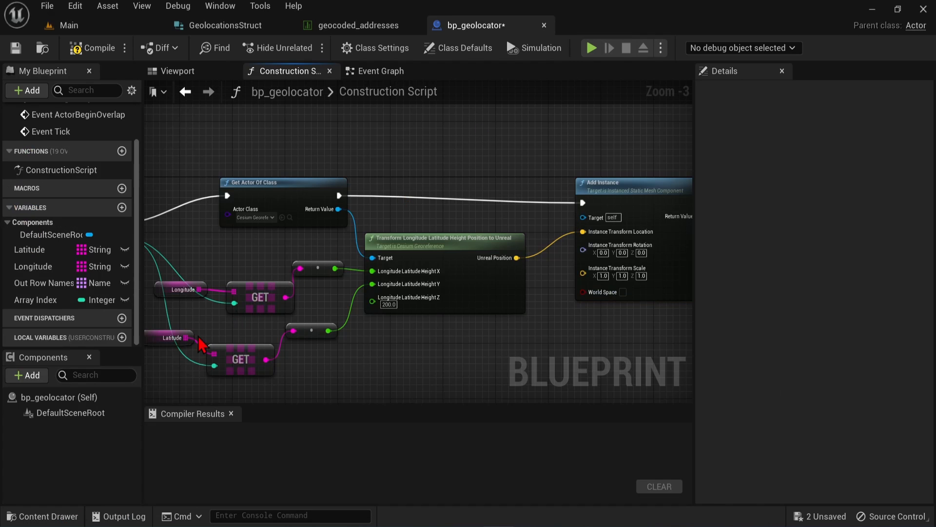
left_click(69, 412)
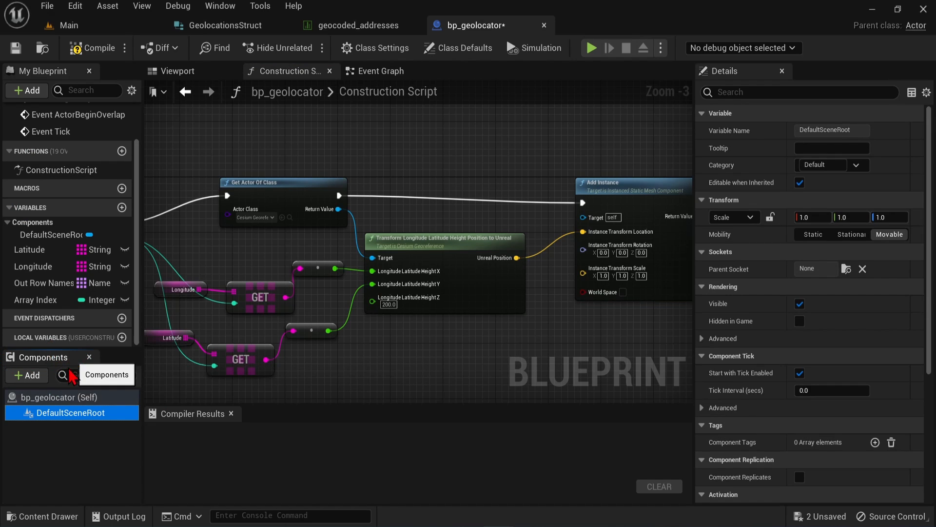
Add an Instanced Static Mesh component named pin using the locationPin mesh.
left_click(27, 374)
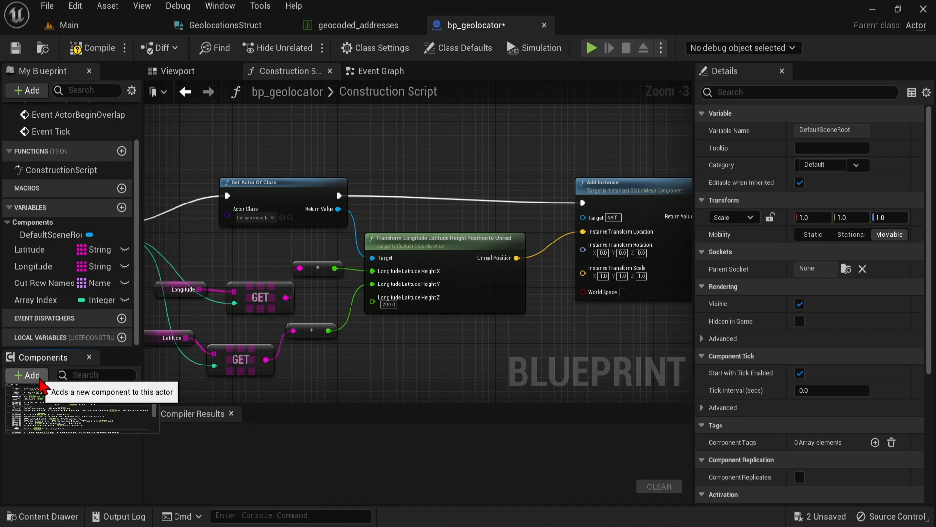
type("instan")
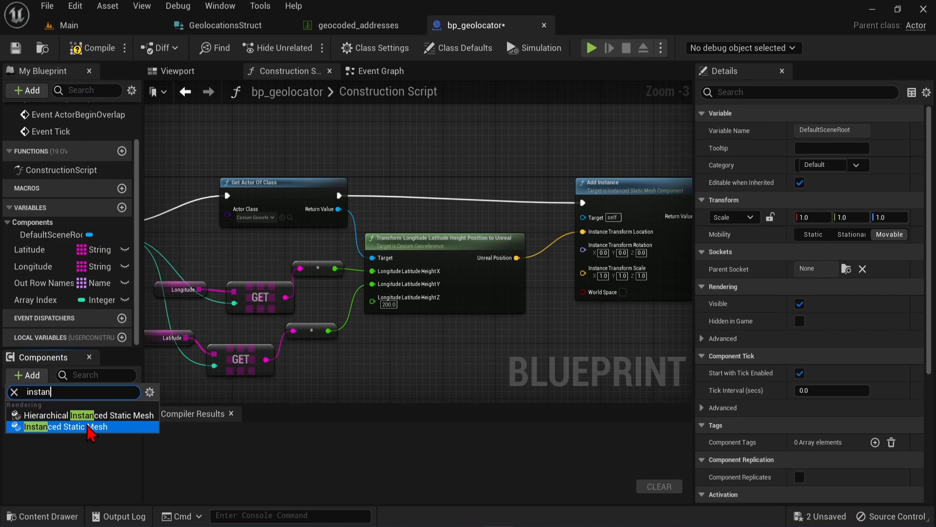
mouse_move(67, 426)
type("pin")
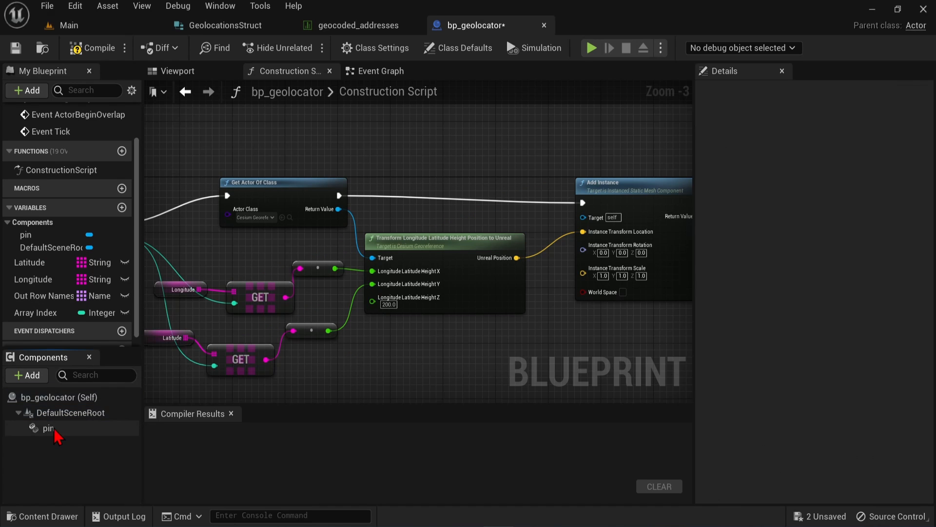
left_click(48, 427)
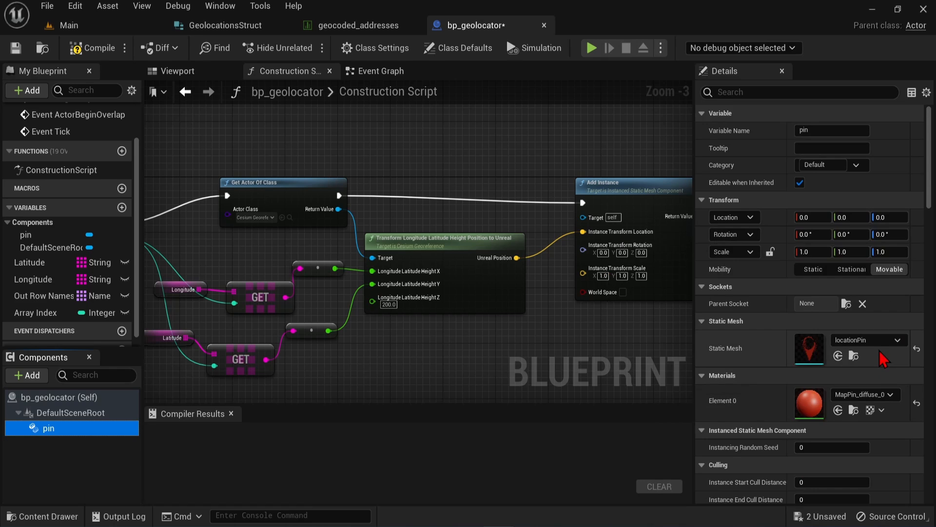
mouse_move(883, 380)
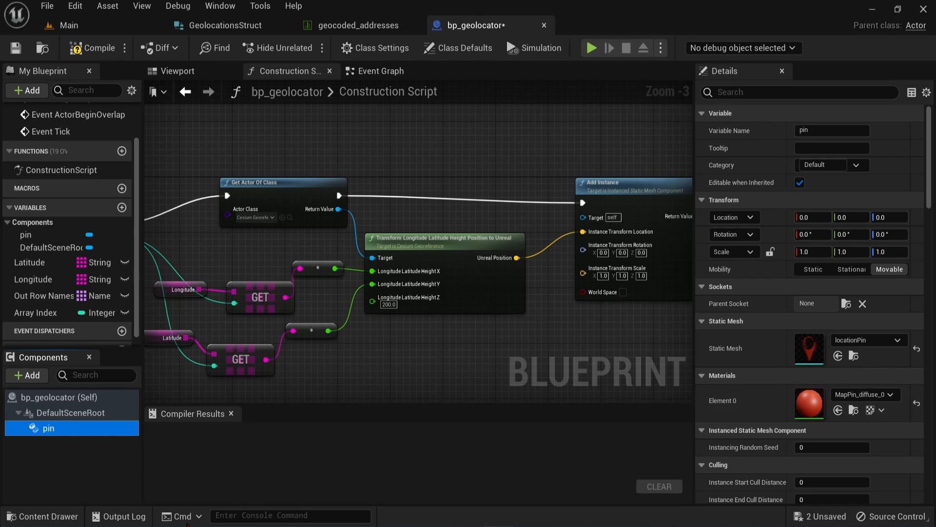
mouse_move(711, 424)
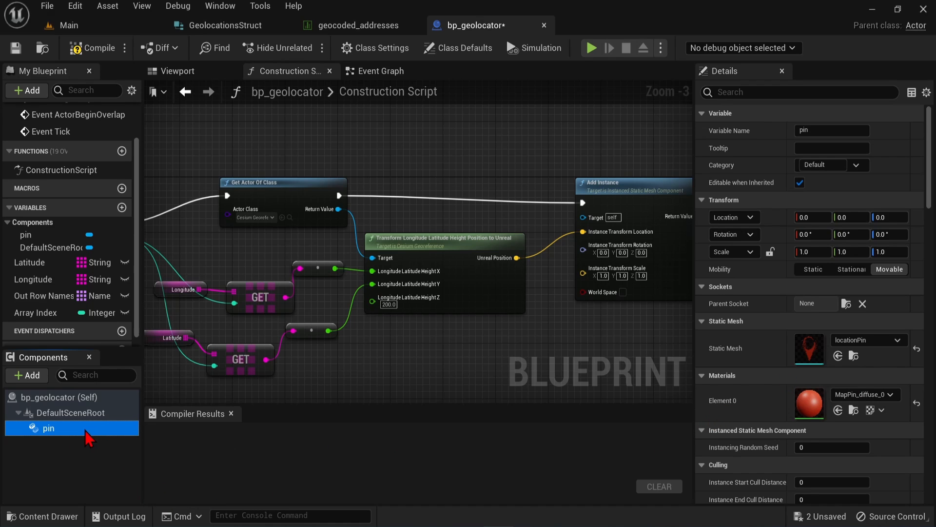
mouse_move(456, 217)
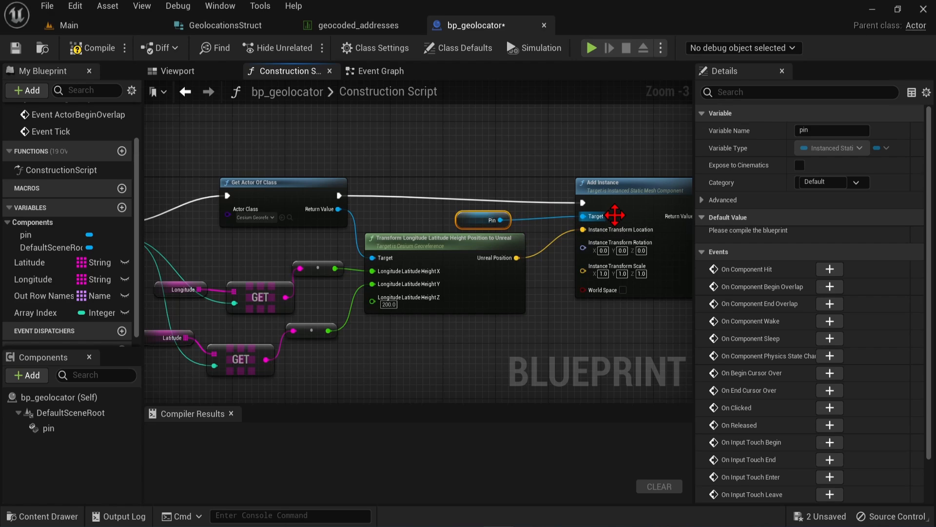
Target pin in Add Instance at scale 100, compile the blueprint, and return to the Main level.
left_click(48, 428)
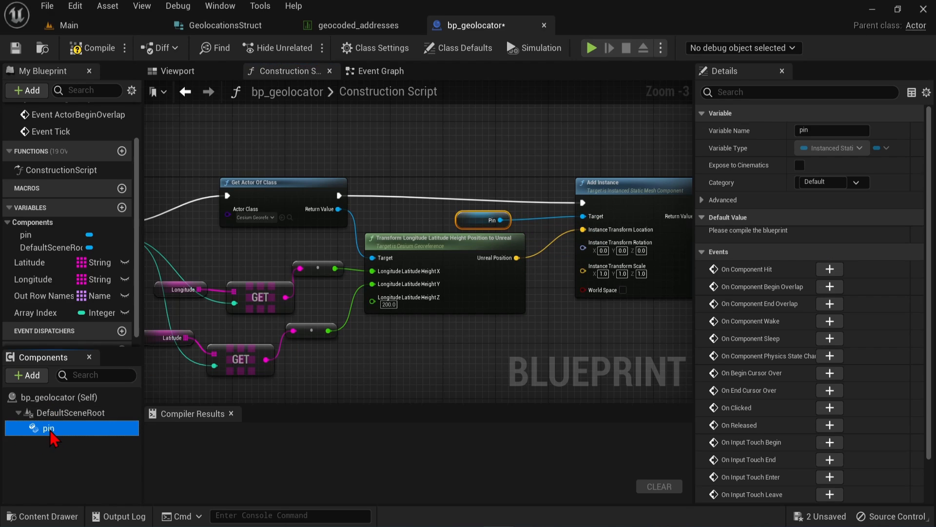
left_click(48, 427)
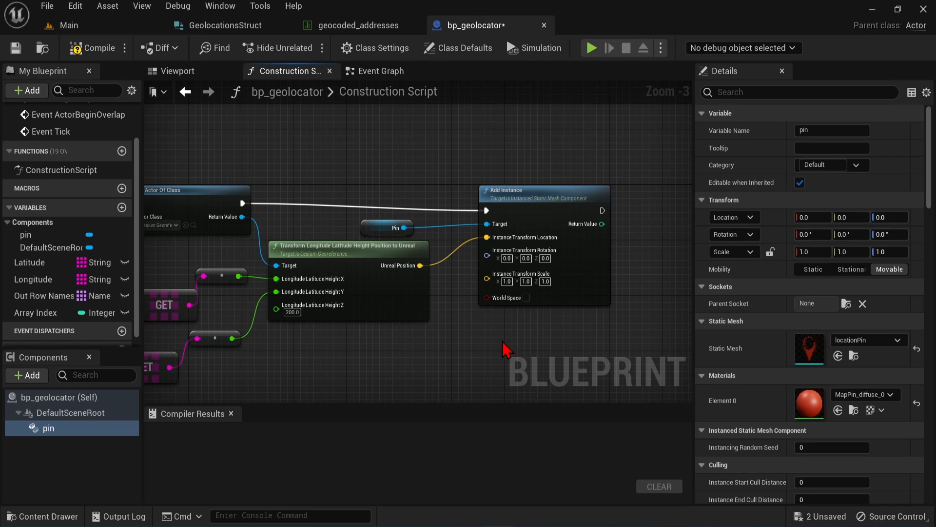
mouse_move(465, 357)
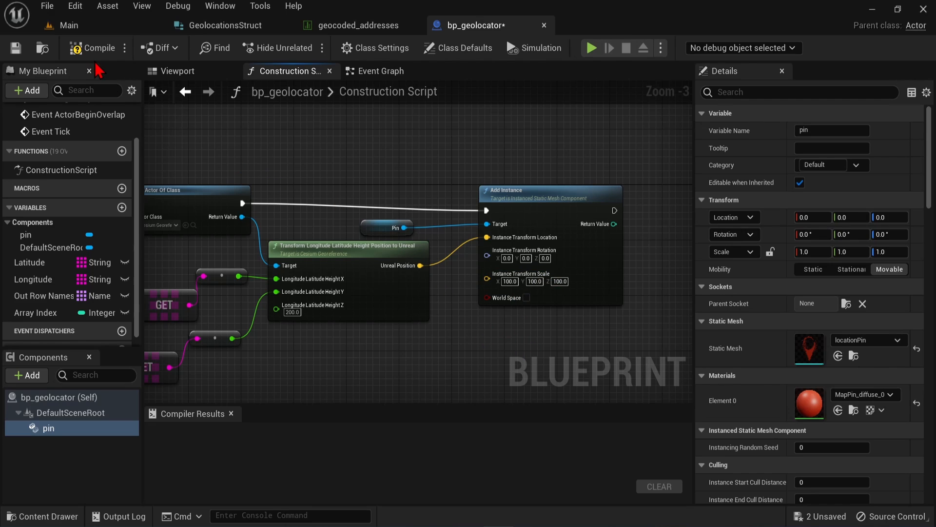
left_click(96, 48)
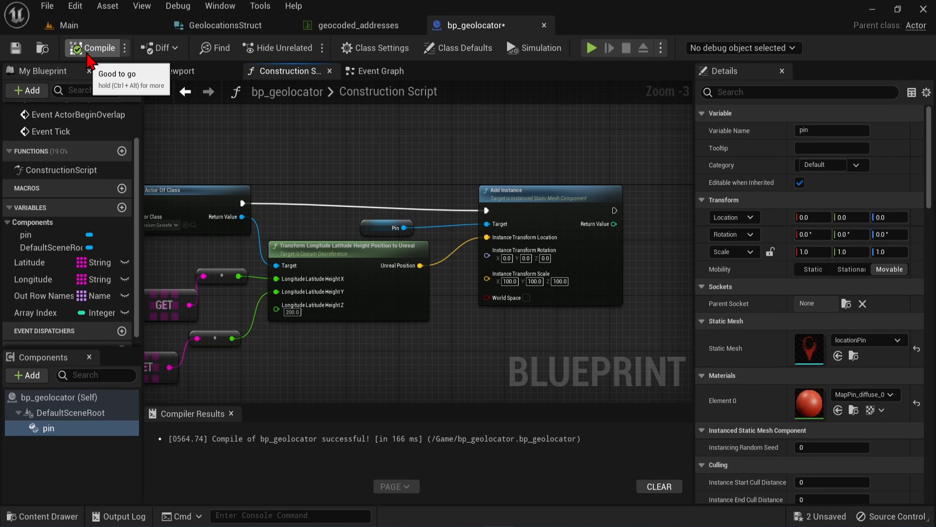
left_click(59, 26)
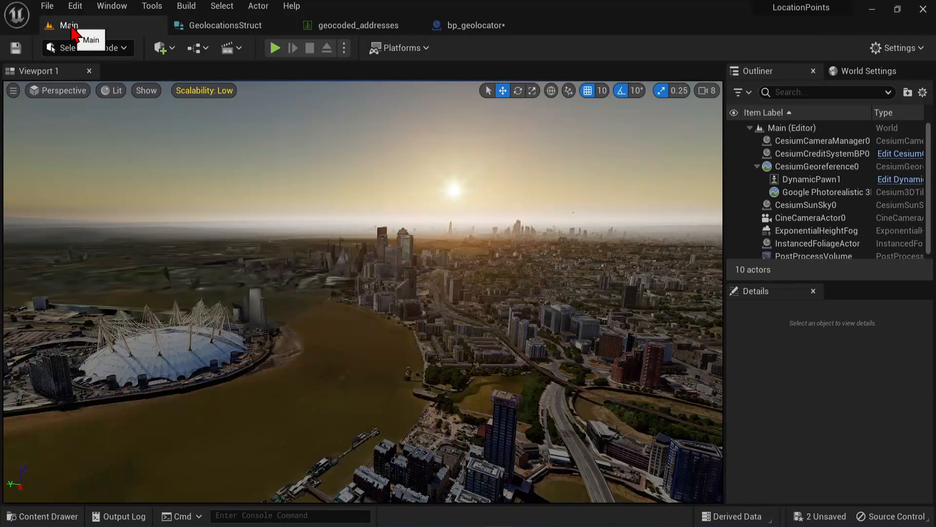
mouse_move(352, 201)
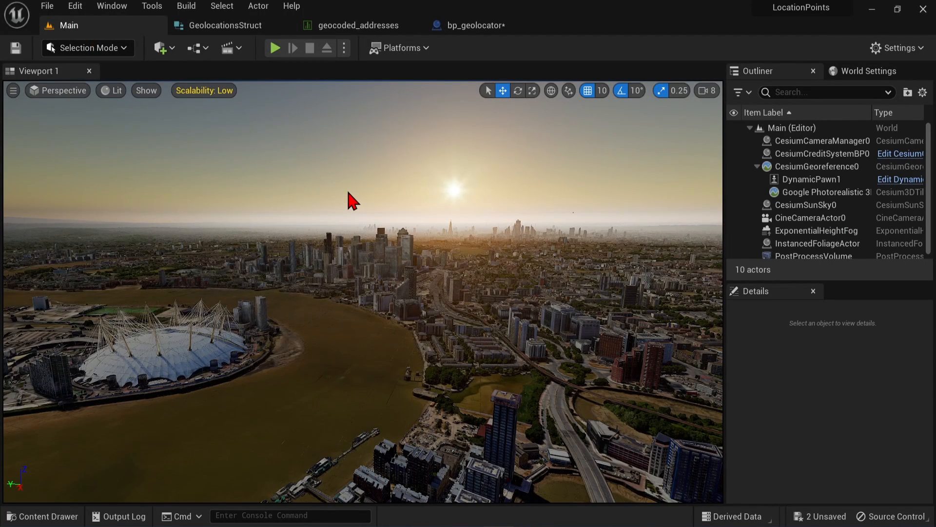
mouse_move(256, 168)
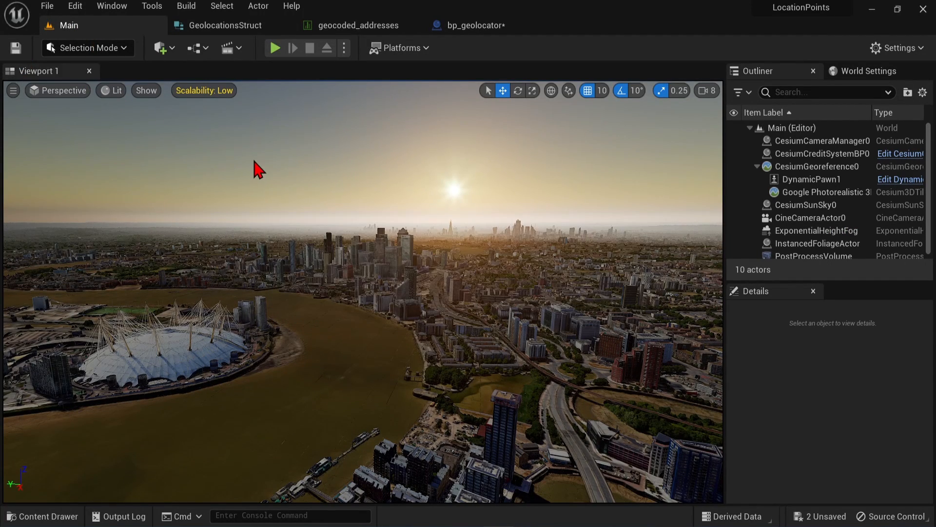
mouse_move(63, 523)
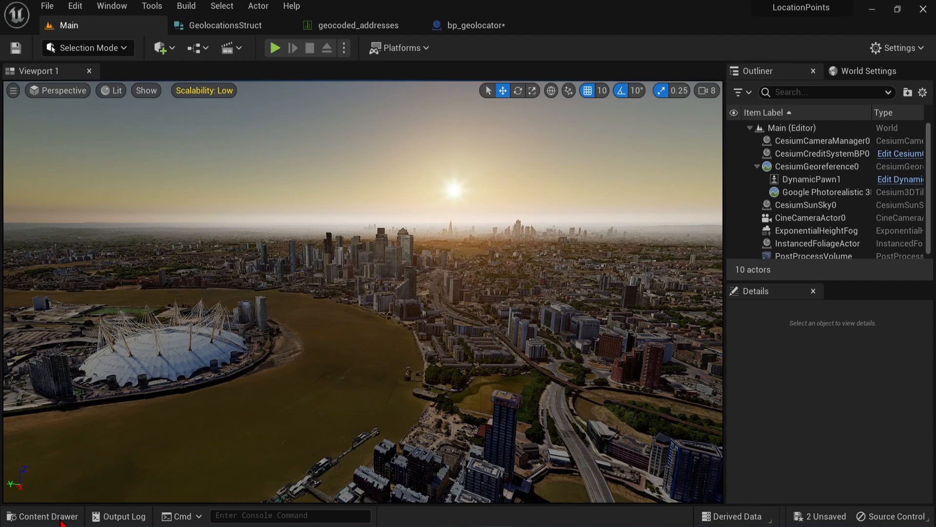
Drop bp_geolocator into the level, reset its location to 0,0,0, and deselect it.
left_click(42, 516)
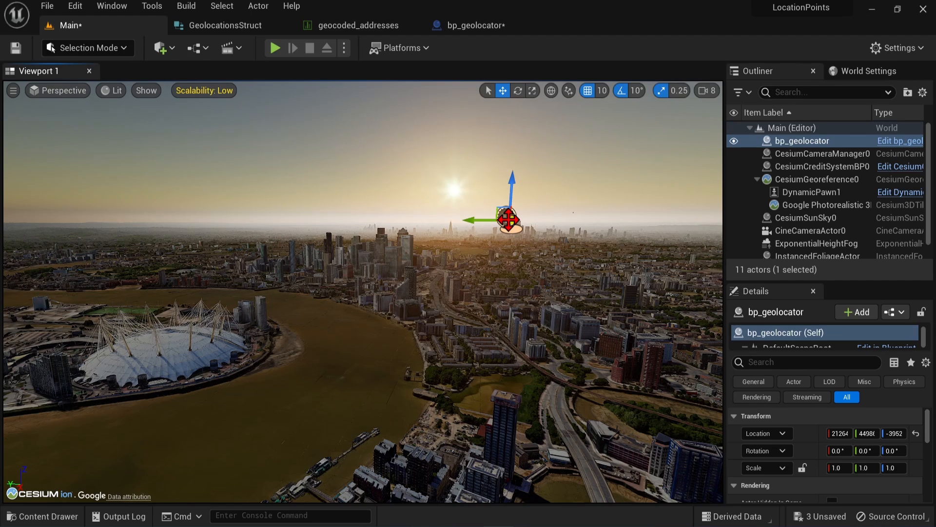
mouse_move(917, 433)
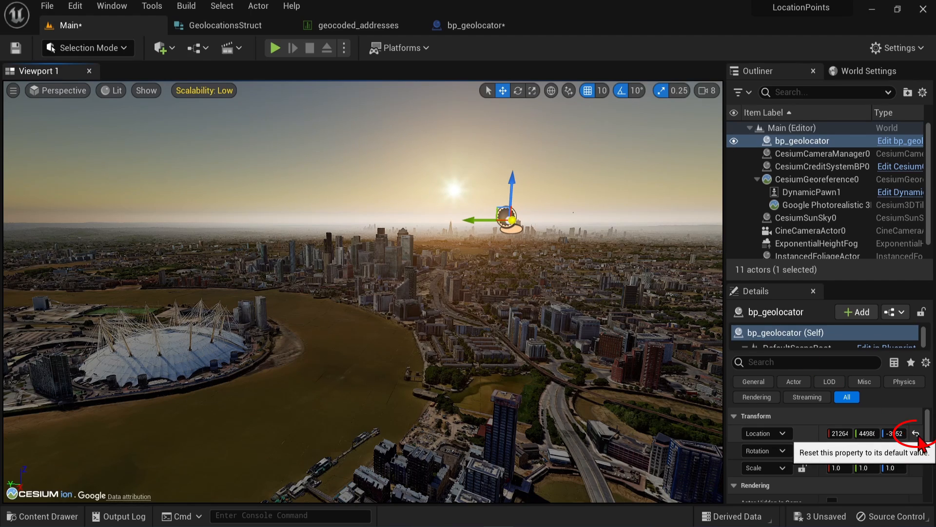
left_click(916, 433)
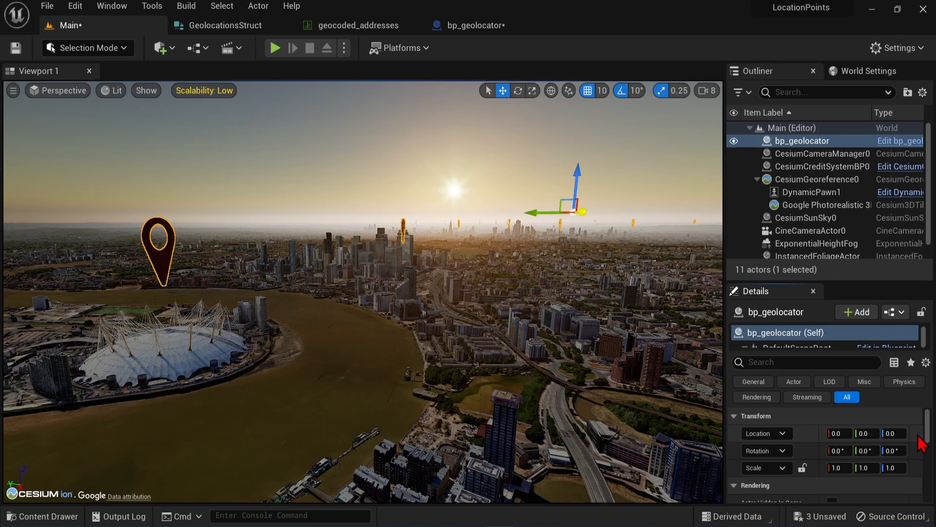
mouse_move(922, 440)
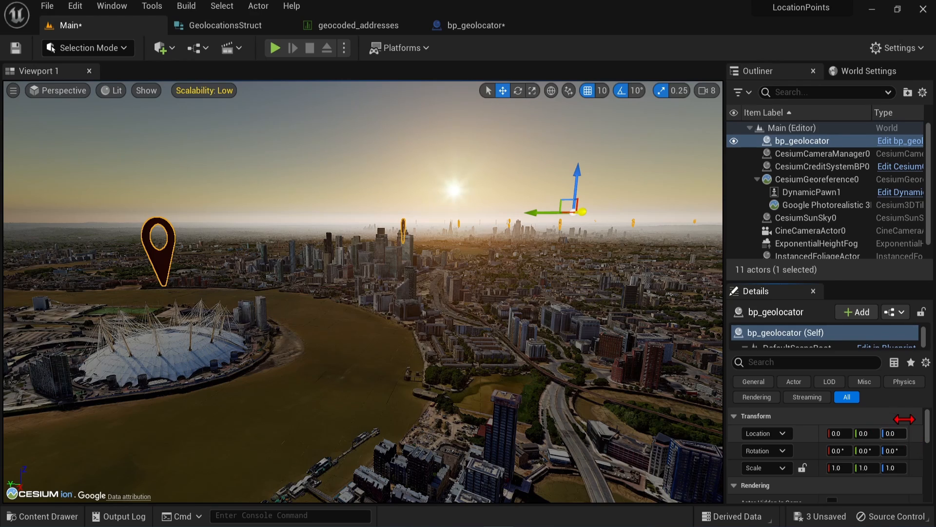
mouse_move(893, 433)
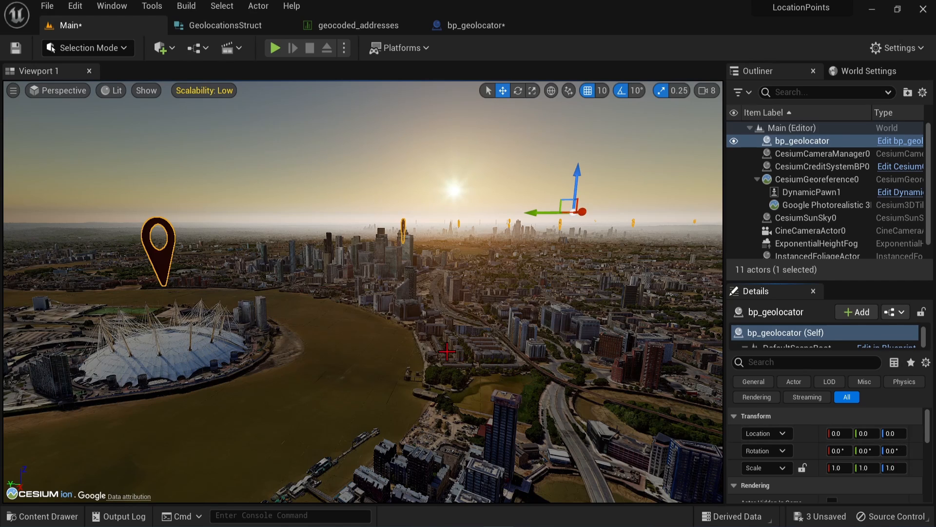
mouse_move(278, 333)
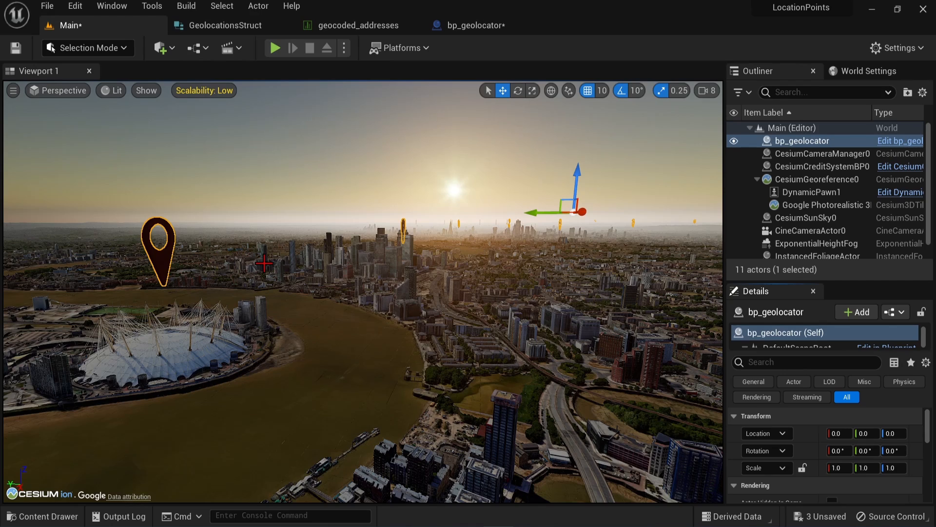
mouse_move(334, 173)
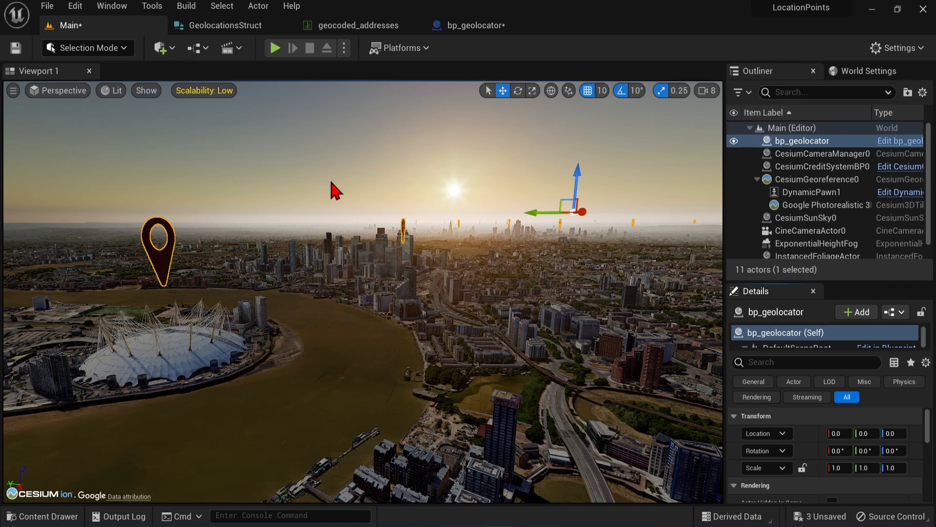
left_click(332, 196)
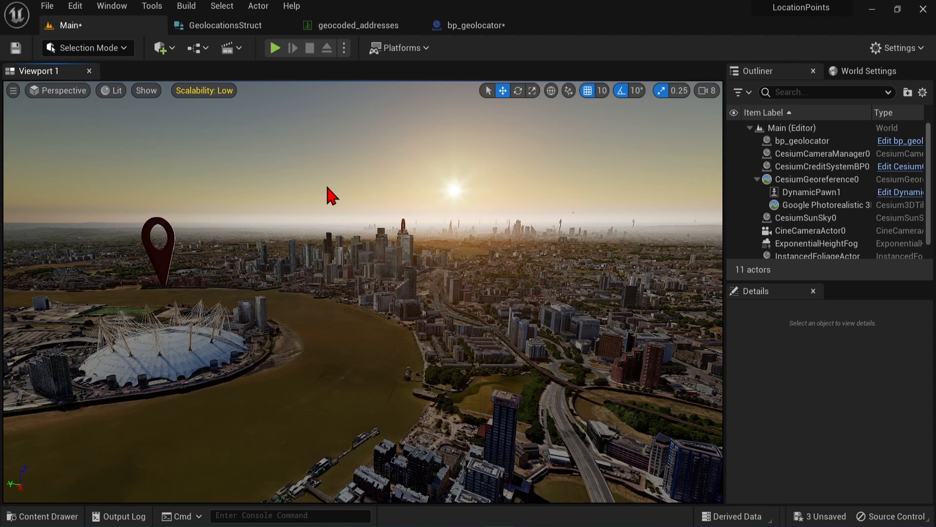
Set pin height to 100 and instance scale to 200 on all axes, then recompile bp_geolocator.
left_click(357, 26)
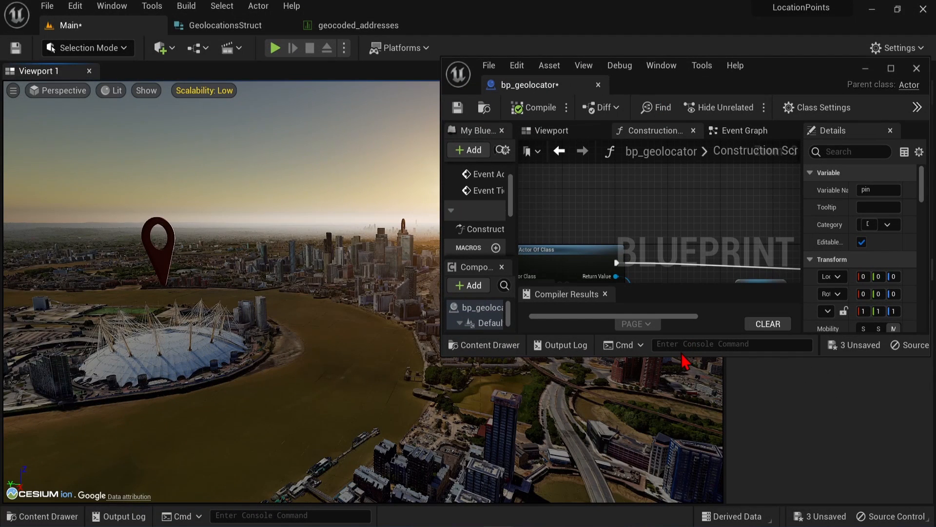
left_click(539, 108)
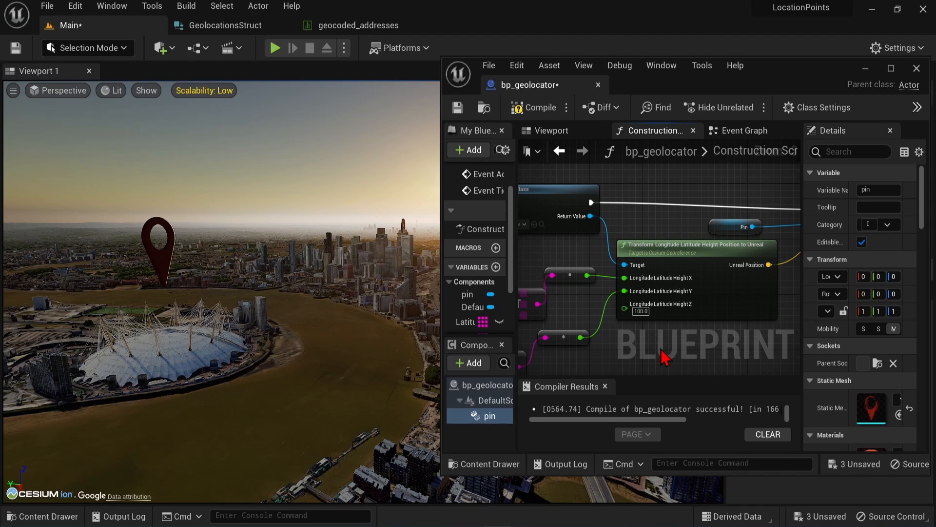
left_click(535, 108)
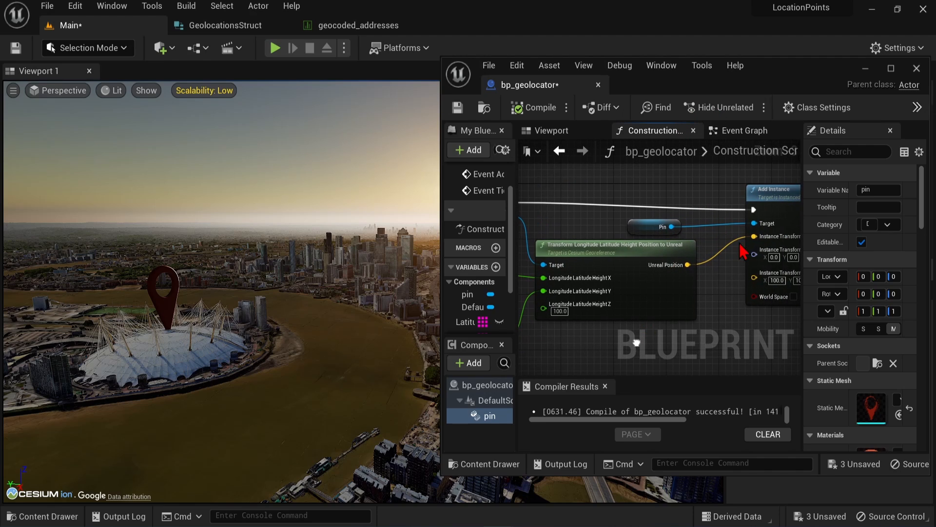
mouse_move(683, 332)
type("200")
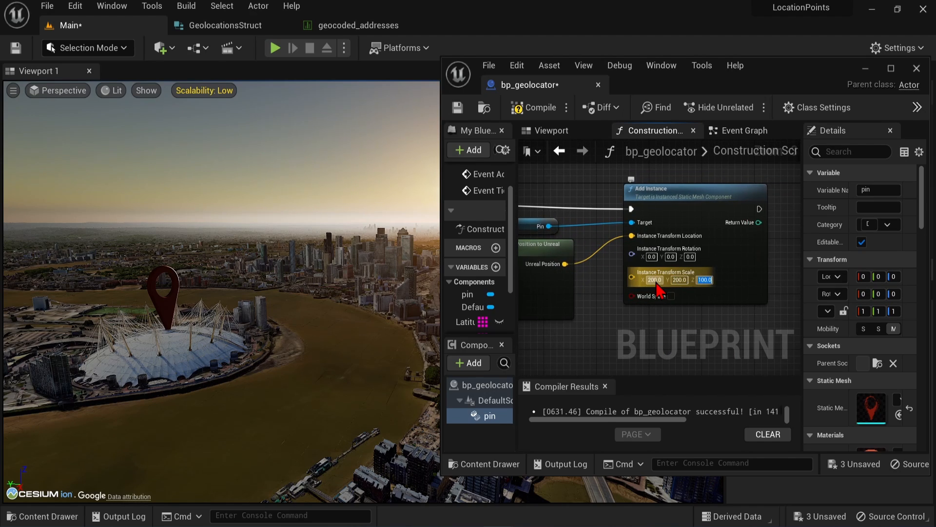
mouse_move(538, 107)
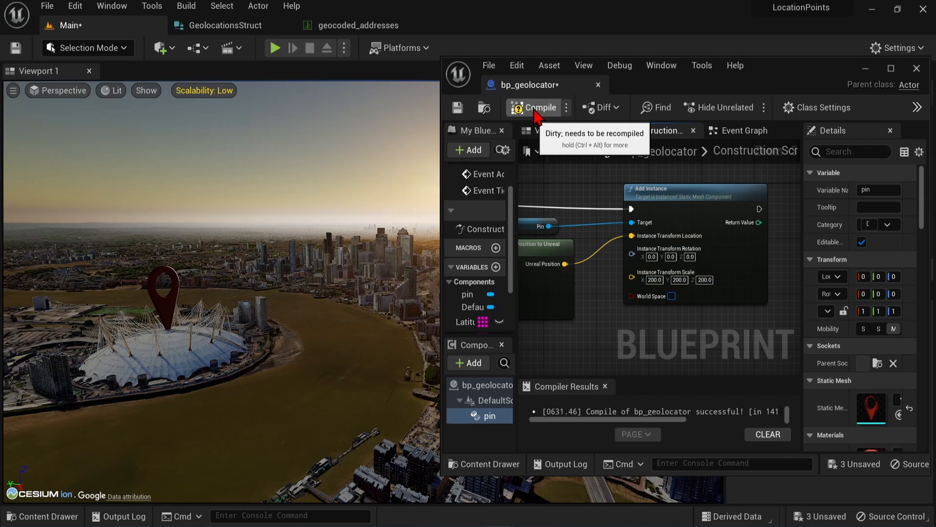
left_click(536, 108)
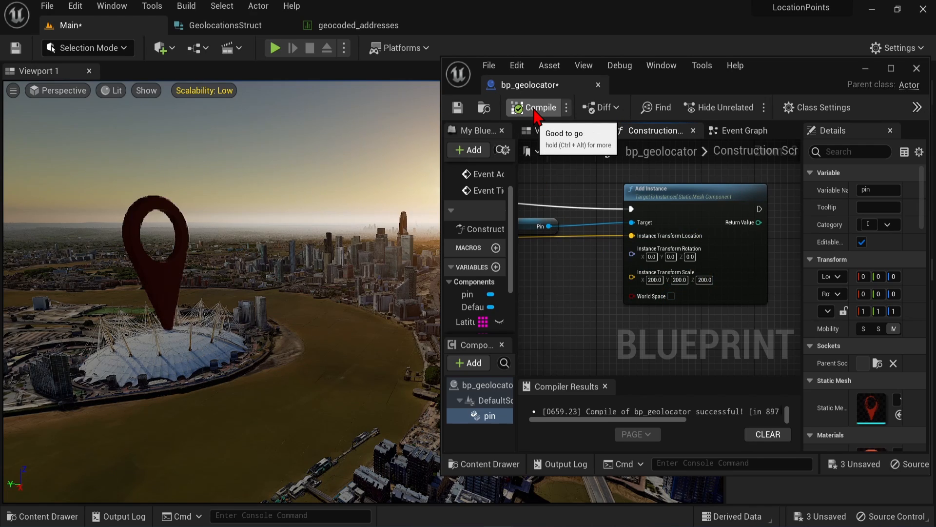